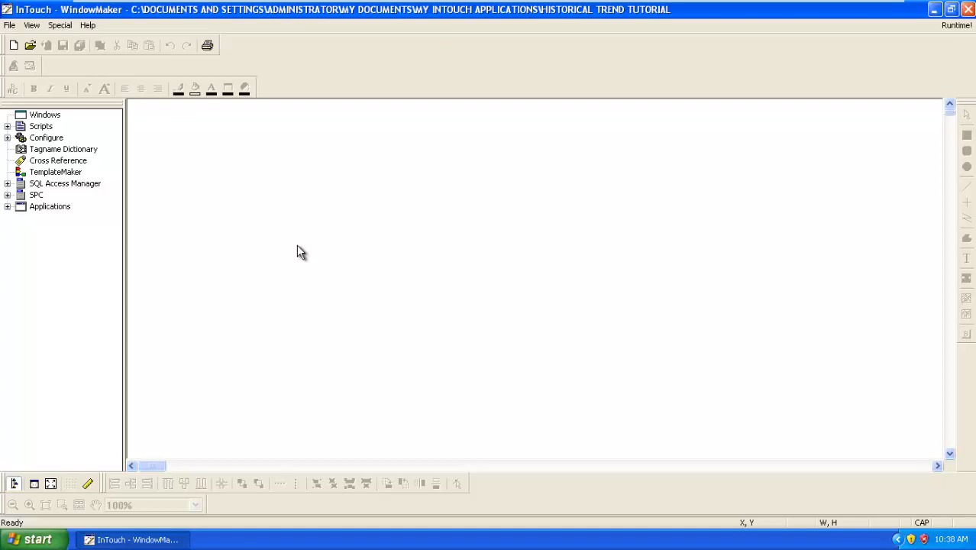
pyautogui.moveTo(221, 207)
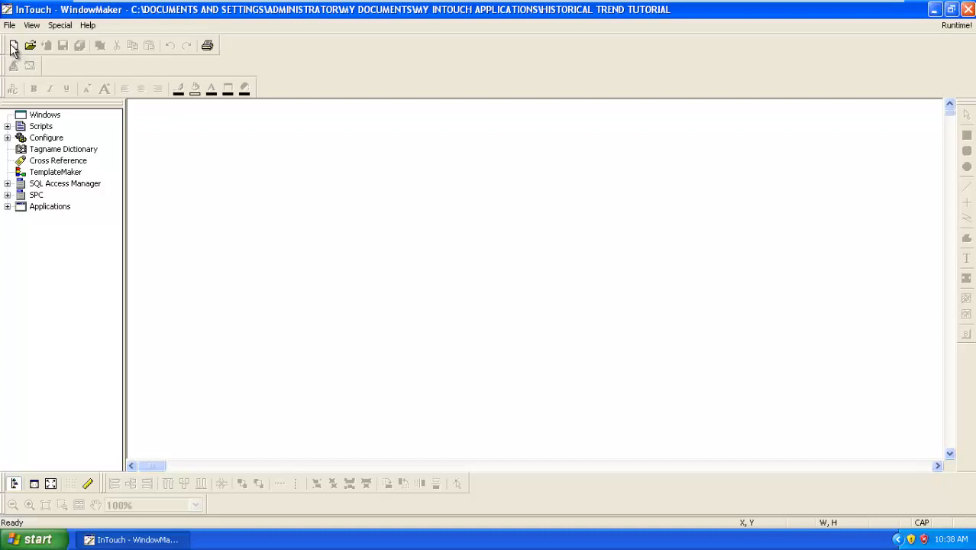
pyautogui.moveTo(30, 44)
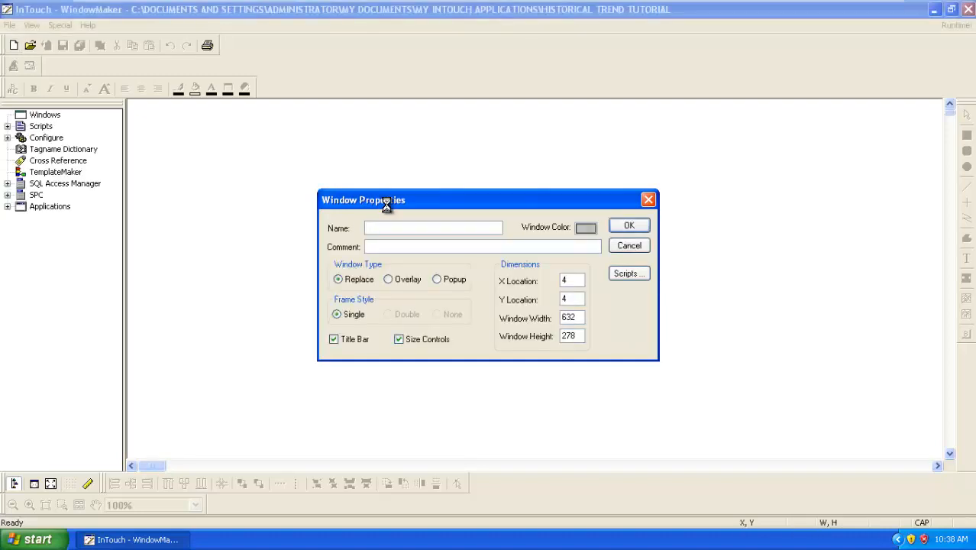
# - Name the new window HISTORICAL TREND, confirm it, and enlarge it to fill the workspace
pyautogui.click(433, 227)
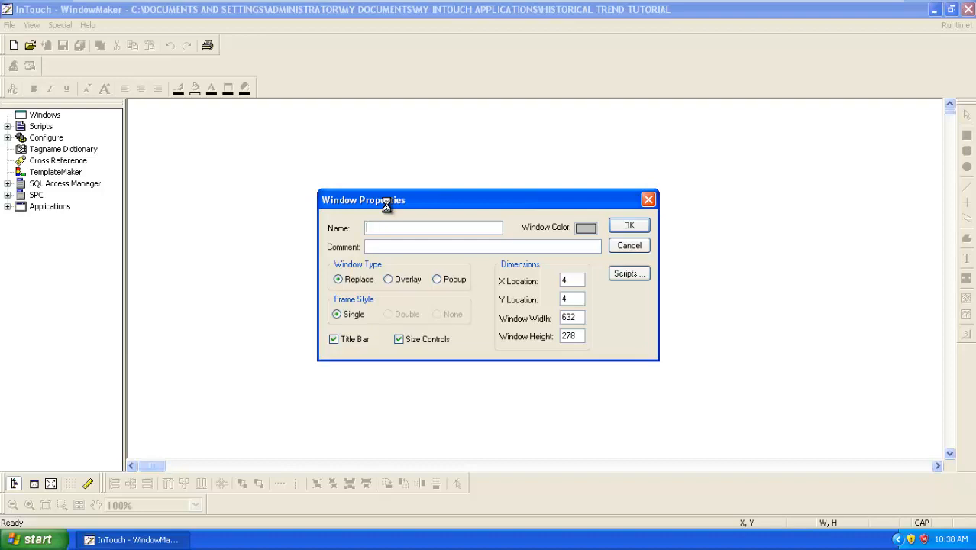
pyautogui.write('H')
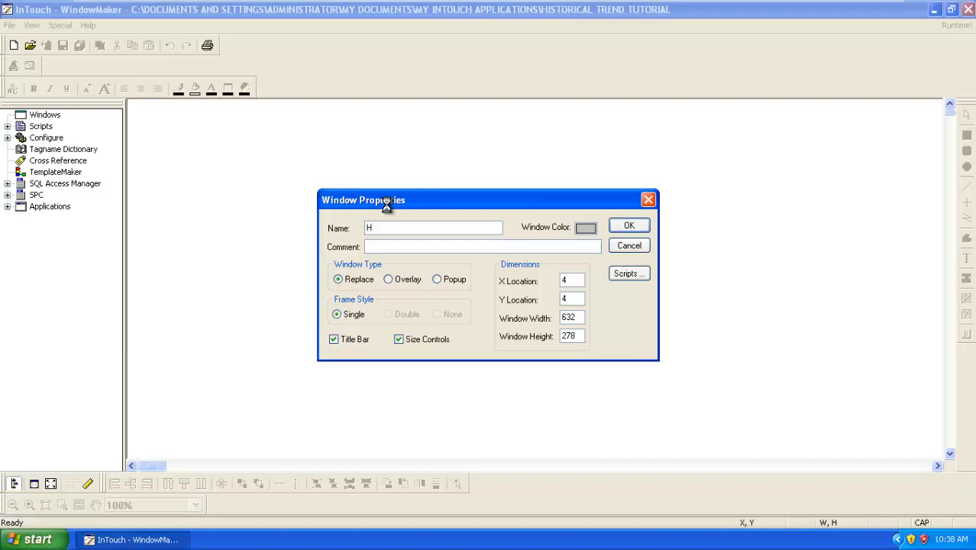
pyautogui.write('ISTOR')
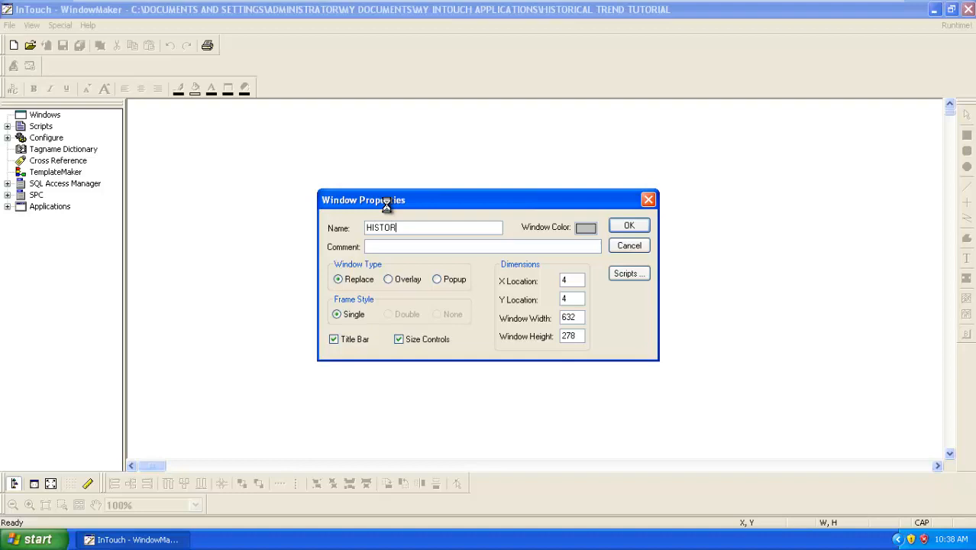
pyautogui.write('ICAL')
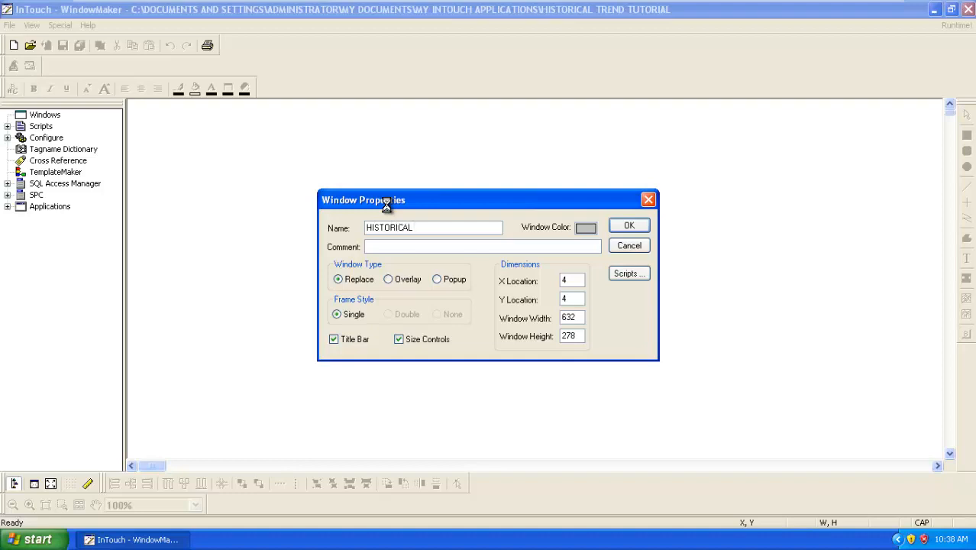
pyautogui.write('TREND')
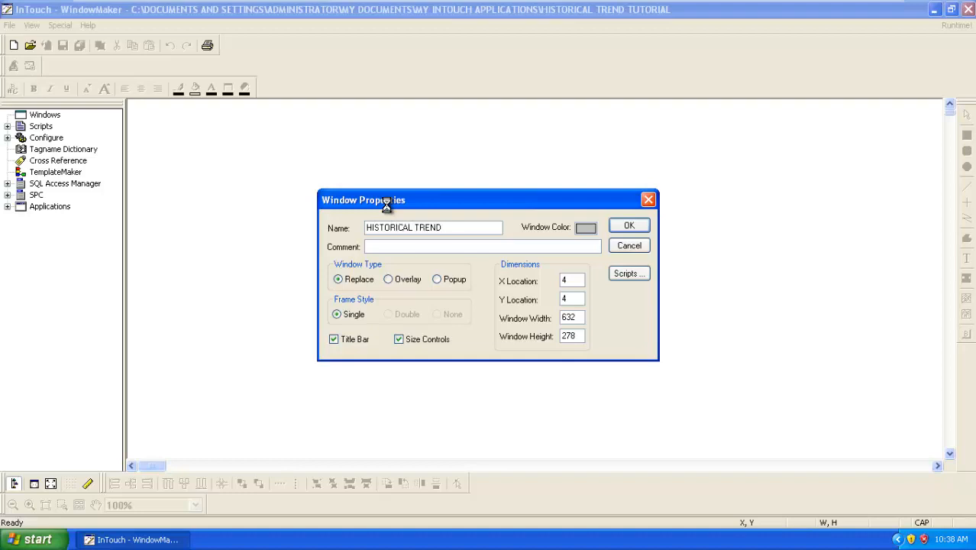
pyautogui.click(628, 226)
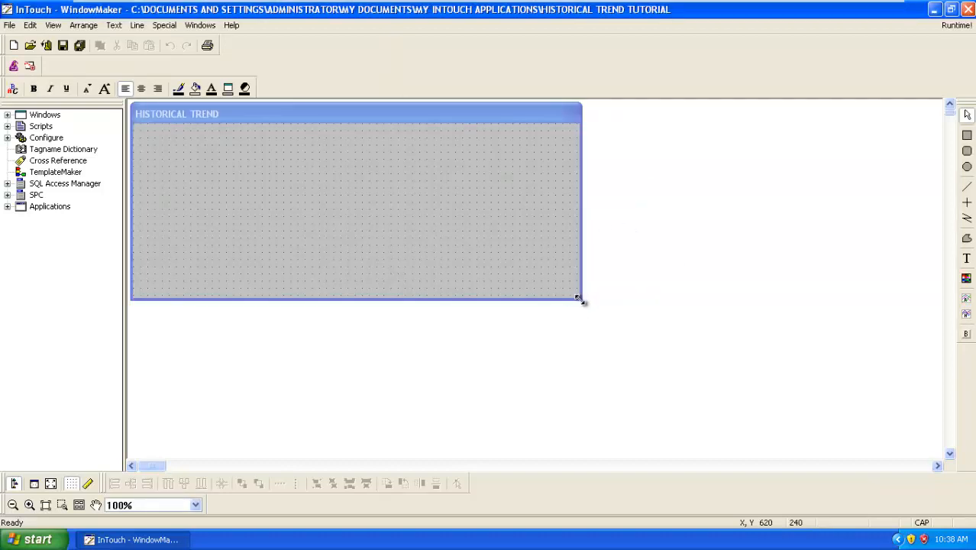
pyautogui.moveTo(579, 301); pyautogui.dragTo(939, 465)
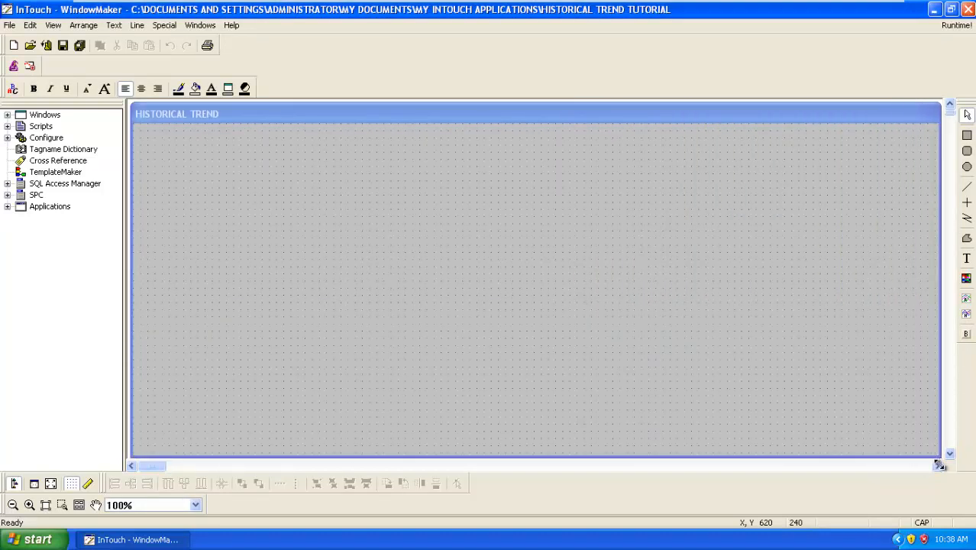
pyautogui.moveTo(273, 177)
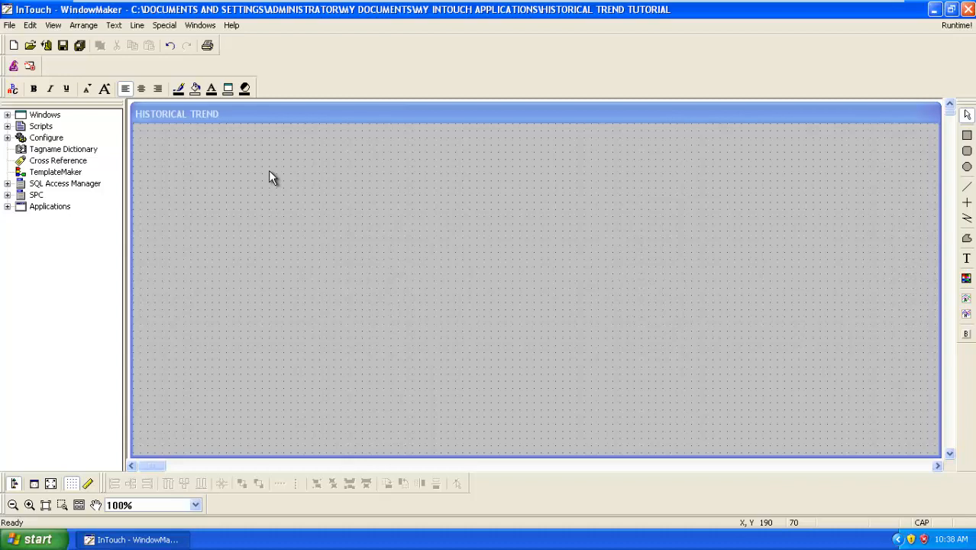
pyautogui.moveTo(246, 61)
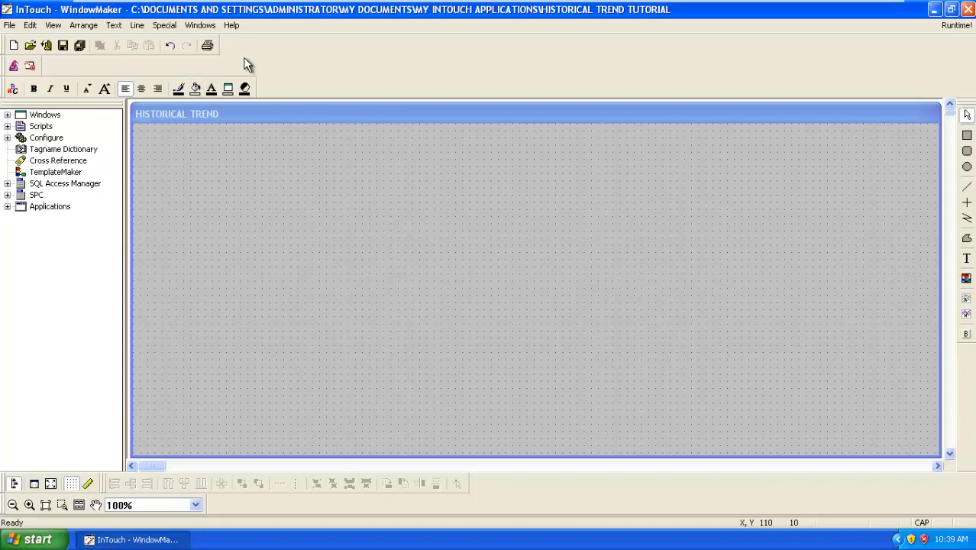
pyautogui.moveTo(297, 186)
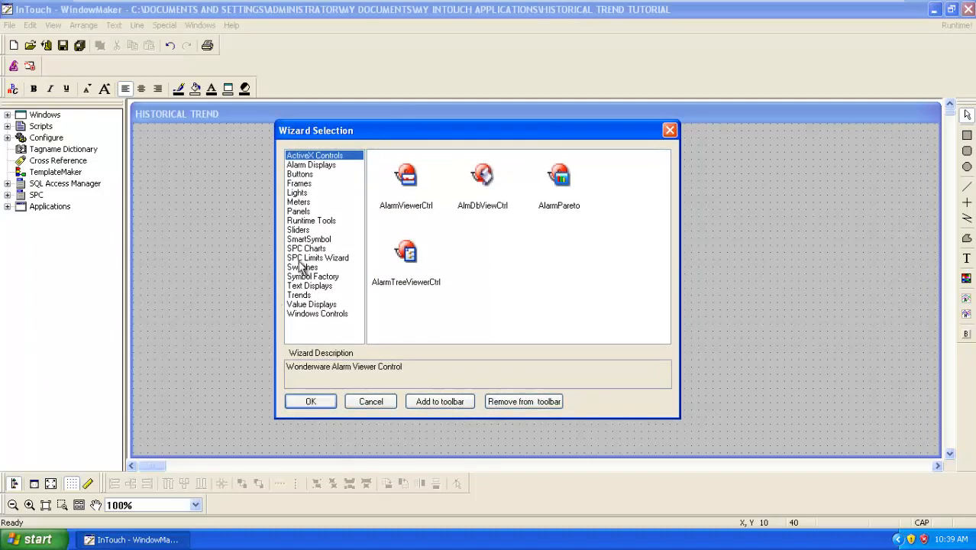
# - Place a Vertical Slider from the Sliders wizards, then browse the Trends wizards
pyautogui.click(298, 230)
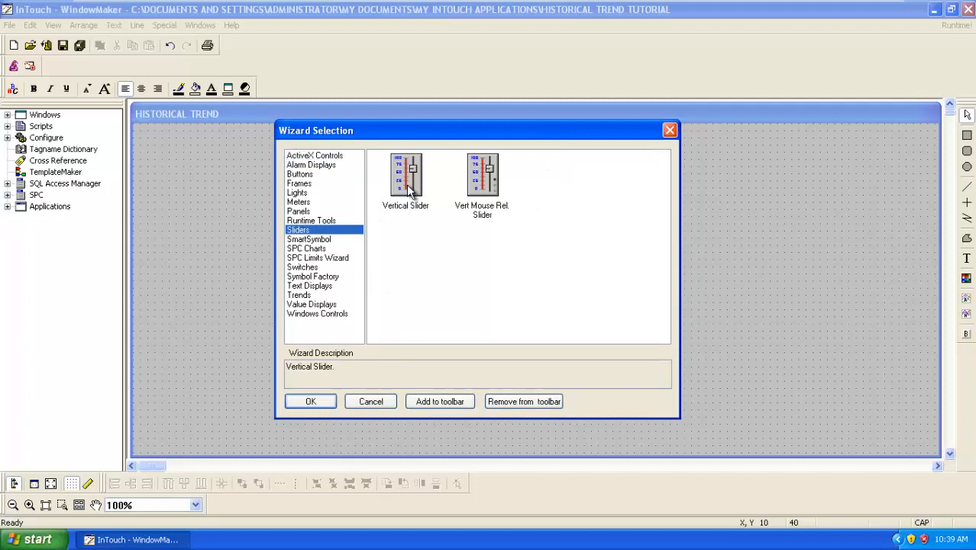
pyautogui.click(310, 401)
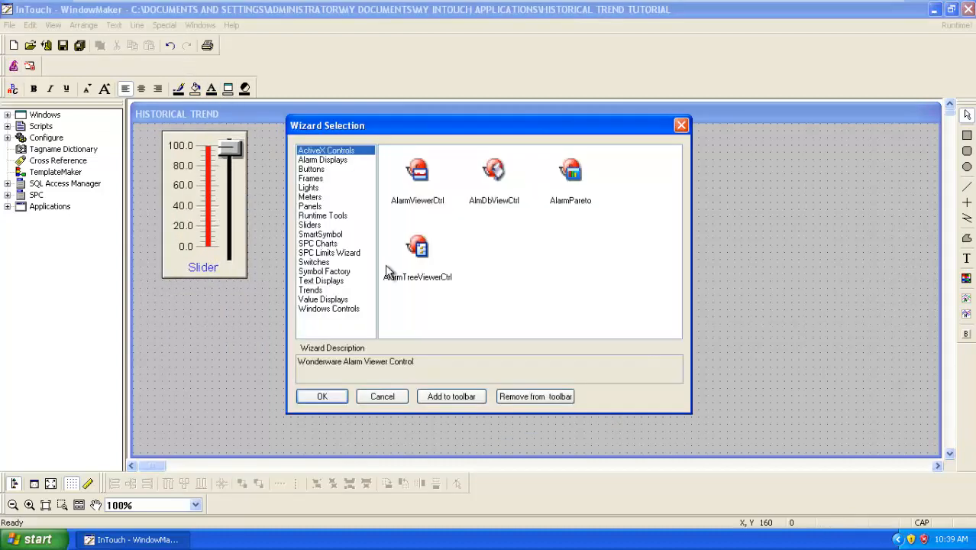
pyautogui.click(310, 289)
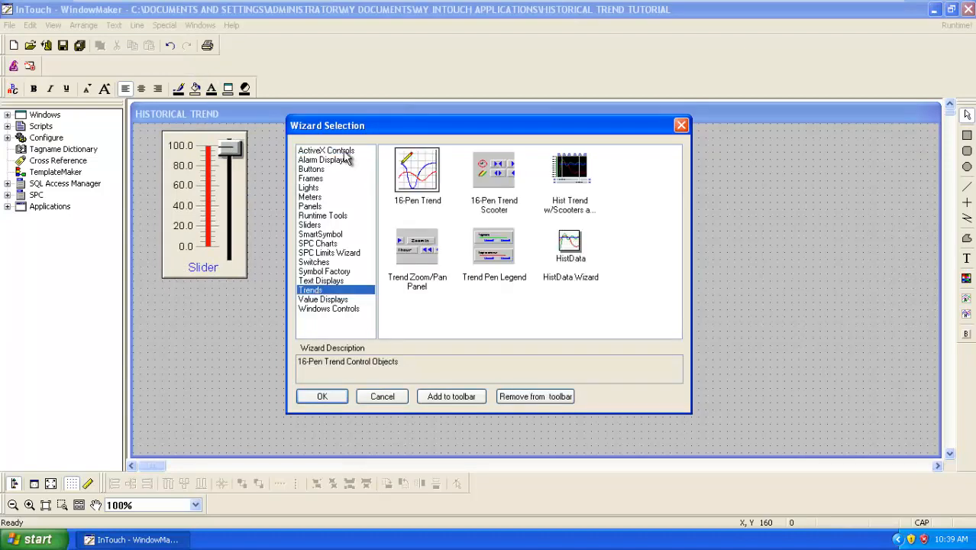
pyautogui.moveTo(317, 303)
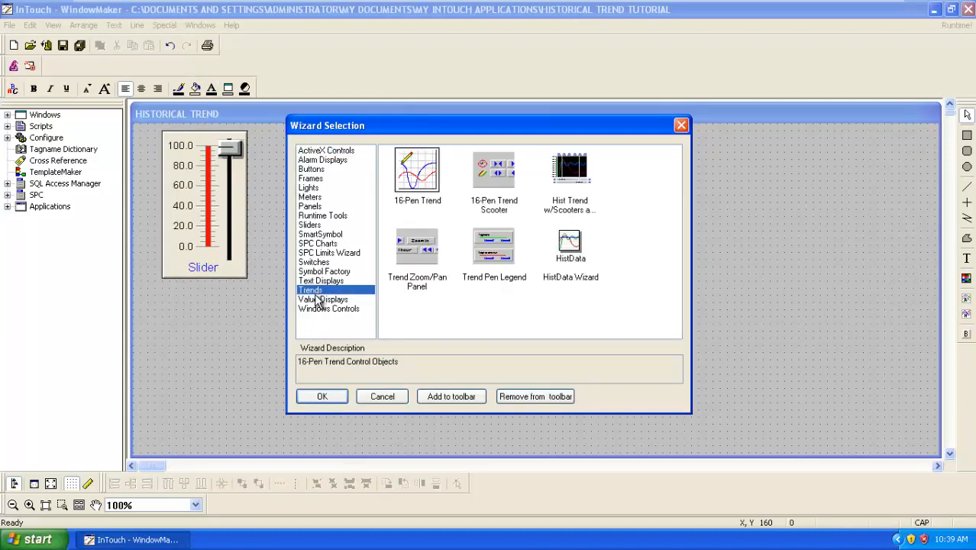
pyautogui.moveTo(605, 264)
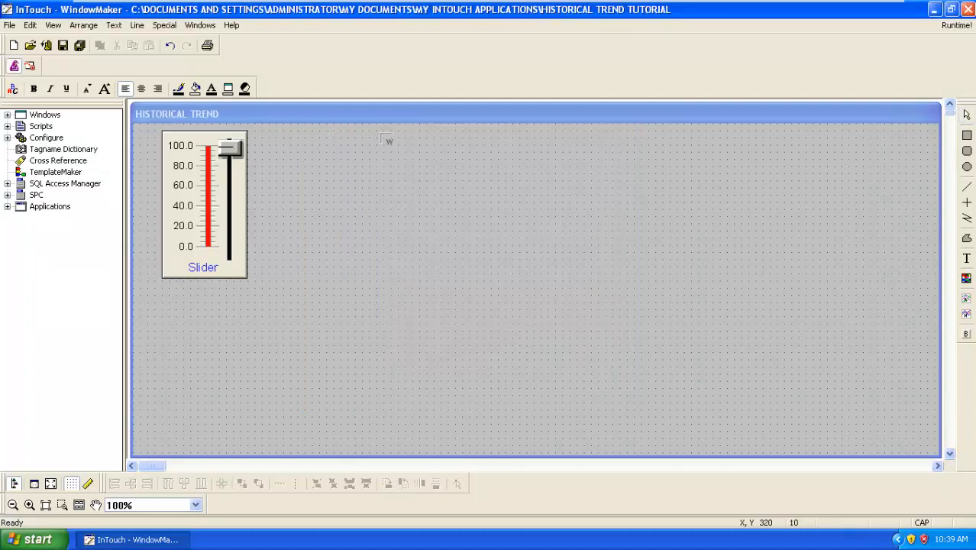
pyautogui.moveTo(422, 136)
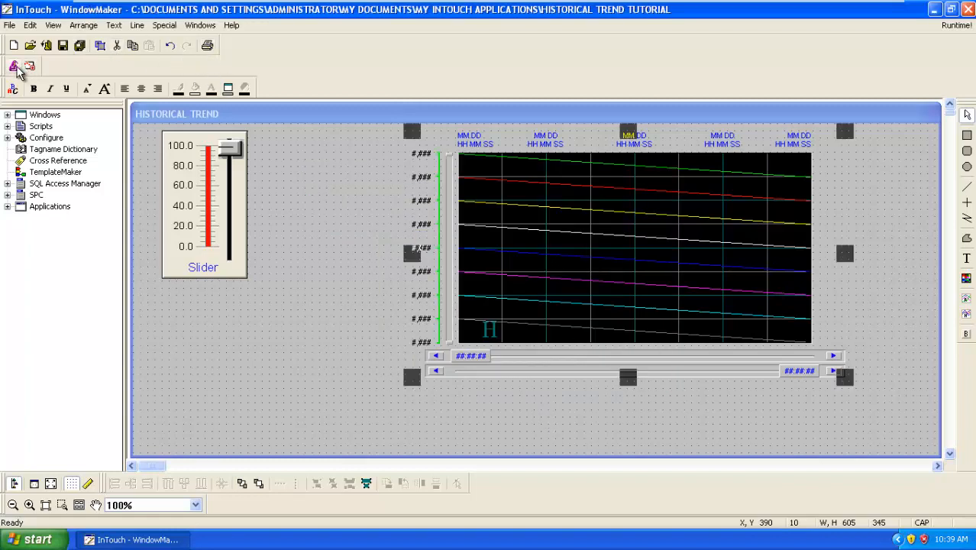
# - Add Hist Trend w/Scooters, a Trend Zoom/Pan Panel and a Trend Pen Legend from the Trends wizards
pyautogui.click(16, 65)
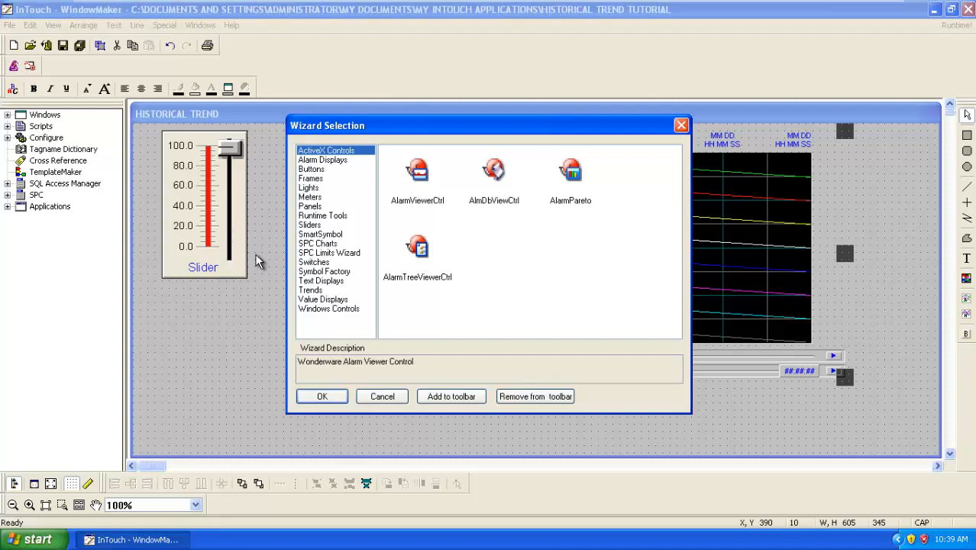
pyautogui.moveTo(335, 243)
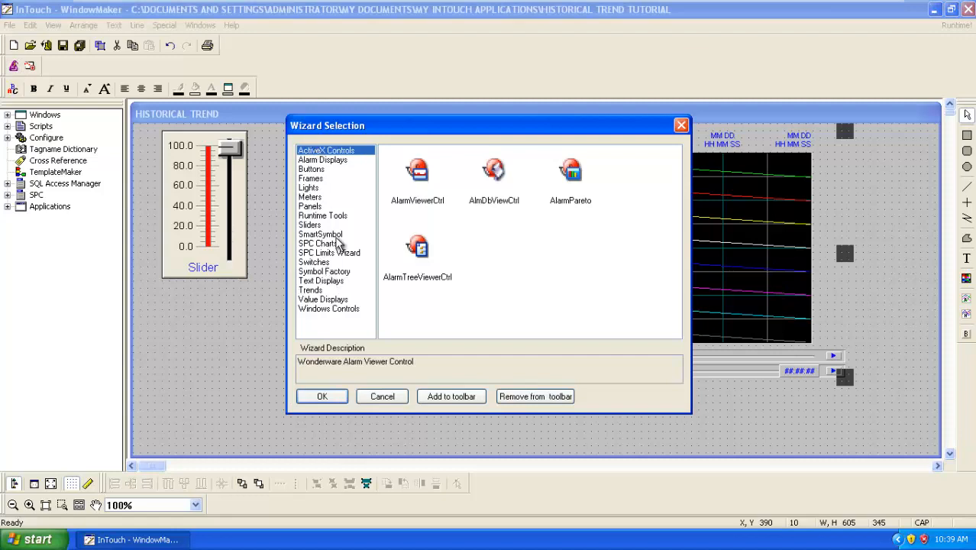
pyautogui.click(310, 290)
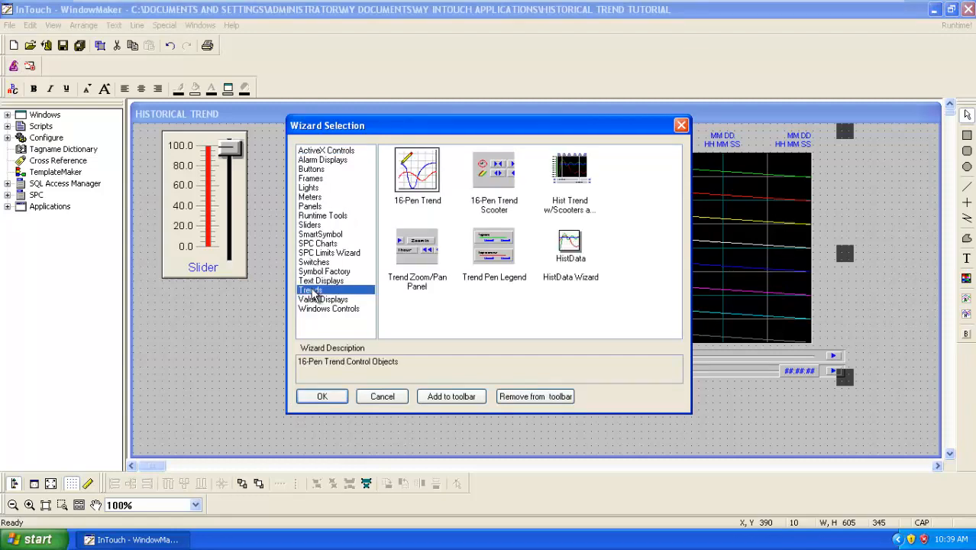
pyautogui.moveTo(419, 292)
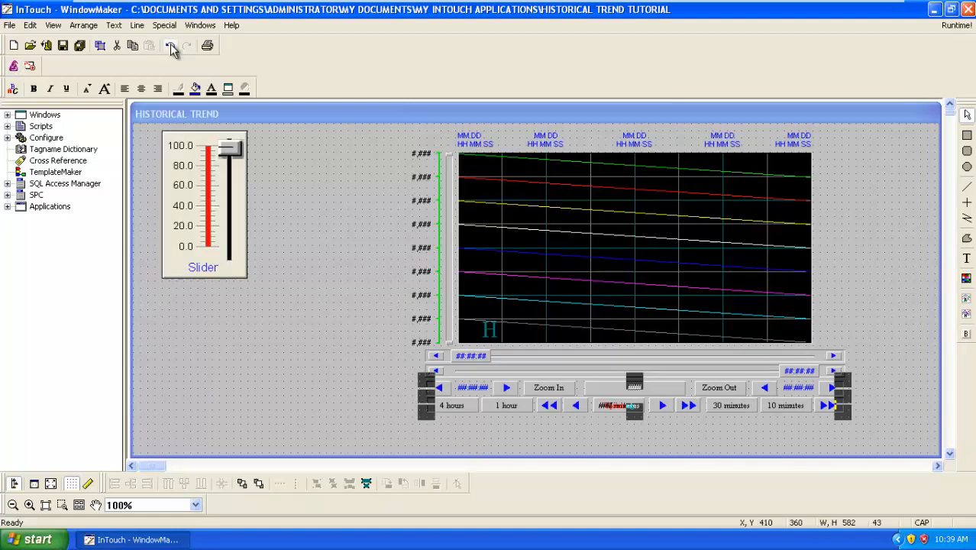
pyautogui.click(13, 66)
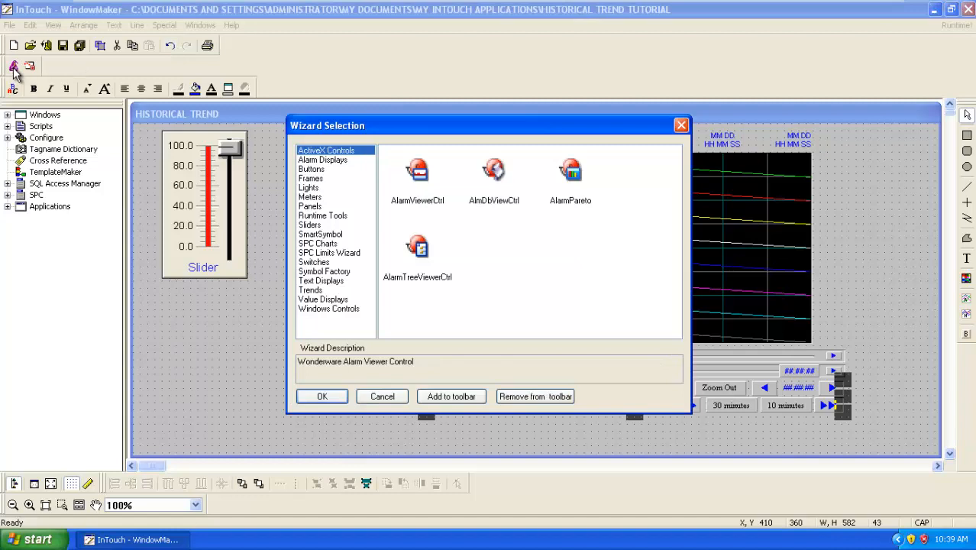
pyautogui.click(310, 289)
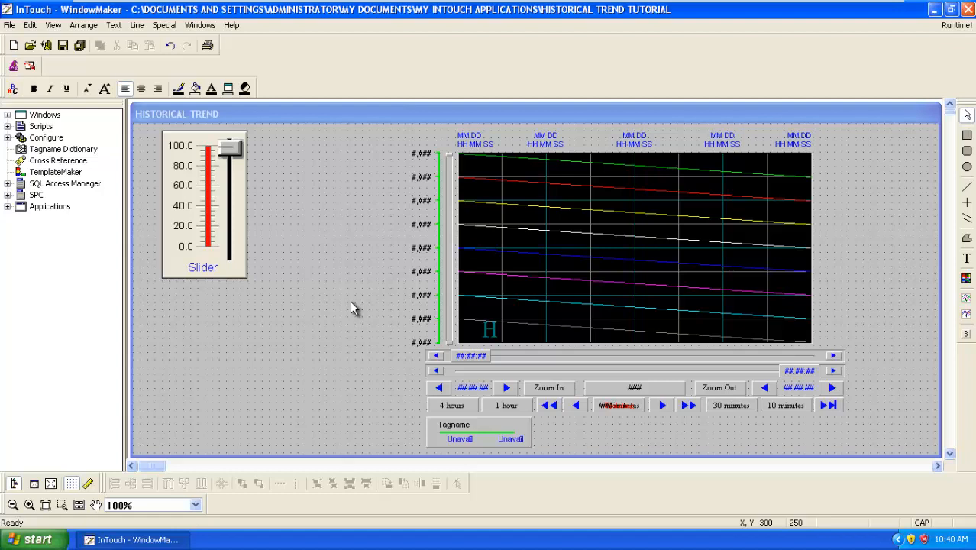
pyautogui.moveTo(319, 281)
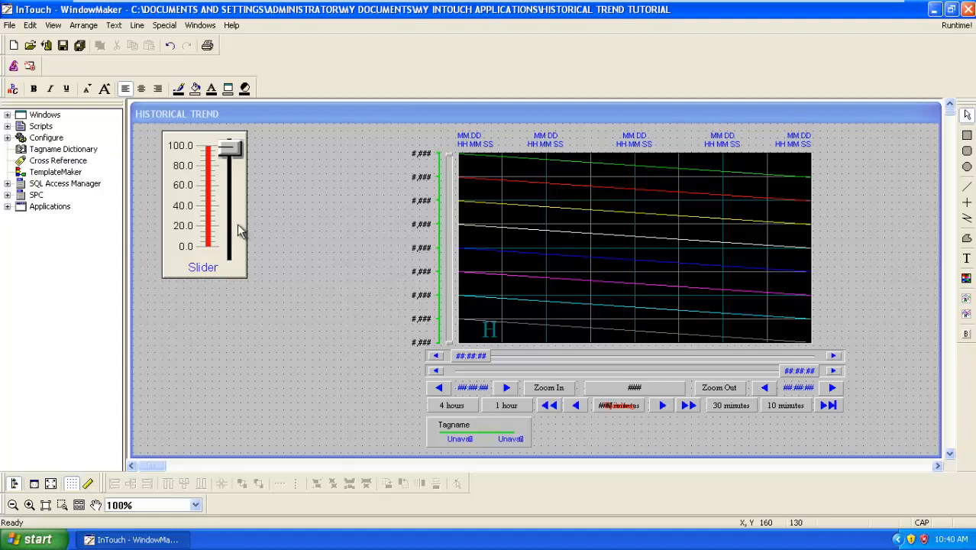
pyautogui.moveTo(340, 260)
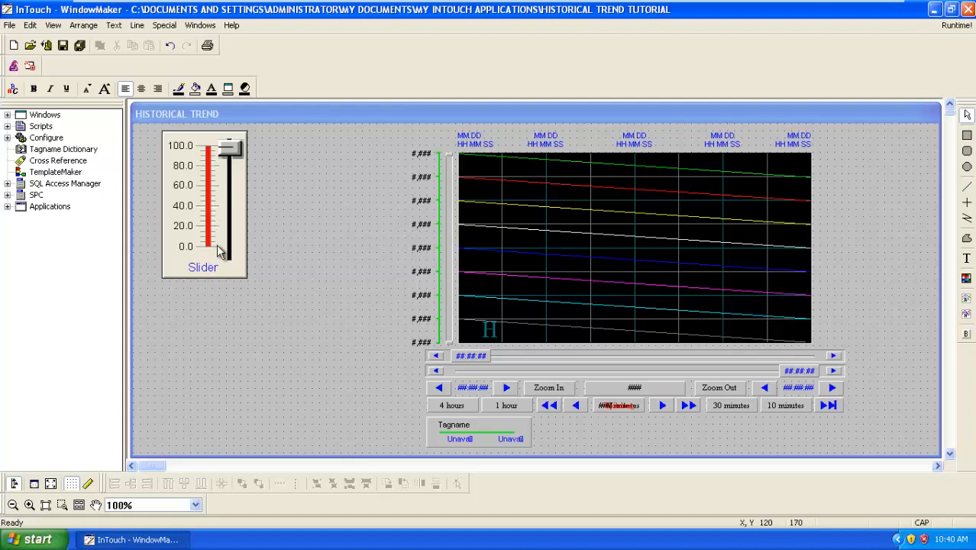
pyautogui.moveTo(215, 246)
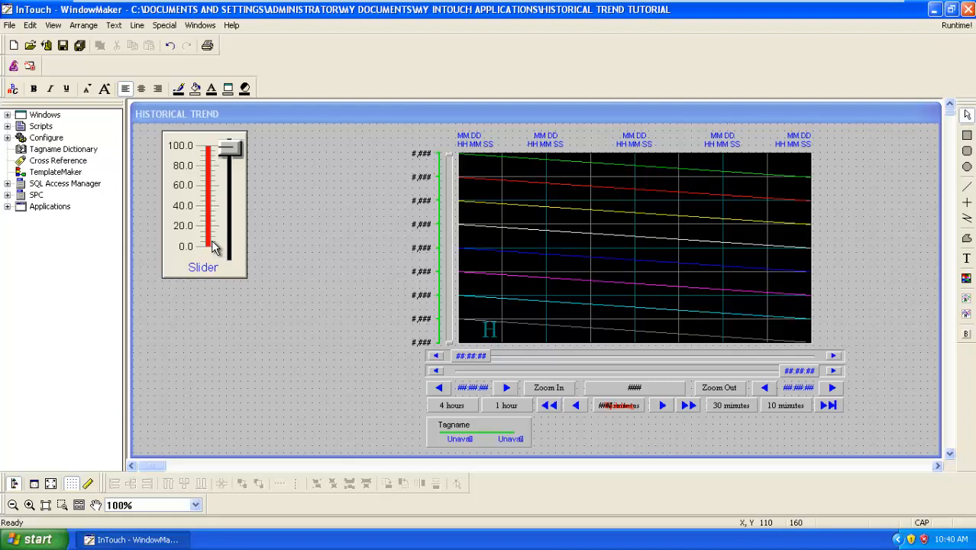
# - Assign the slider a new tagname S1 and agree to define it
pyautogui.doubleClick(215, 206)
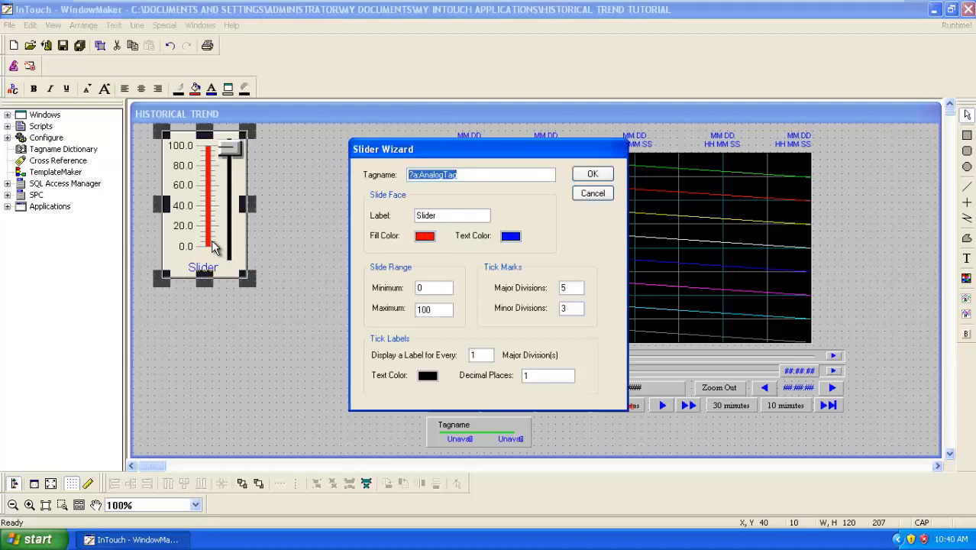
pyautogui.click(464, 175)
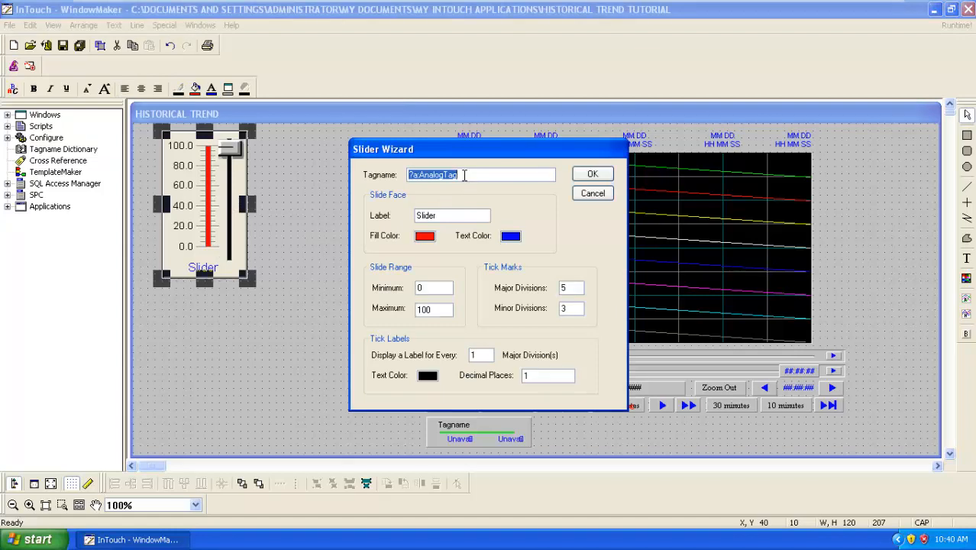
pyautogui.write('S1')
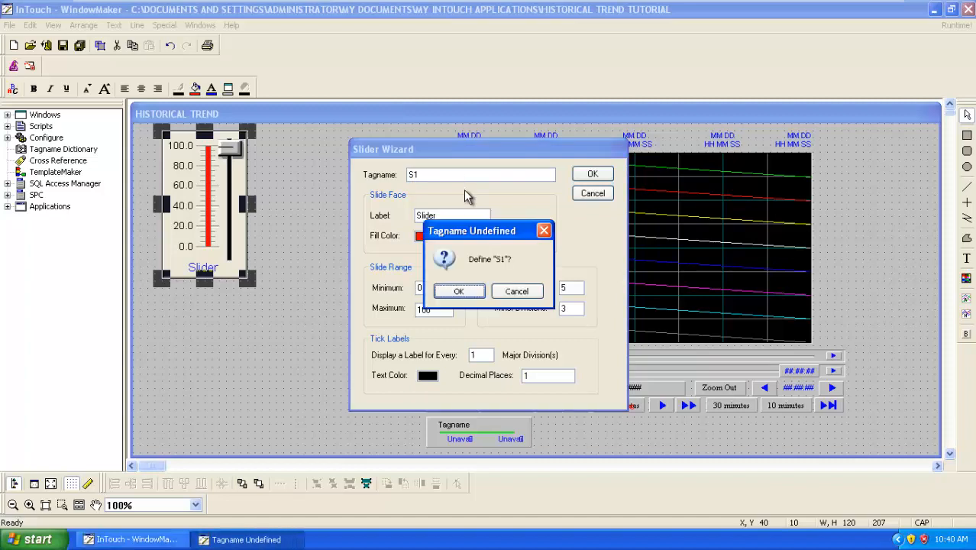
pyautogui.moveTo(510, 271)
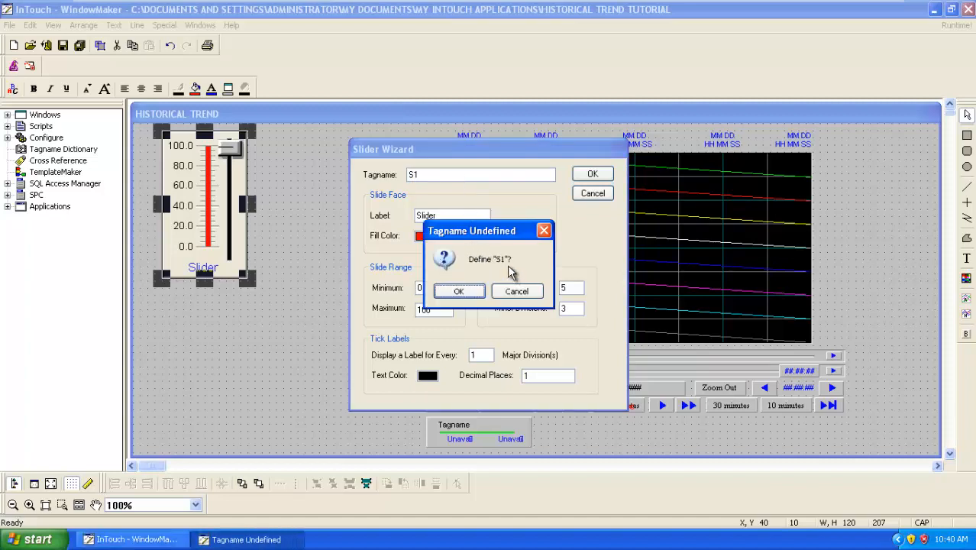
pyautogui.click(459, 291)
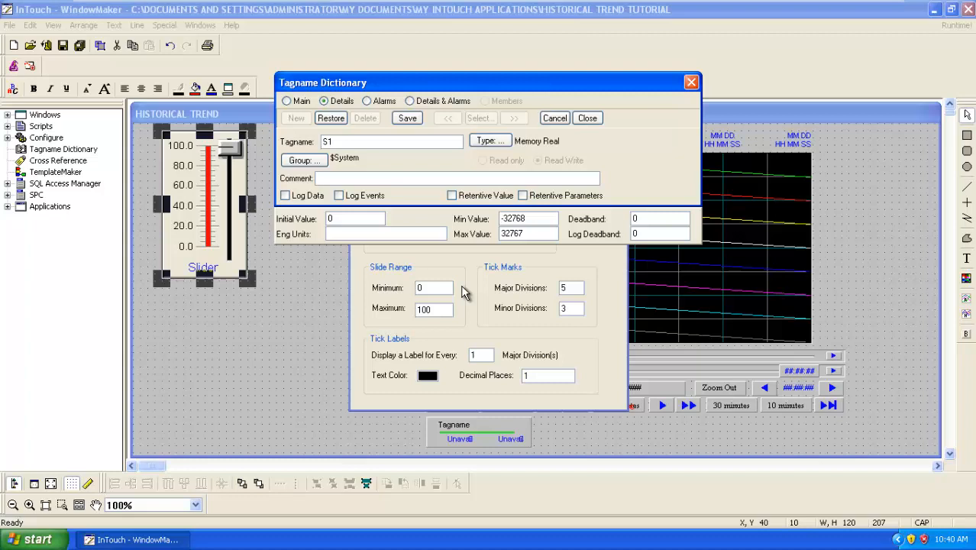
pyautogui.moveTo(428, 220)
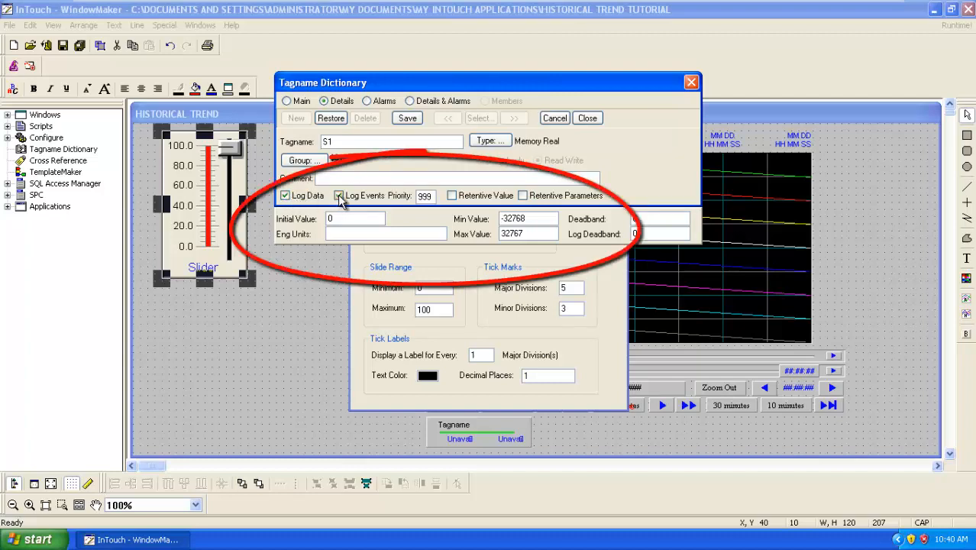
# - Make S1 a logged memory real with event logging and range 0 to 100, then close the dictionary
pyautogui.click(340, 196)
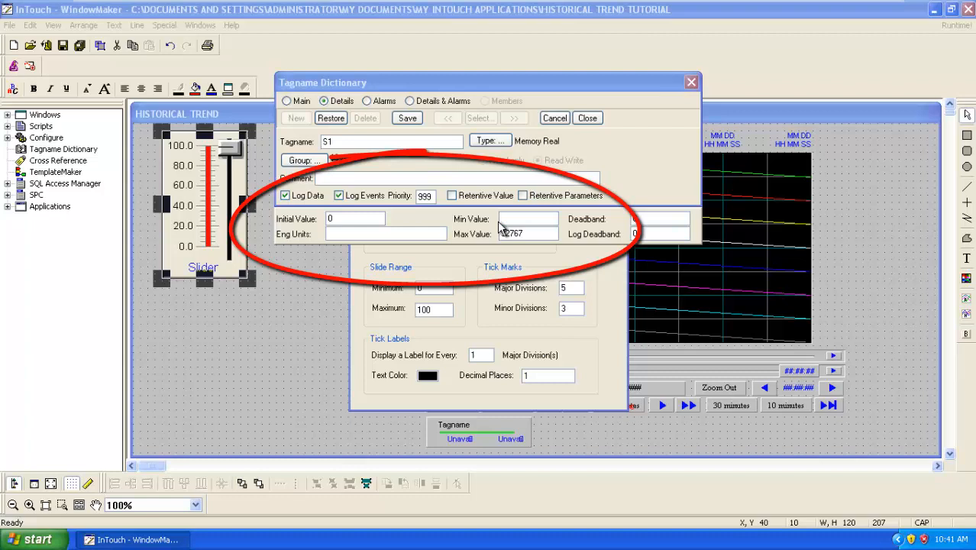
pyautogui.click(529, 234)
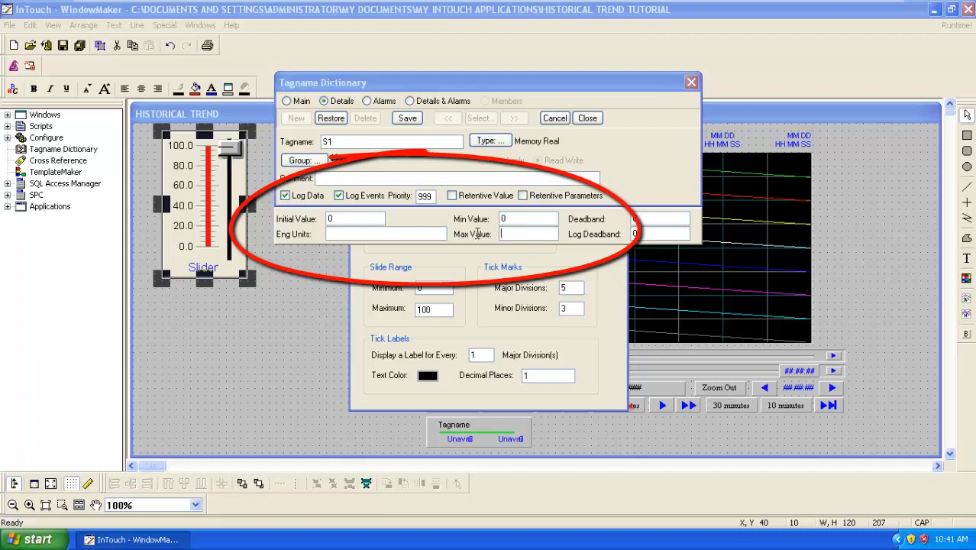
pyautogui.write('100')
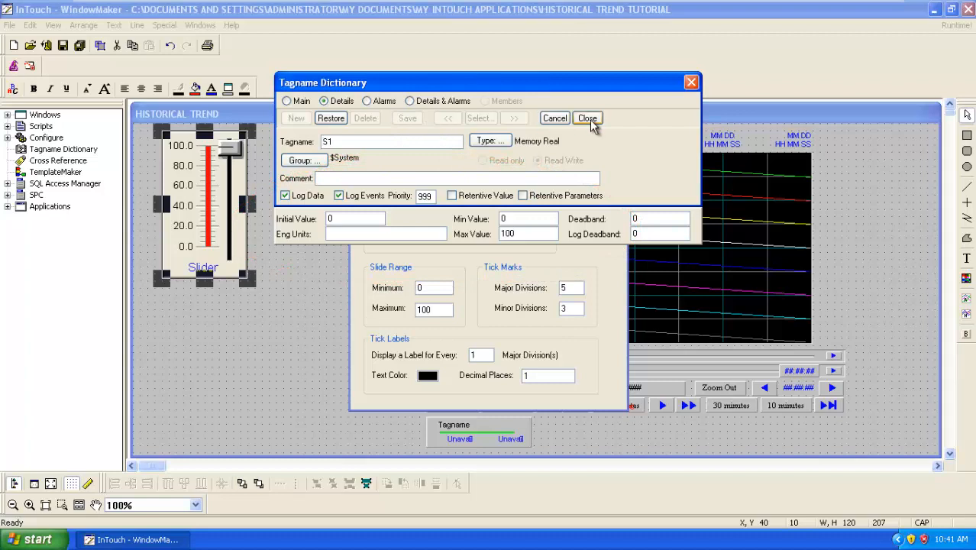
pyautogui.click(588, 117)
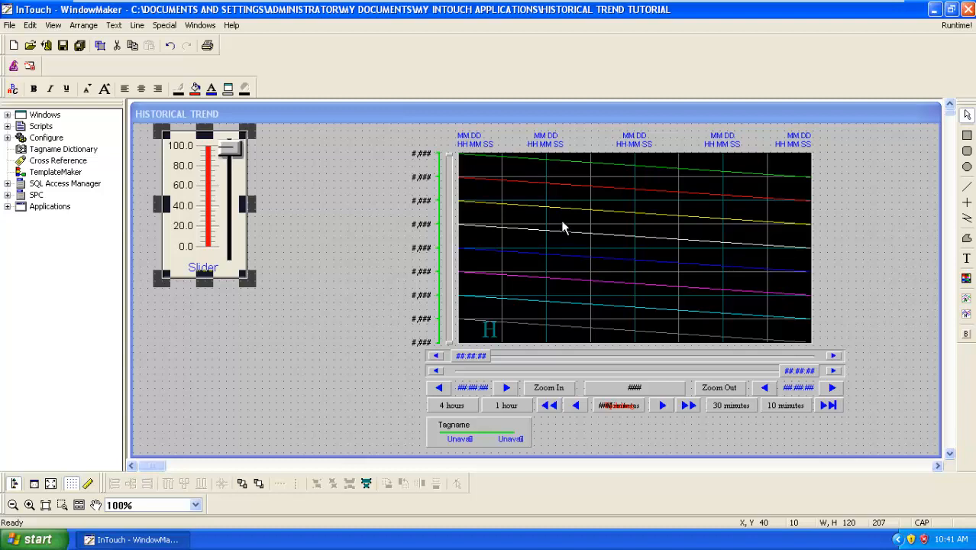
# - Give the historical trend chart the history tag XX and pan tag YY
pyautogui.doubleClick(564, 226)
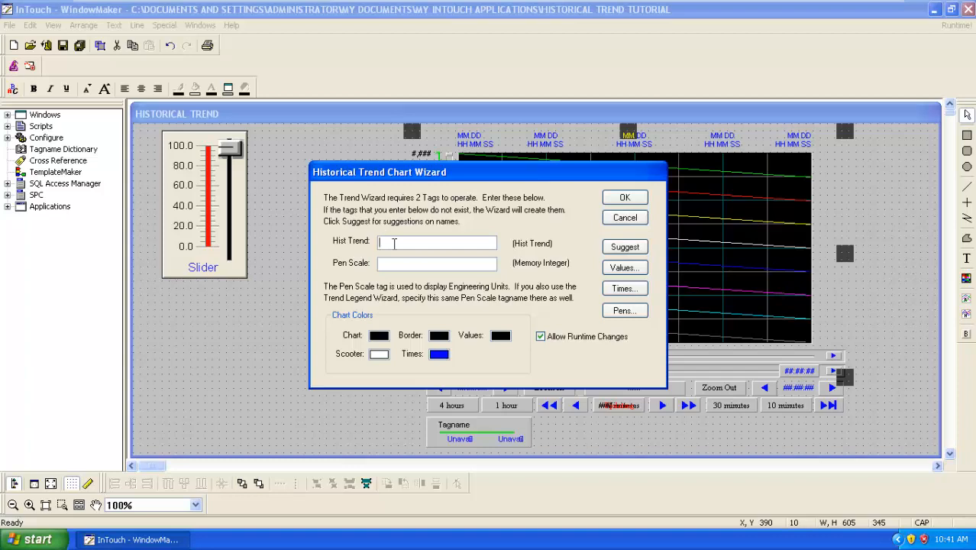
pyautogui.write('XX')
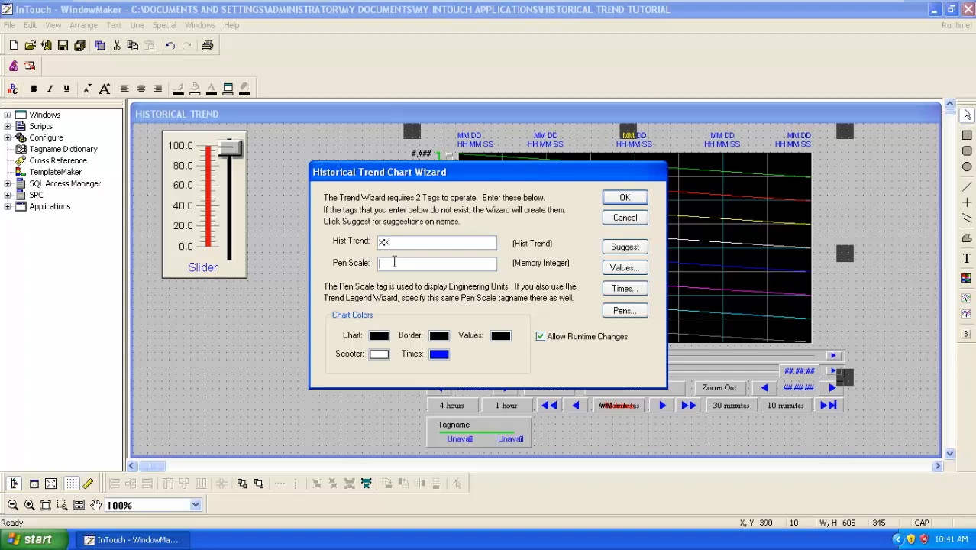
pyautogui.write('YY')
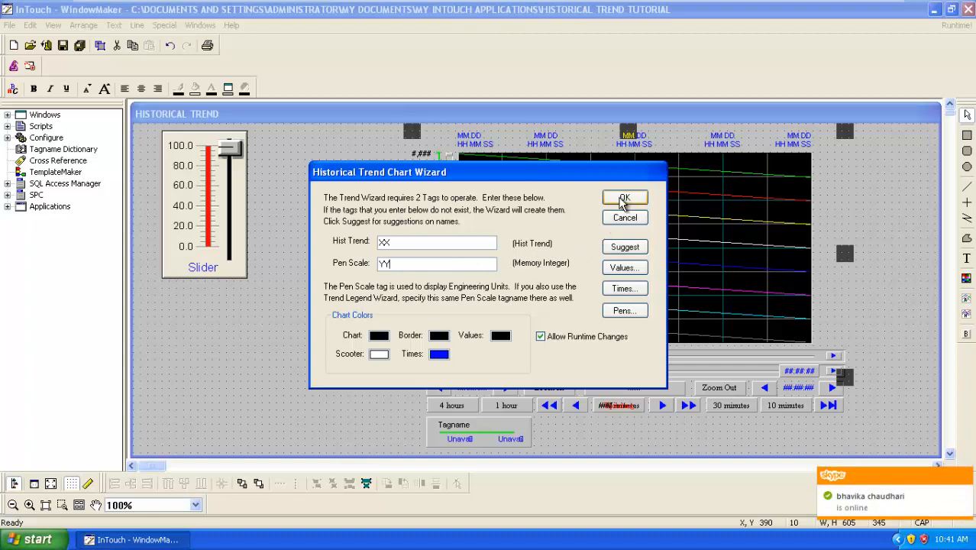
pyautogui.click(624, 197)
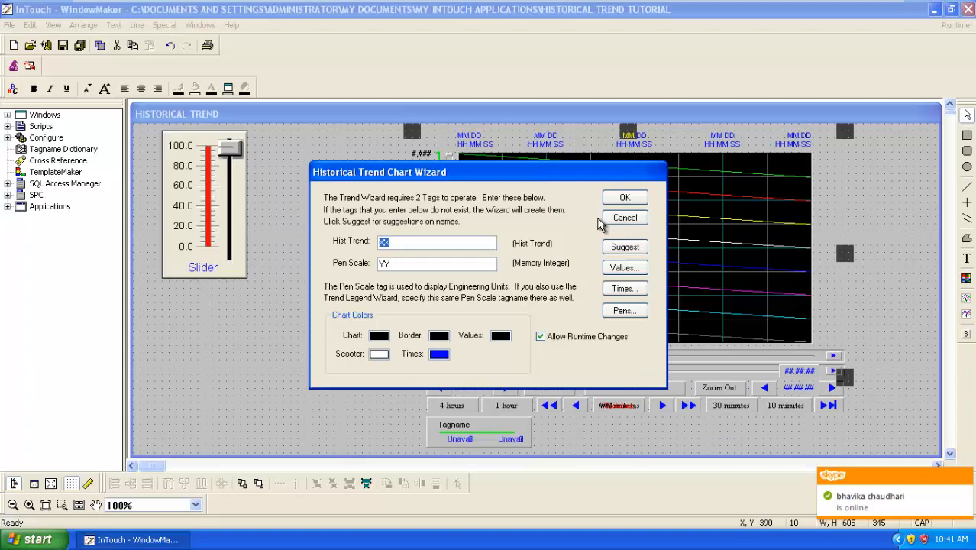
pyautogui.moveTo(556, 273)
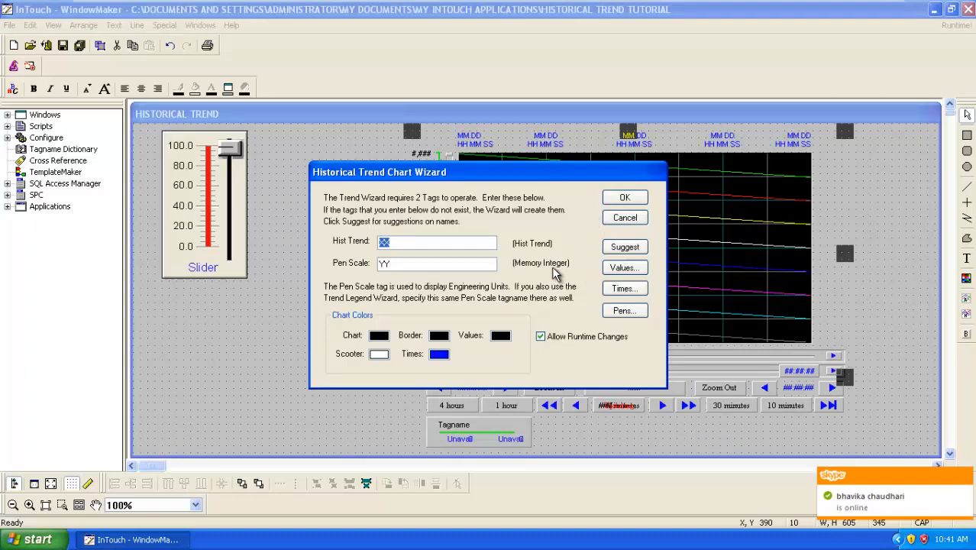
pyautogui.moveTo(614, 286)
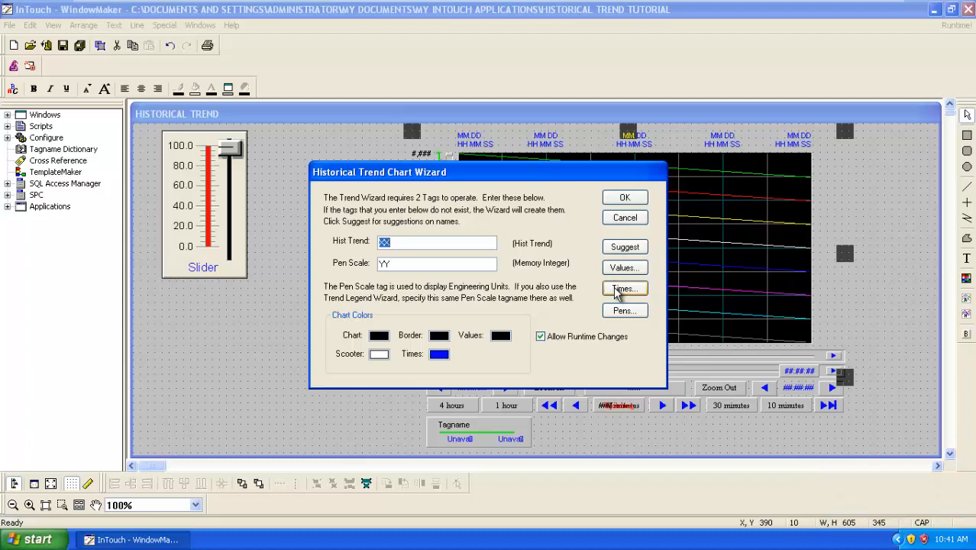
# - Set the time axis to 2 minor divisions per major and review the value axis format unchanged
pyautogui.click(624, 289)
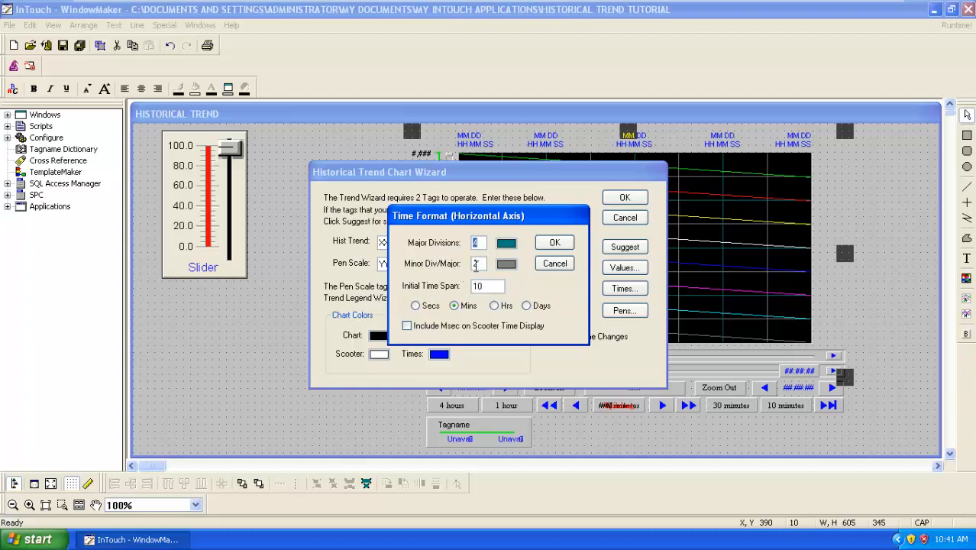
pyautogui.write('2')
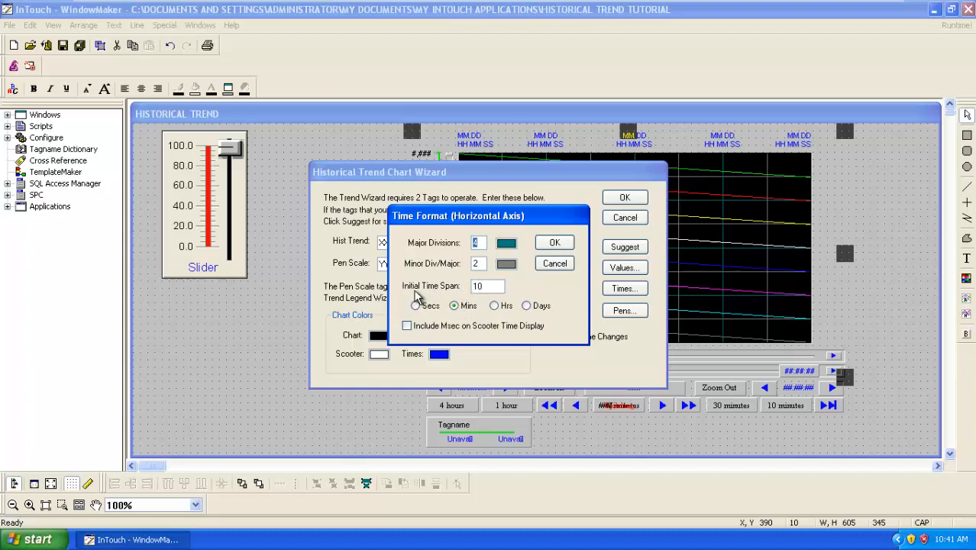
pyautogui.moveTo(426, 312)
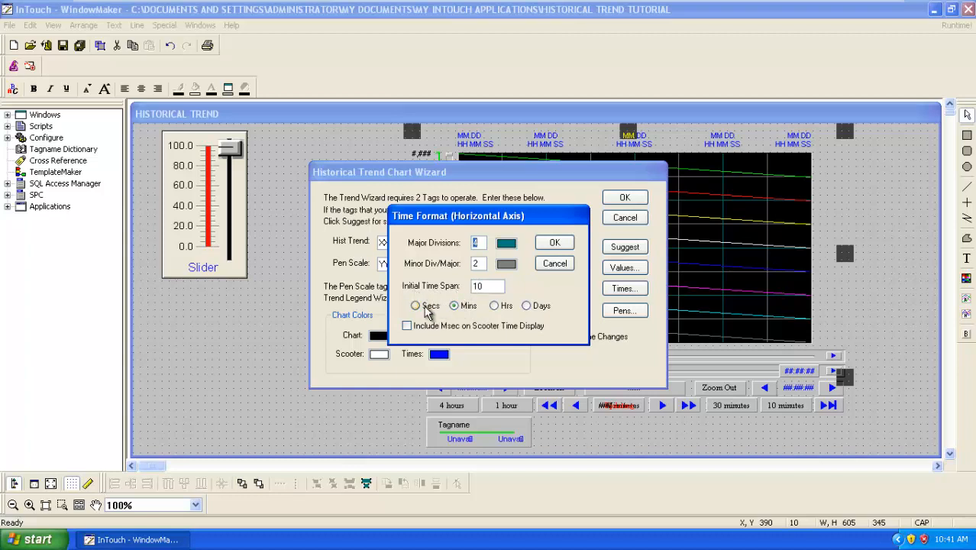
pyautogui.click(416, 306)
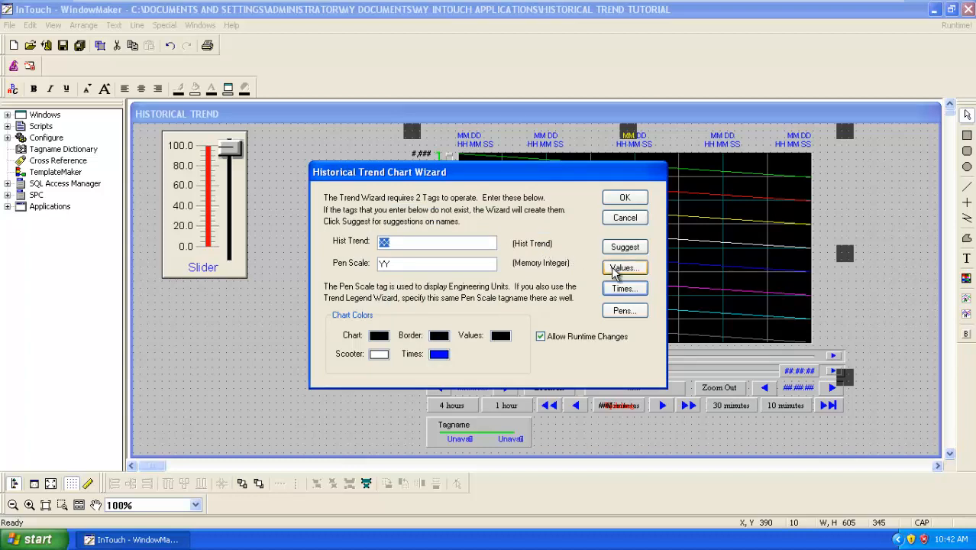
pyautogui.click(624, 267)
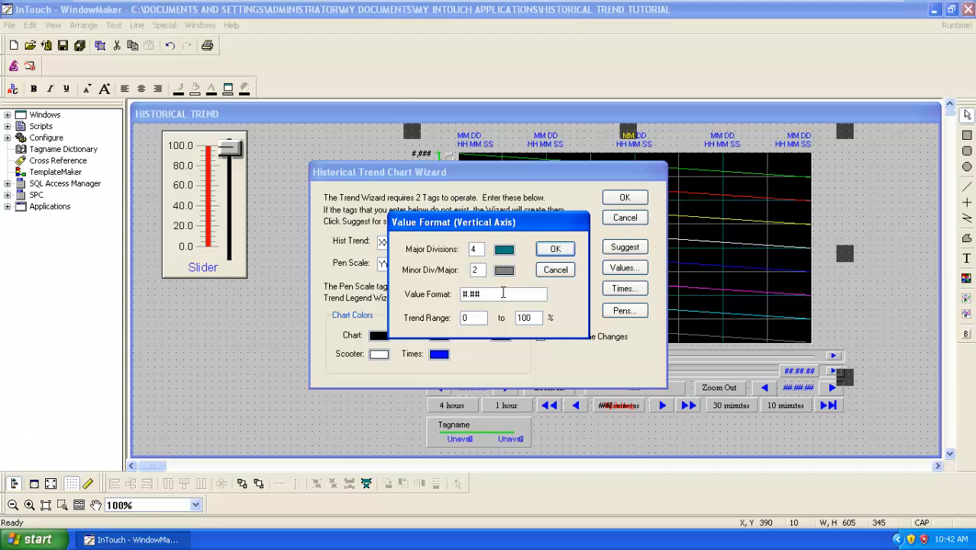
pyautogui.click(554, 248)
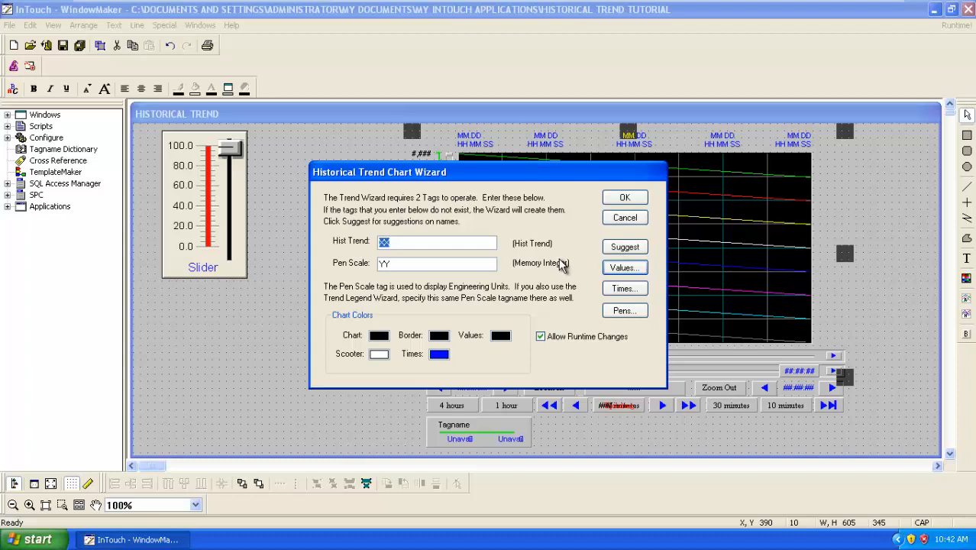
pyautogui.moveTo(614, 317)
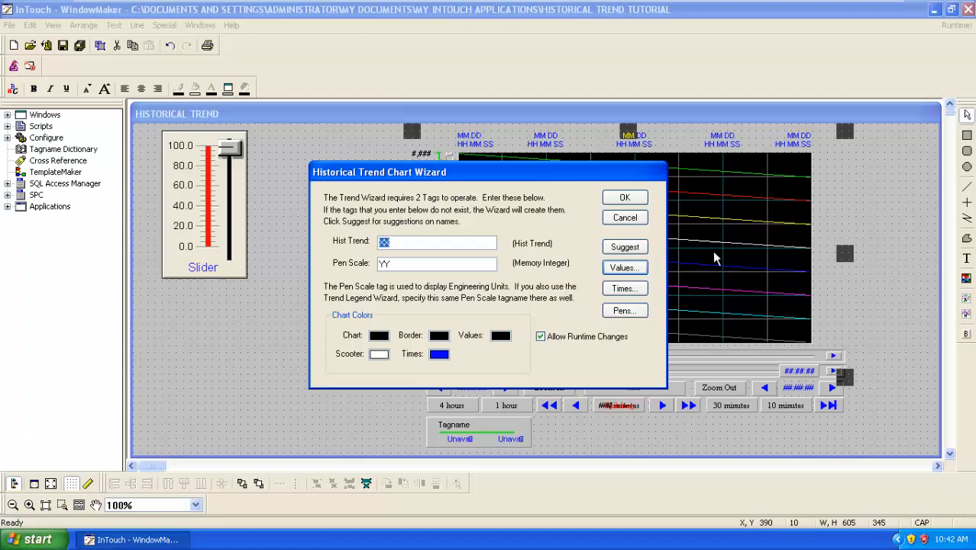
# - Make S1 the chart's first pen and finish the Historical Trend Chart Wizard
pyautogui.click(625, 310)
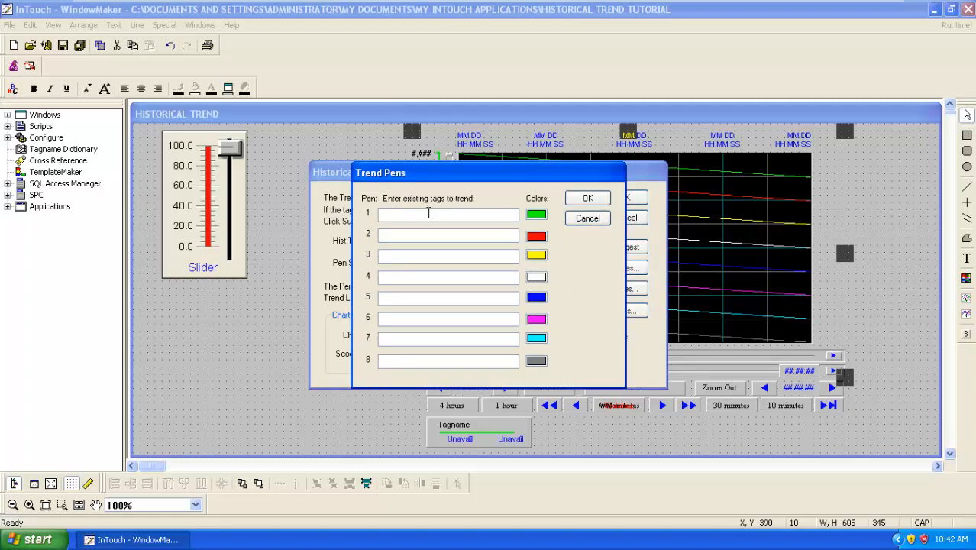
pyautogui.write('S1')
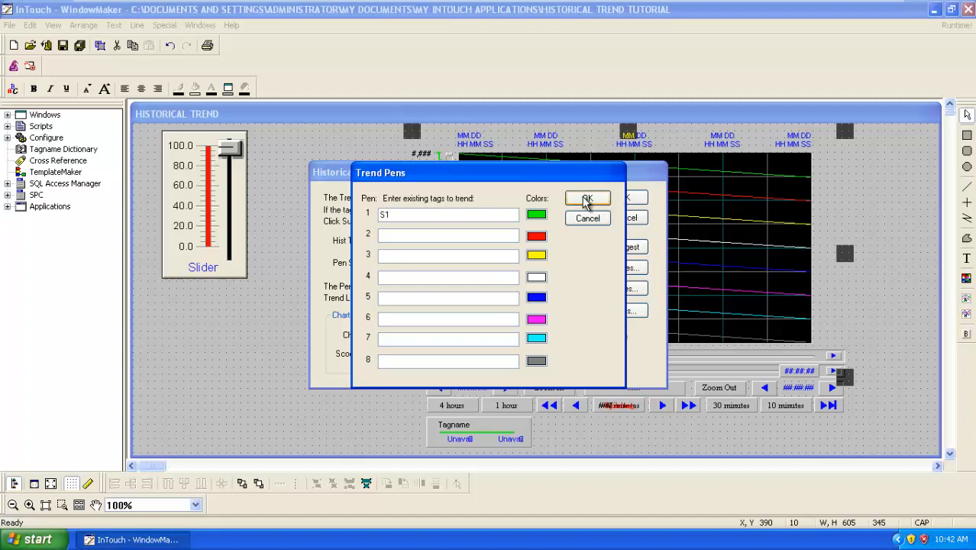
pyautogui.click(587, 198)
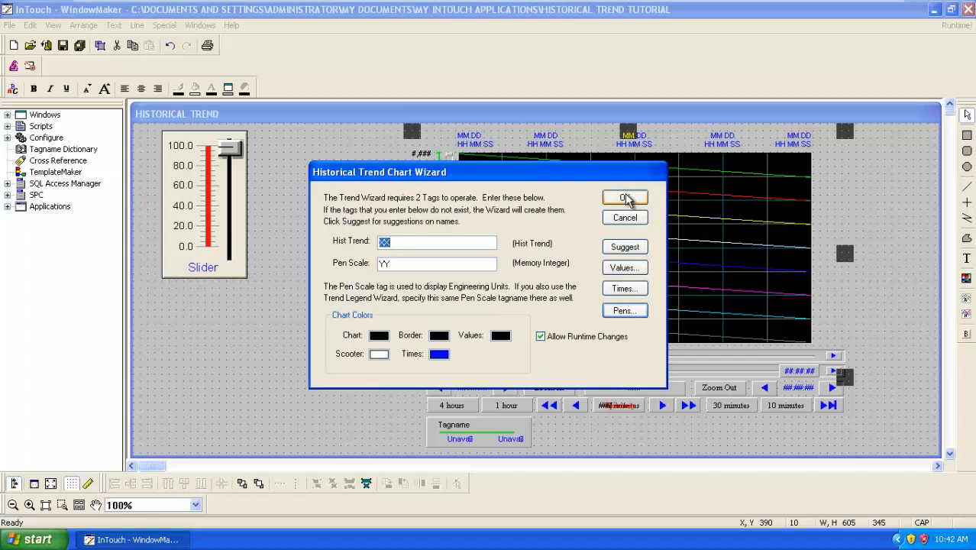
pyautogui.click(624, 197)
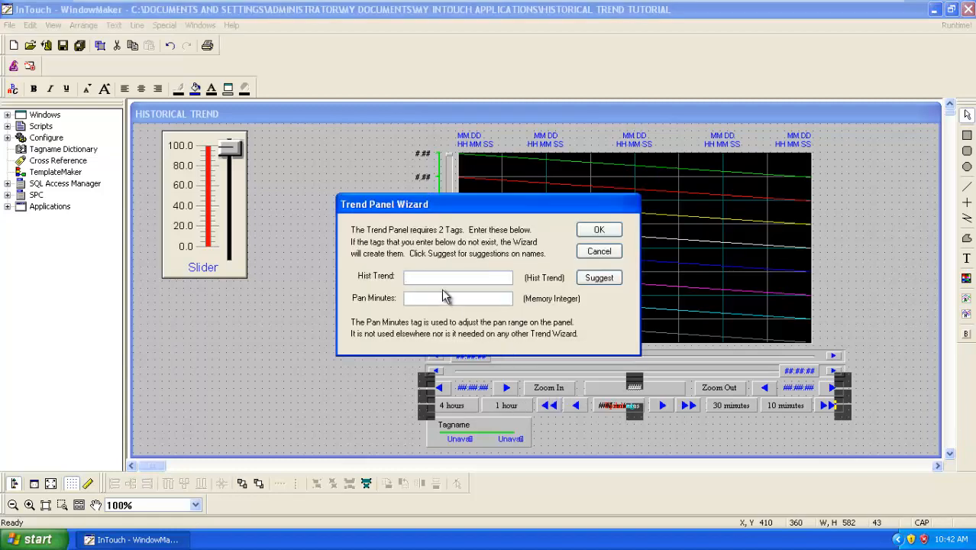
# - Enter XX as the panel's Hist Trend tag and YY as its Pan Minutes tag
pyautogui.write('xx')
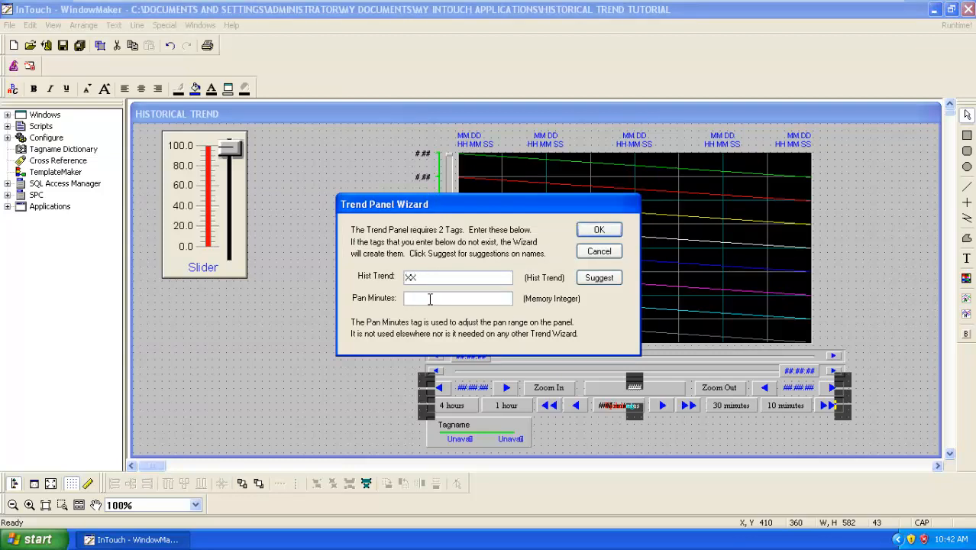
pyautogui.write('YY')
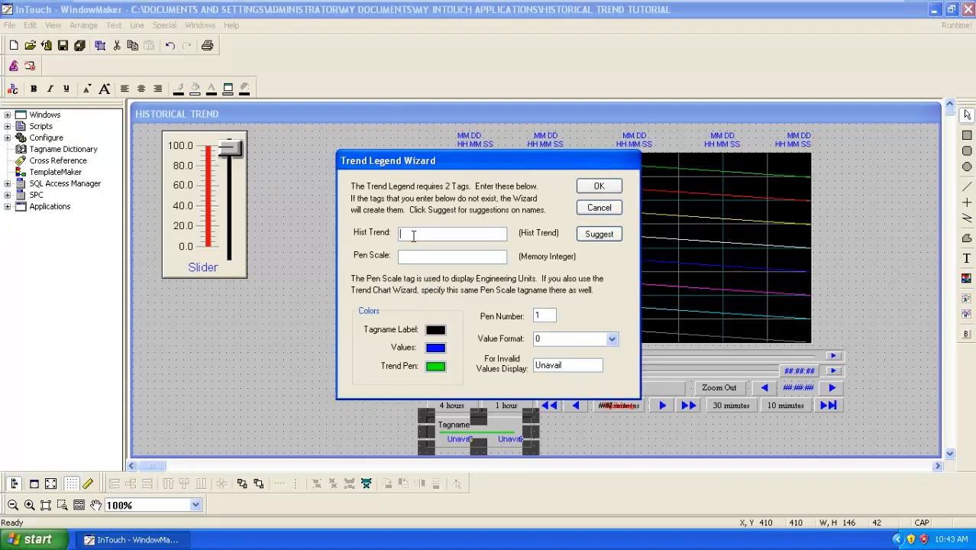
pyautogui.write('XX')
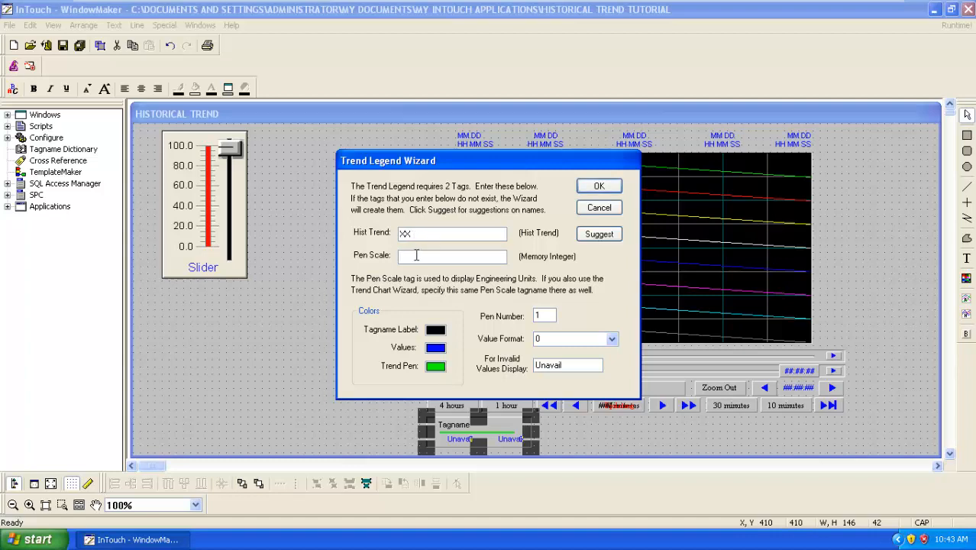
pyautogui.write('YY')
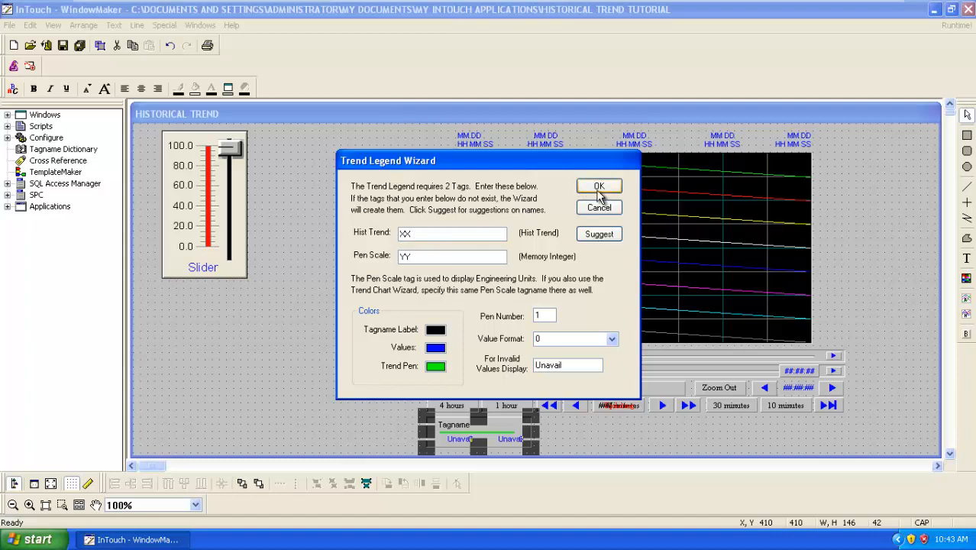
pyautogui.click(599, 185)
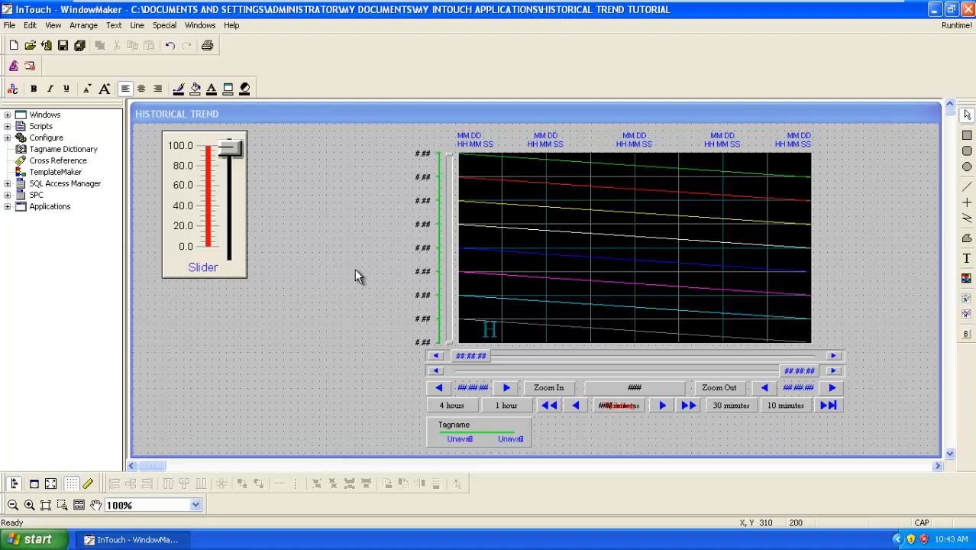
pyautogui.moveTo(404, 329)
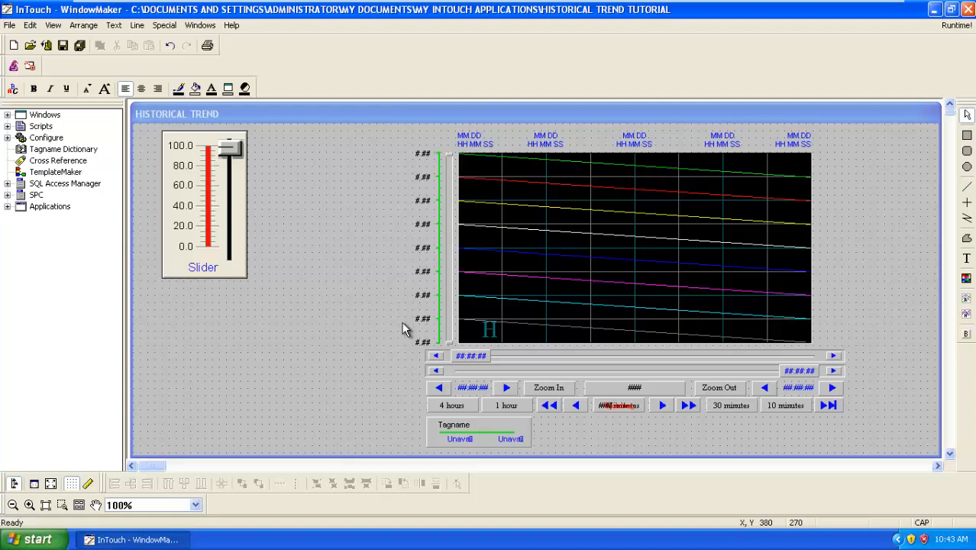
pyautogui.moveTo(366, 286)
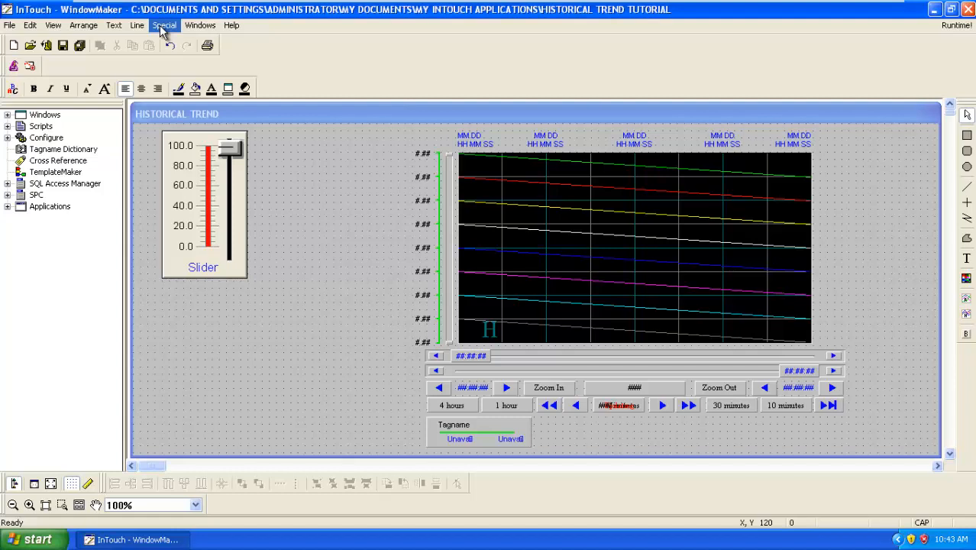
# - Enable historical logging keeping log files for 1 day, via Special > Configure, dismissing the path warning
pyautogui.click(158, 25)
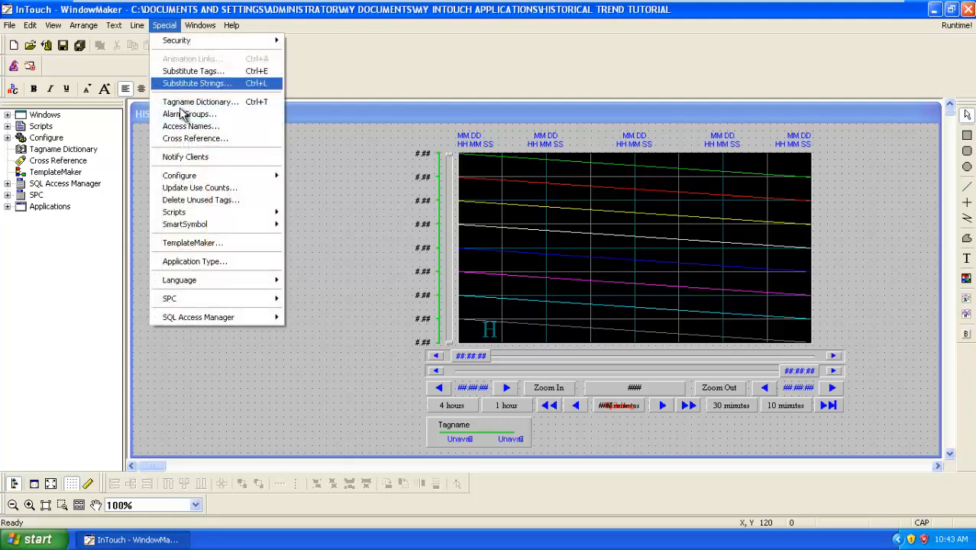
pyautogui.moveTo(179, 176)
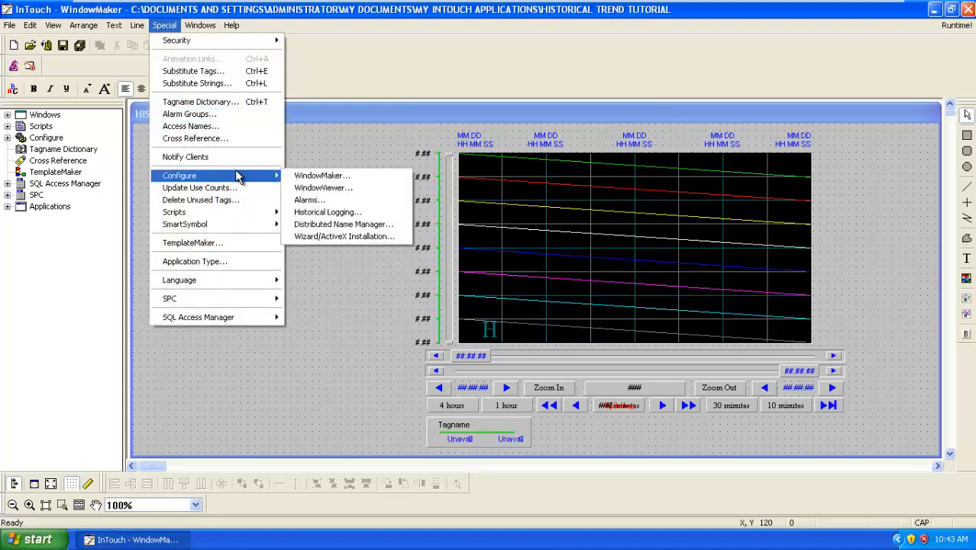
pyautogui.moveTo(310, 199)
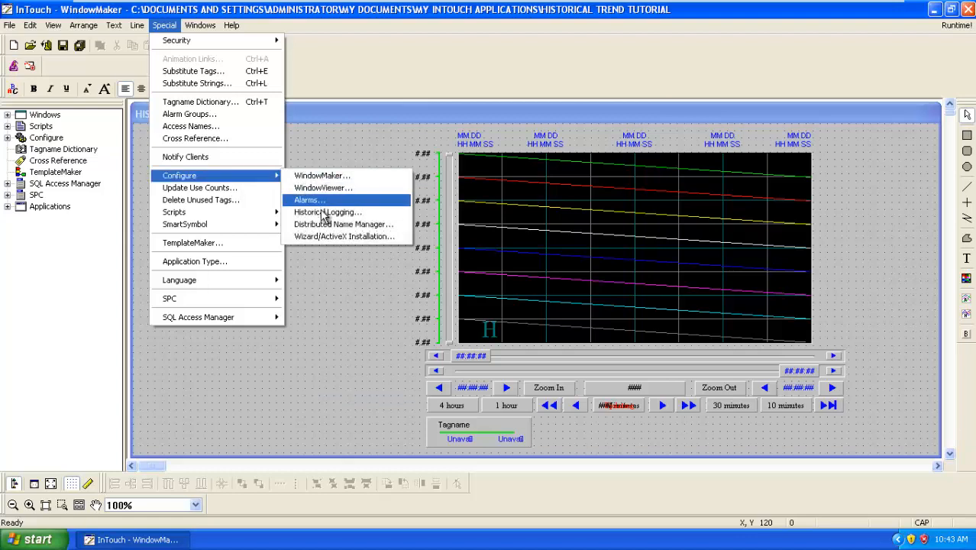
pyautogui.click(326, 212)
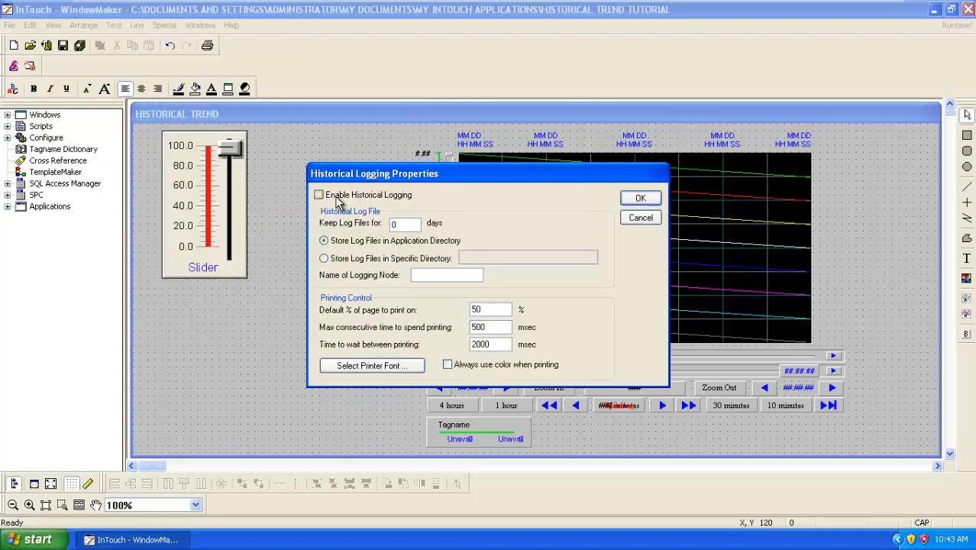
pyautogui.moveTo(321, 199)
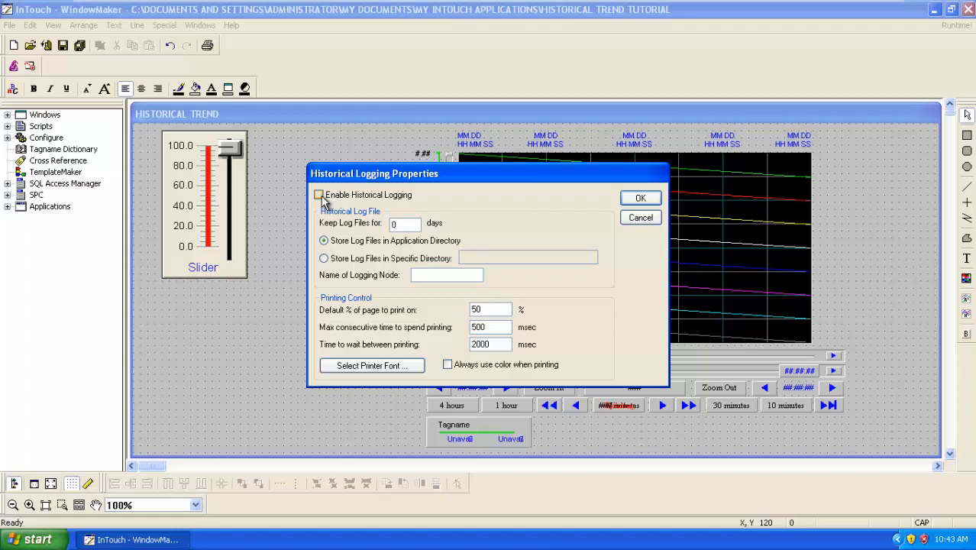
pyautogui.click(318, 195)
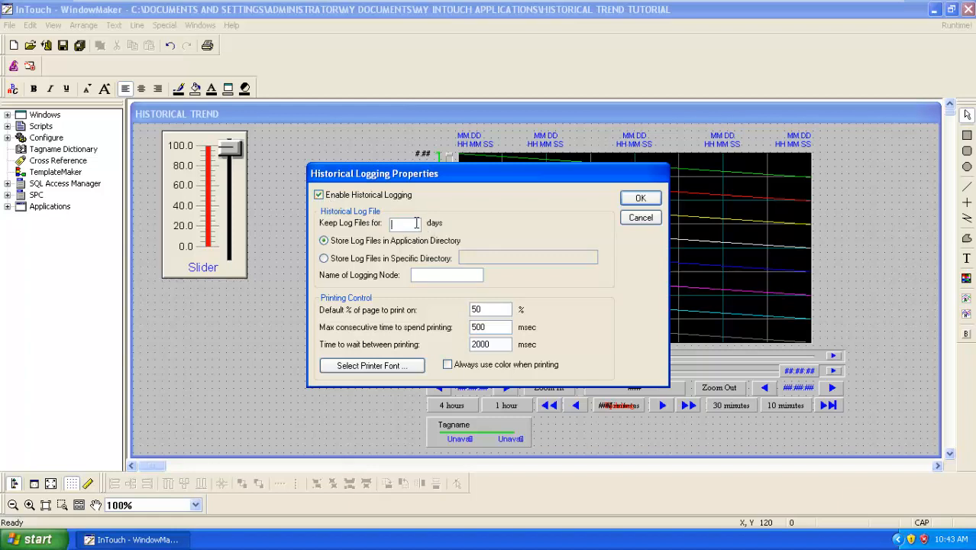
pyautogui.write('1')
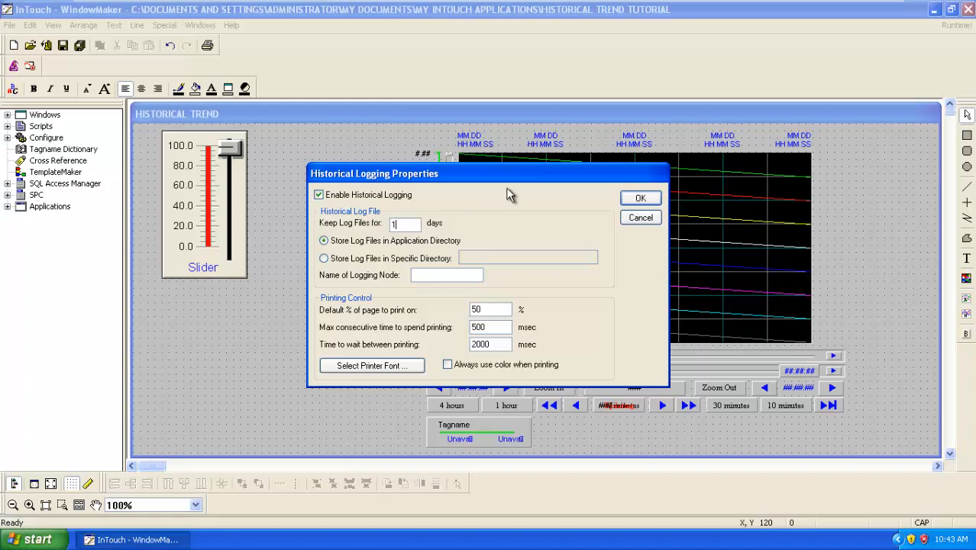
pyautogui.click(640, 198)
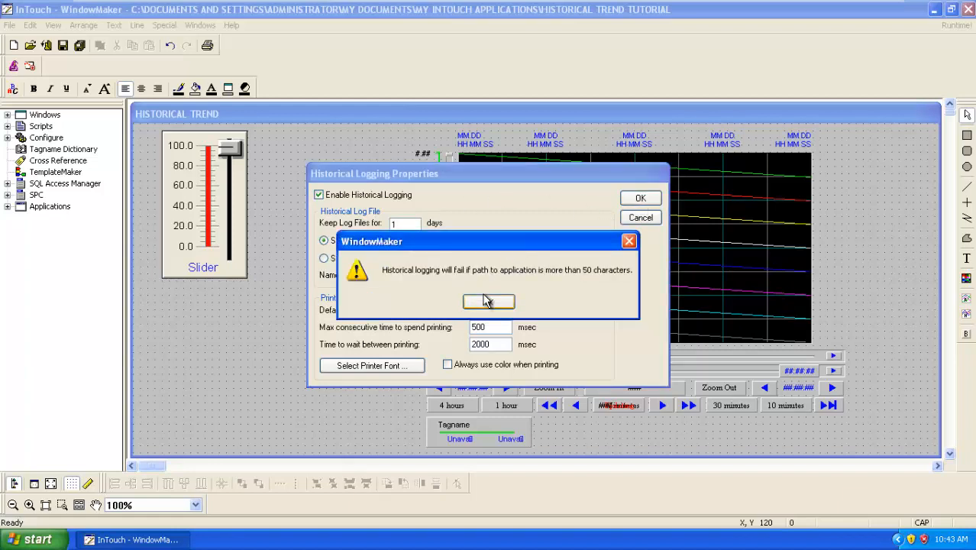
pyautogui.click(488, 302)
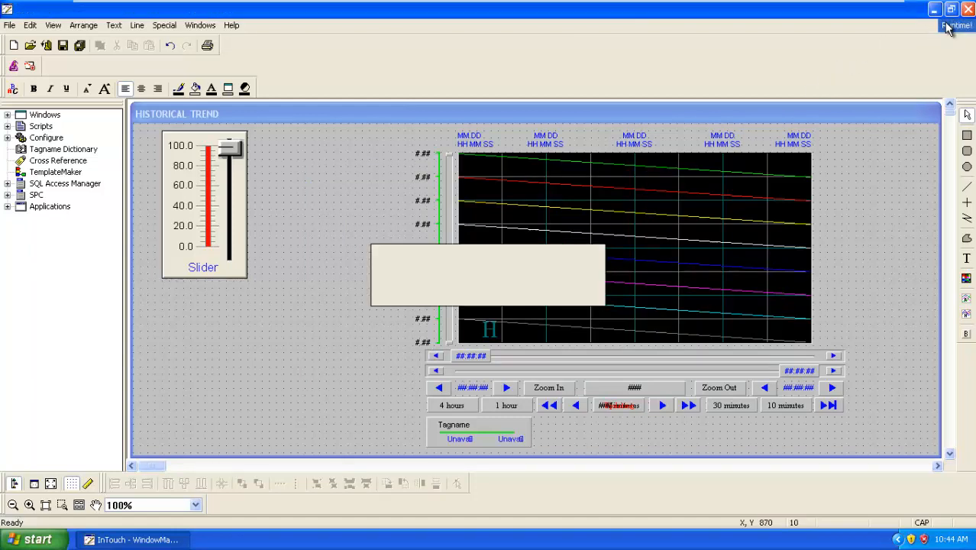
# - Switch to WindowViewer runtime and move the S1 slider to about 60, 25 and 45
pyautogui.click(954, 27)
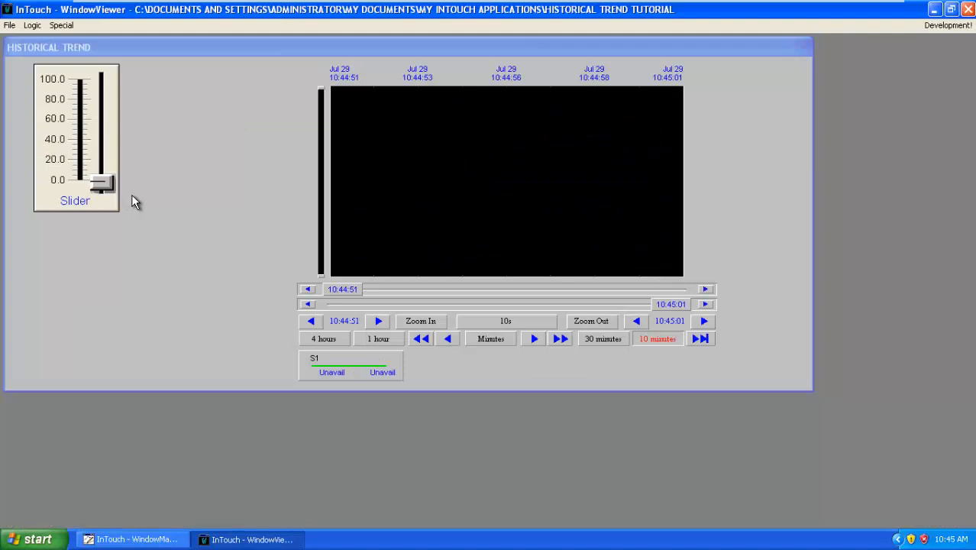
pyautogui.moveTo(128, 194)
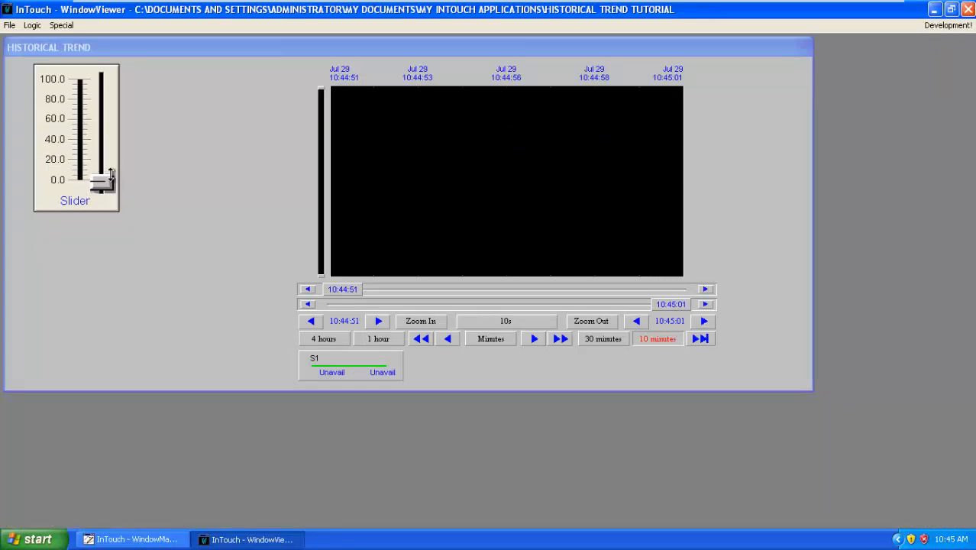
pyautogui.moveTo(103, 179); pyautogui.dragTo(101, 115)
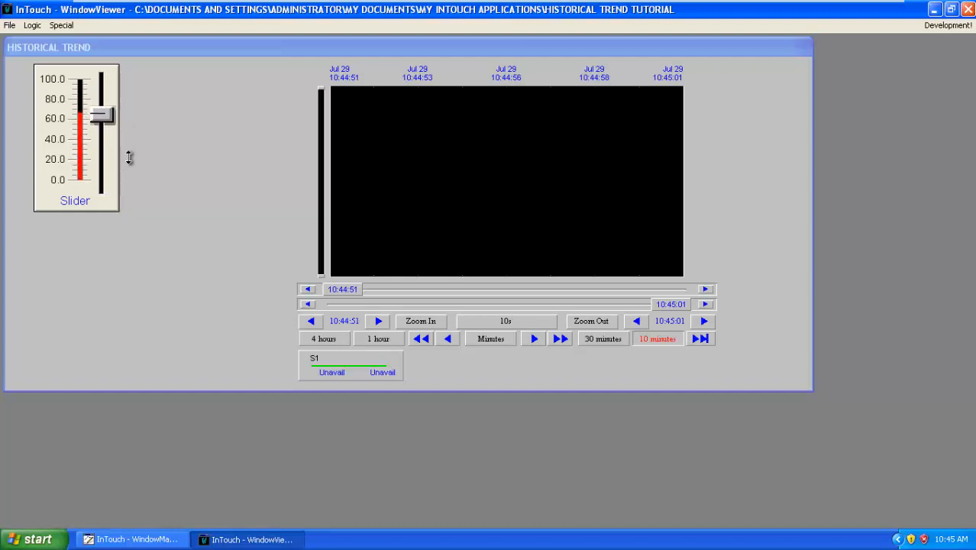
pyautogui.moveTo(100, 113); pyautogui.dragTo(99, 160)
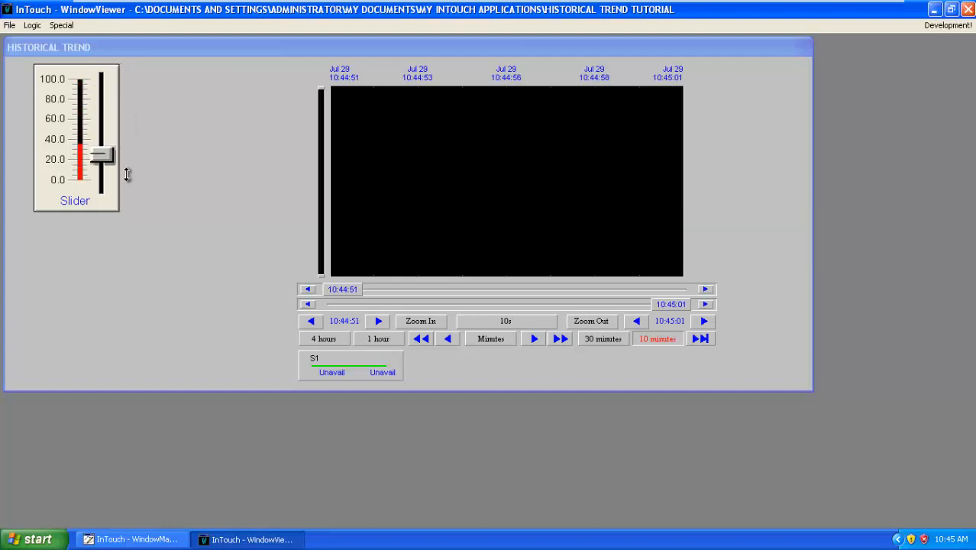
pyautogui.moveTo(99, 152); pyautogui.dragTo(100, 168)
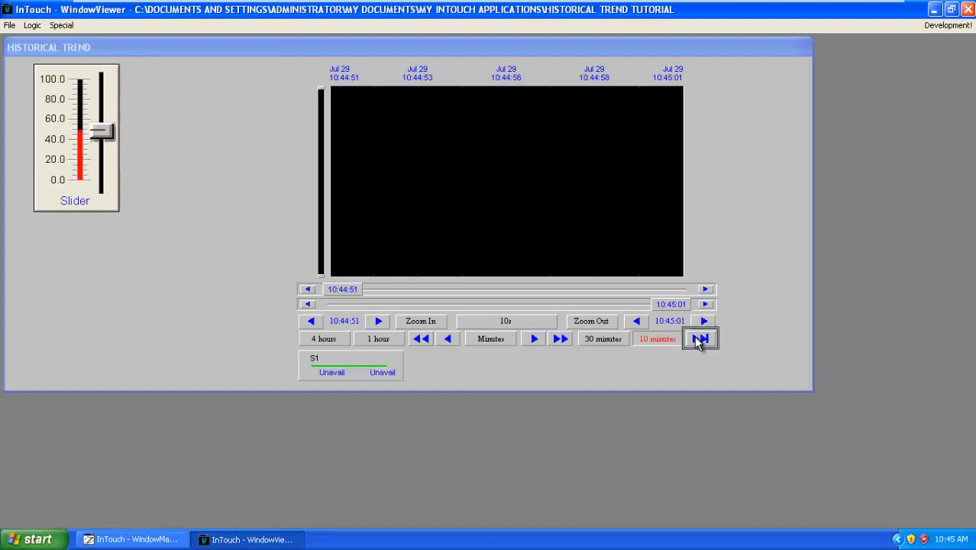
# - Scroll the trend to the latest data and move the slider near 90 then 40 to trace S1
pyautogui.click(699, 339)
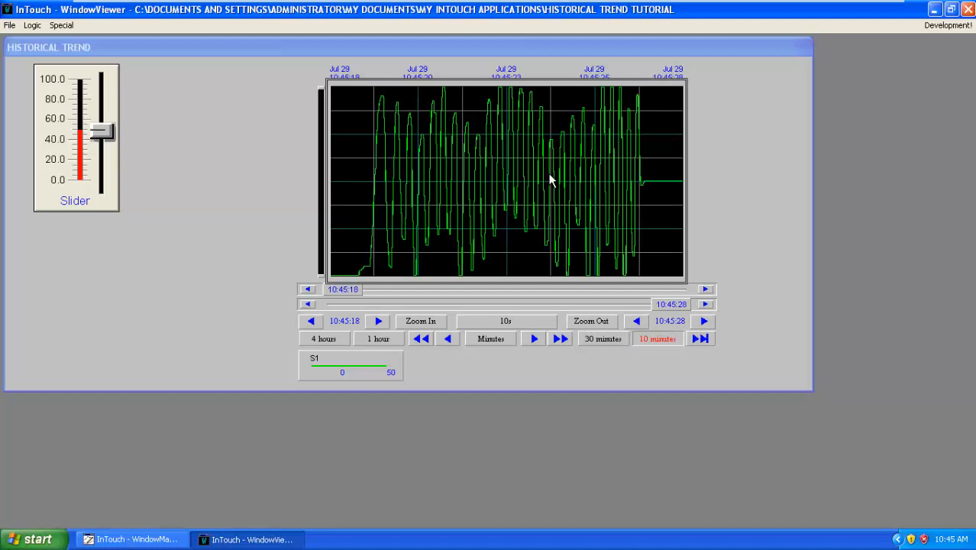
pyautogui.moveTo(515, 142)
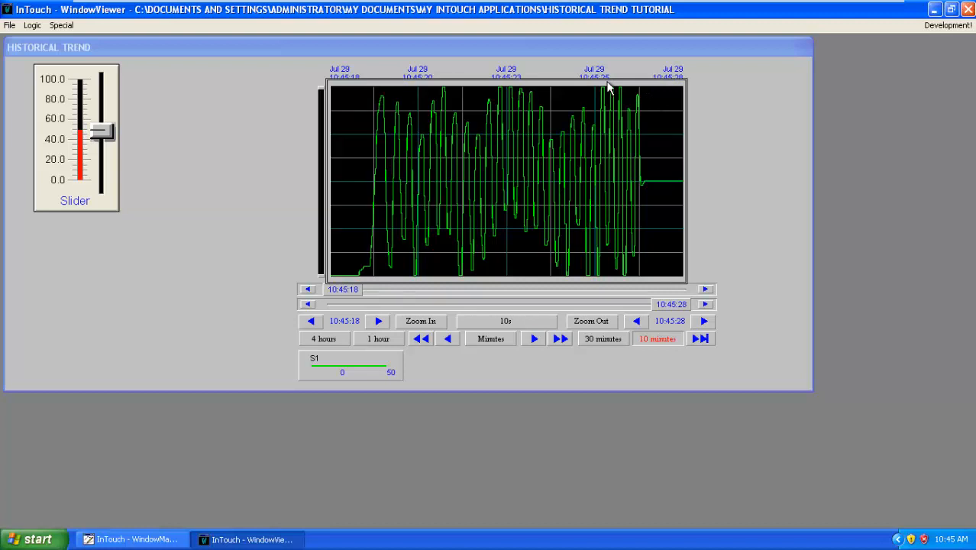
pyautogui.moveTo(429, 198)
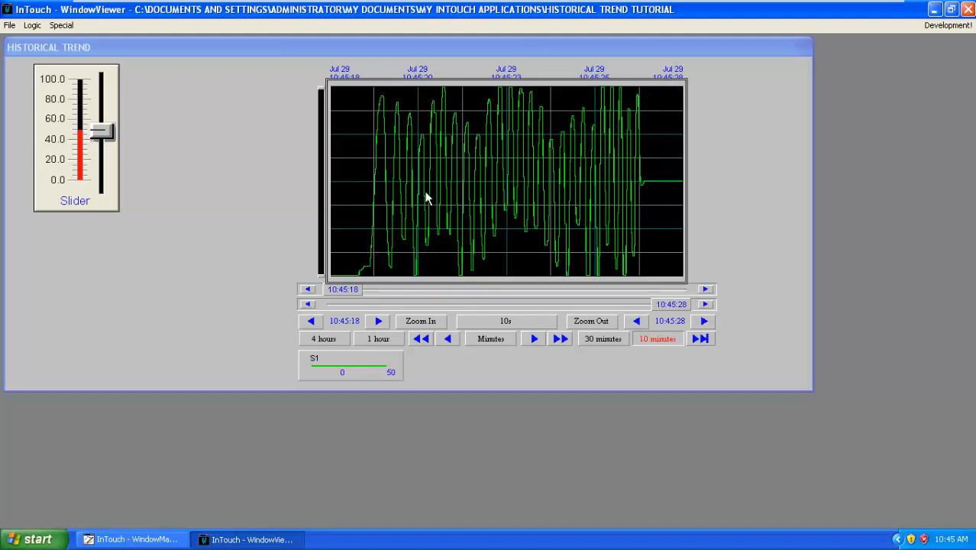
pyautogui.moveTo(130, 135)
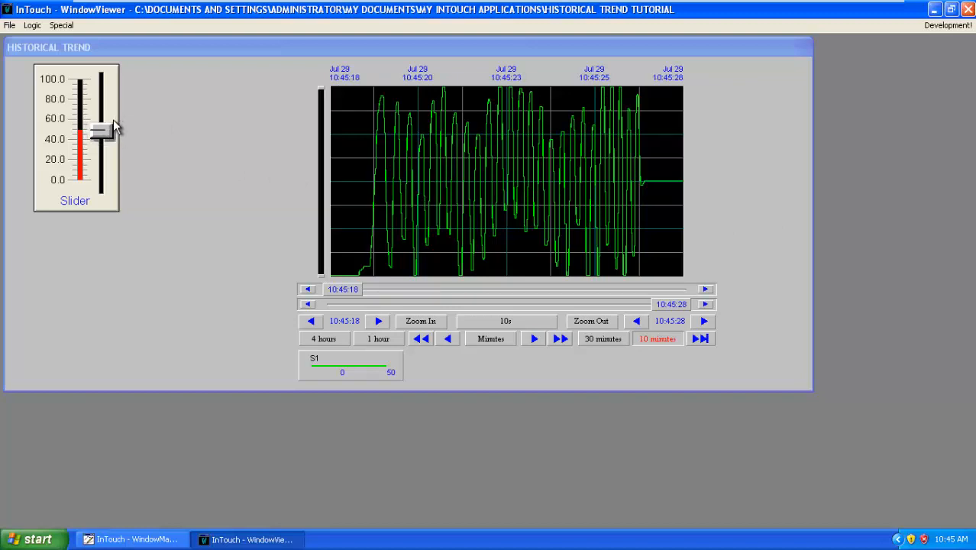
pyautogui.moveTo(99, 130); pyautogui.dragTo(99, 91)
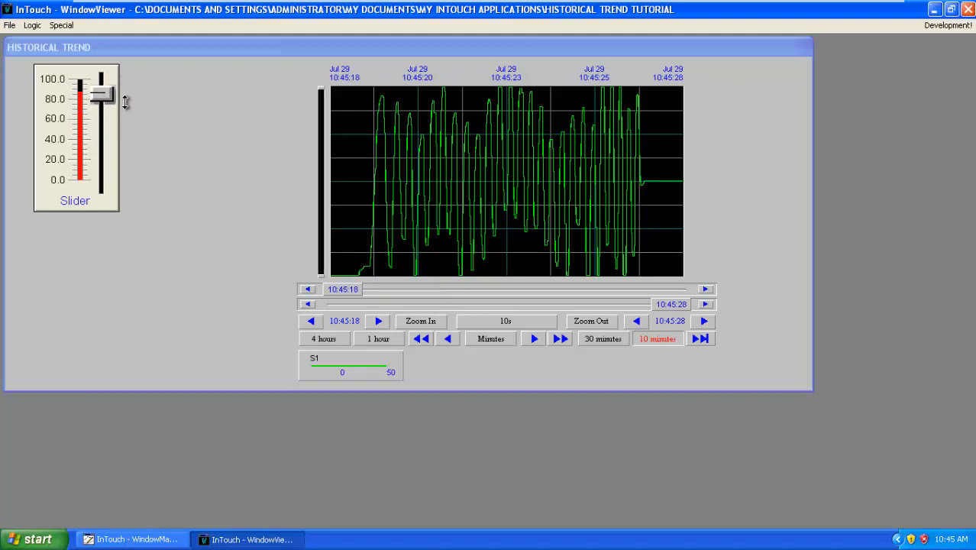
pyautogui.moveTo(101, 92); pyautogui.dragTo(101, 151)
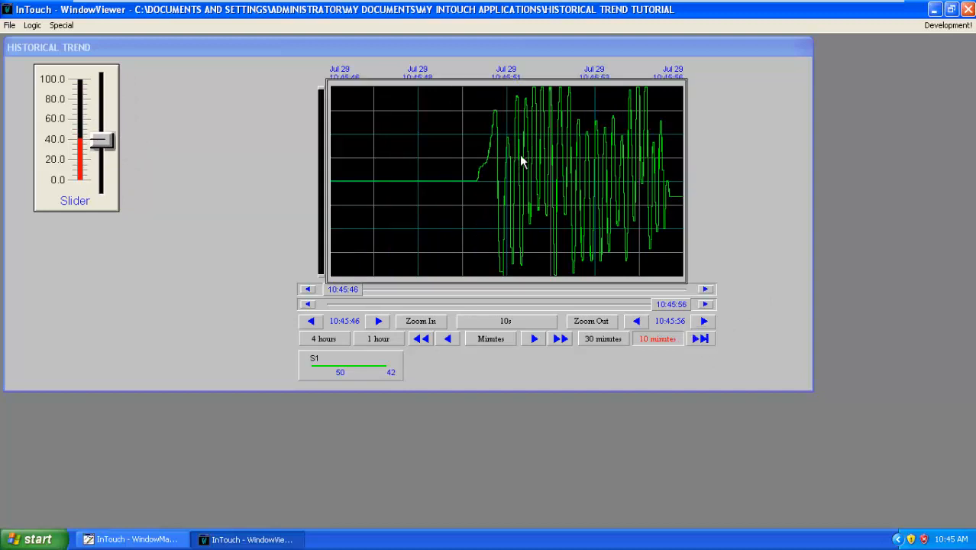
pyautogui.moveTo(535, 165)
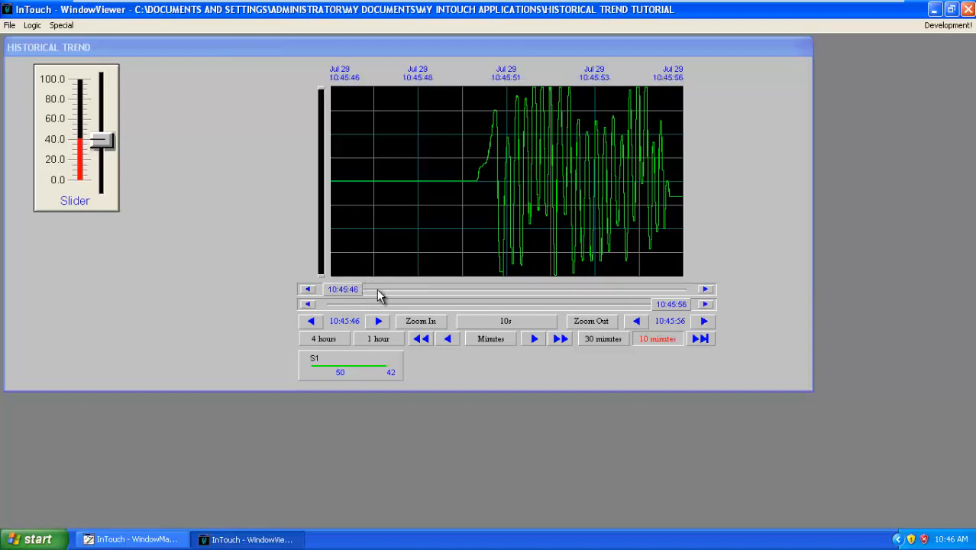
pyautogui.moveTo(366, 289)
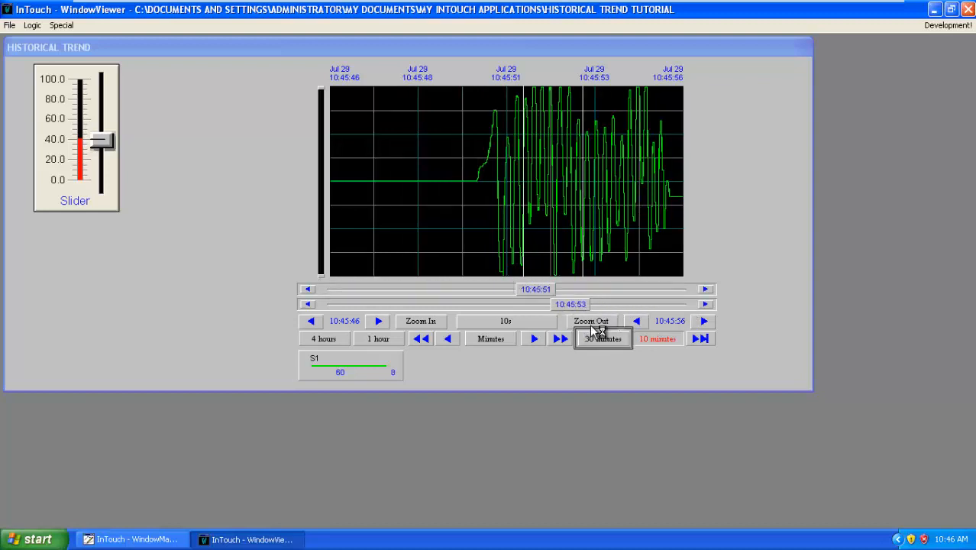
# - Zoom the trend into the marked 10:45:51–10:45:53 span, then return to WindowMaker
pyautogui.click(420, 321)
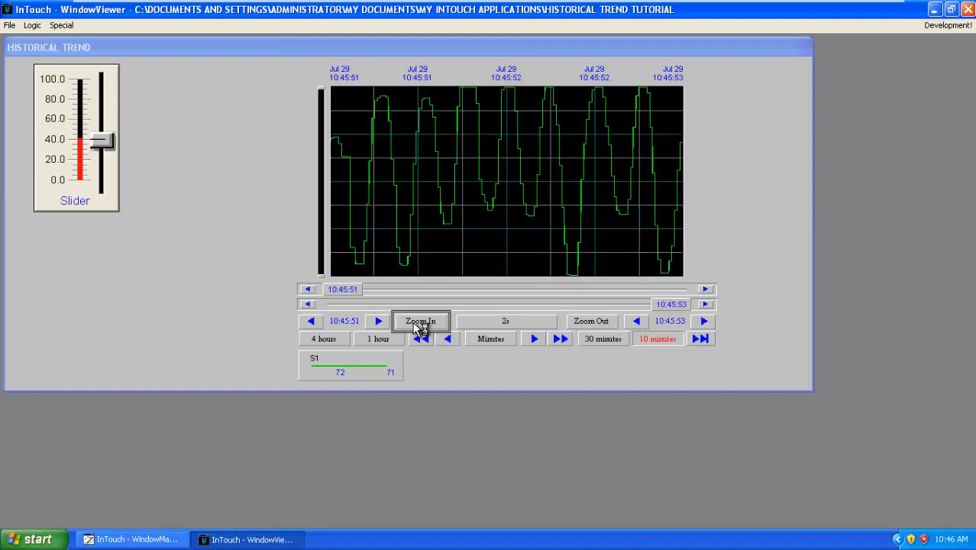
pyautogui.click(420, 321)
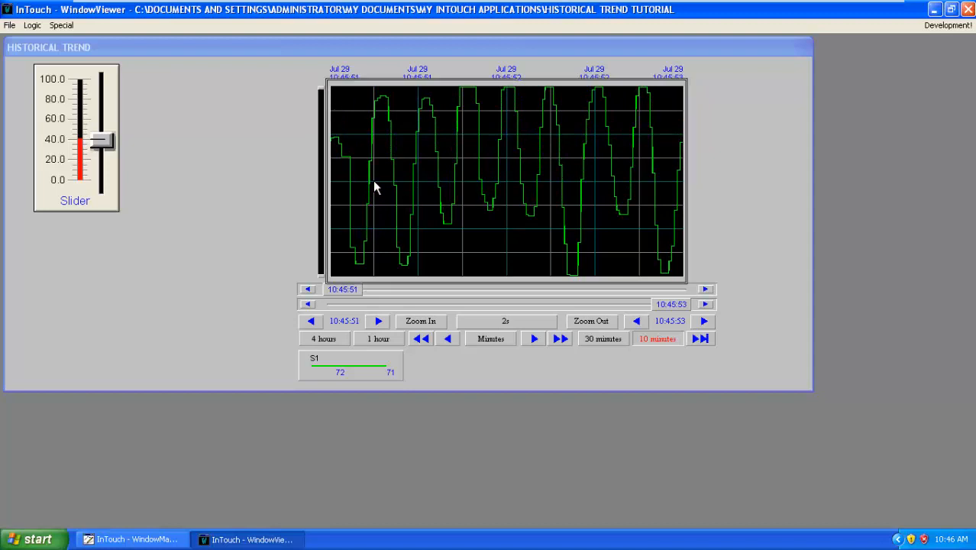
pyautogui.moveTo(233, 177)
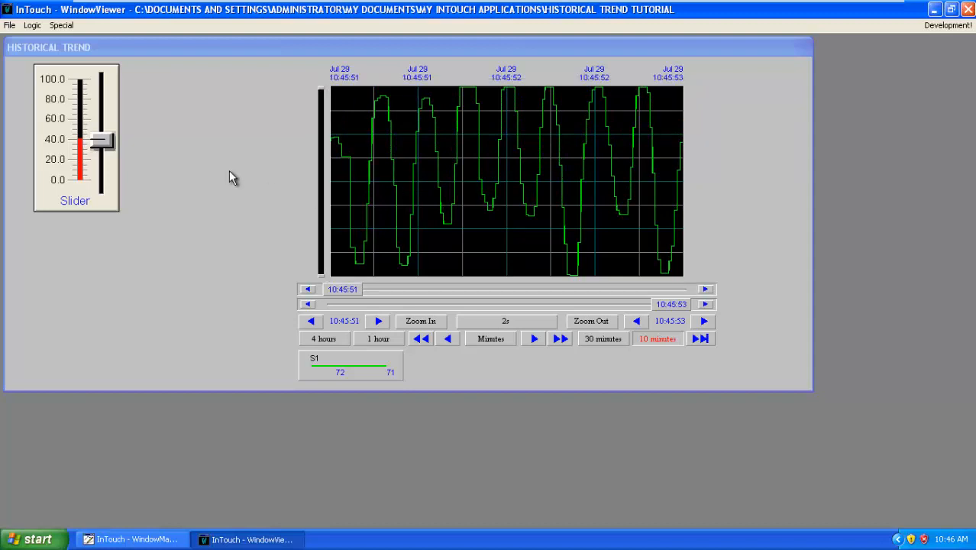
pyautogui.moveTo(258, 204)
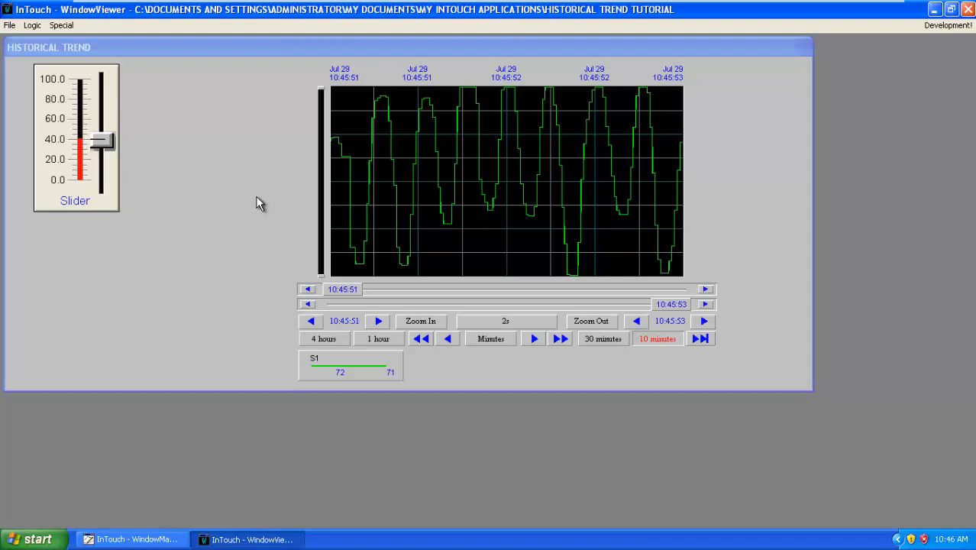
pyautogui.moveTo(703, 188)
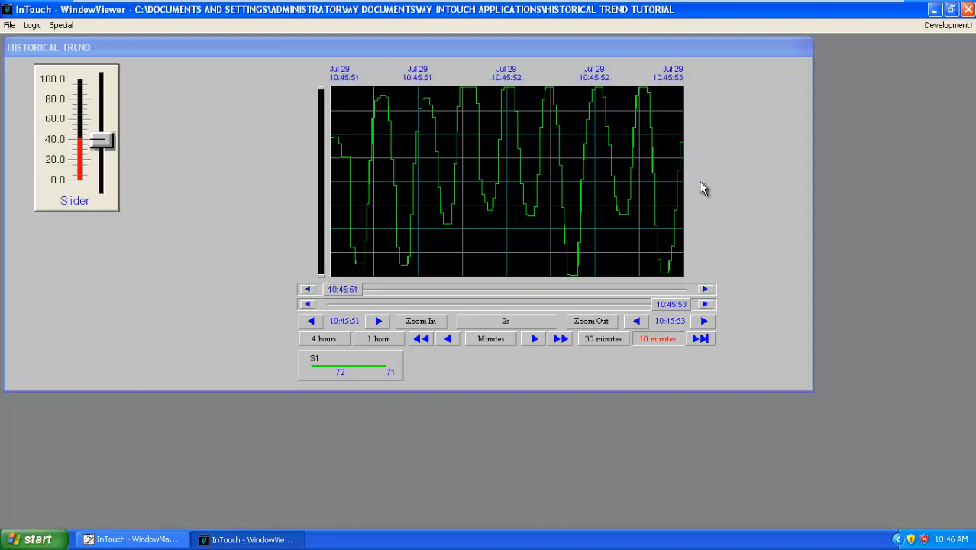
pyautogui.moveTo(953, 39)
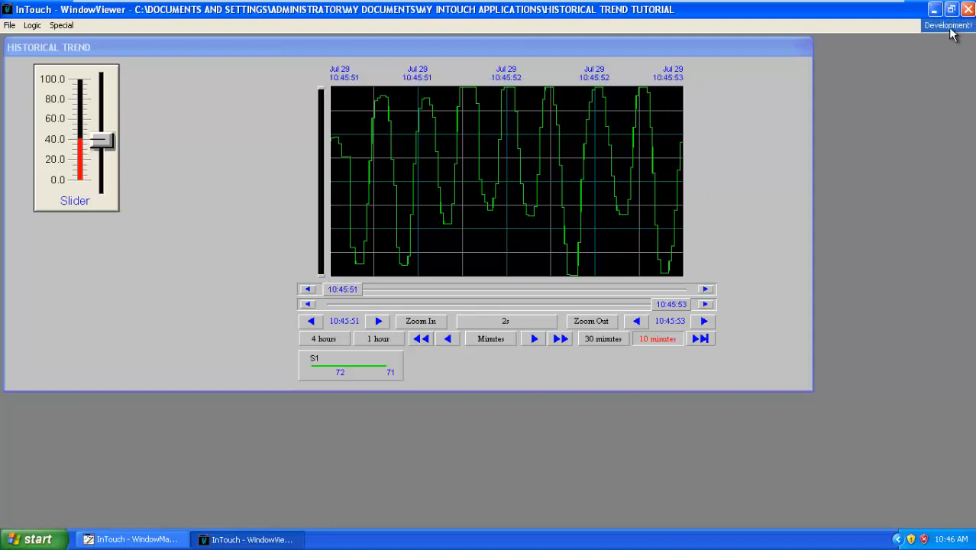
pyautogui.click(943, 27)
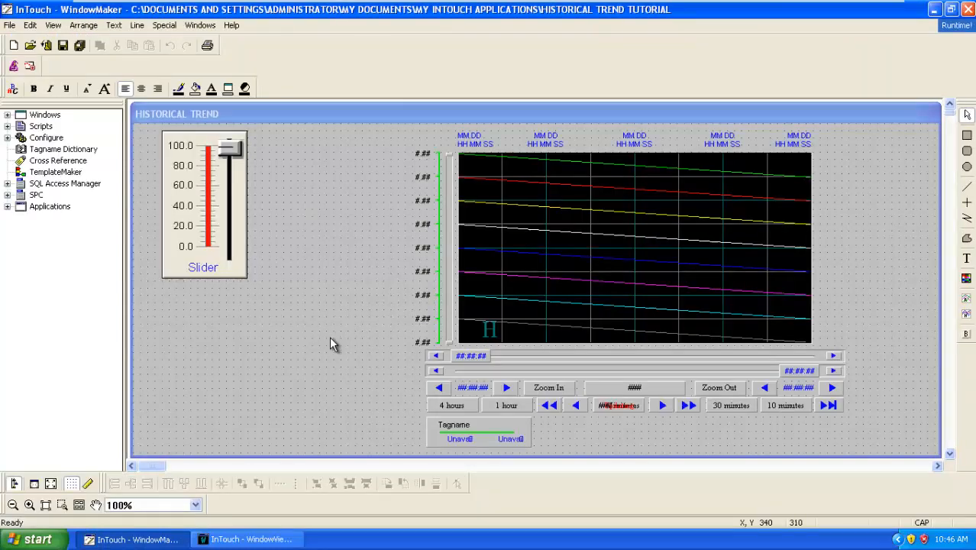
pyautogui.moveTo(290, 278)
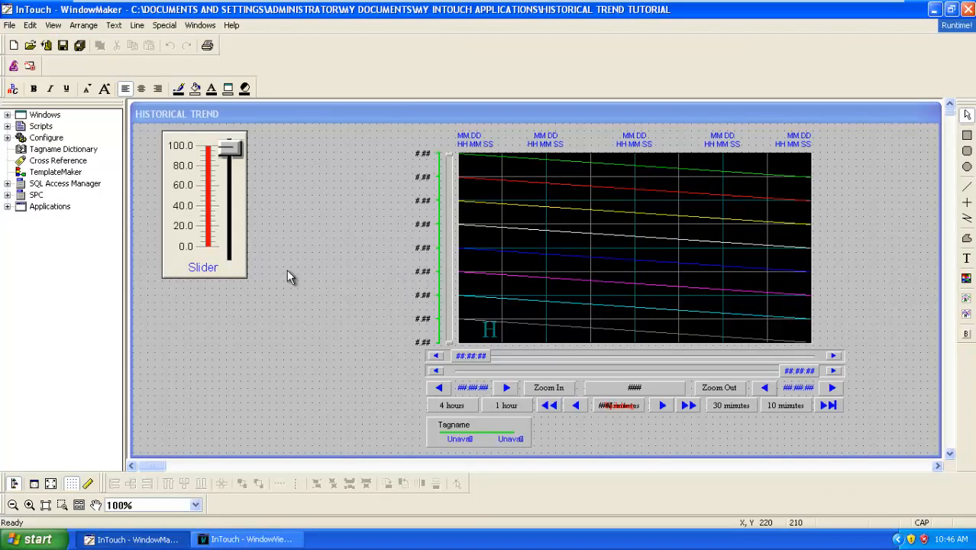
pyautogui.moveTo(299, 269)
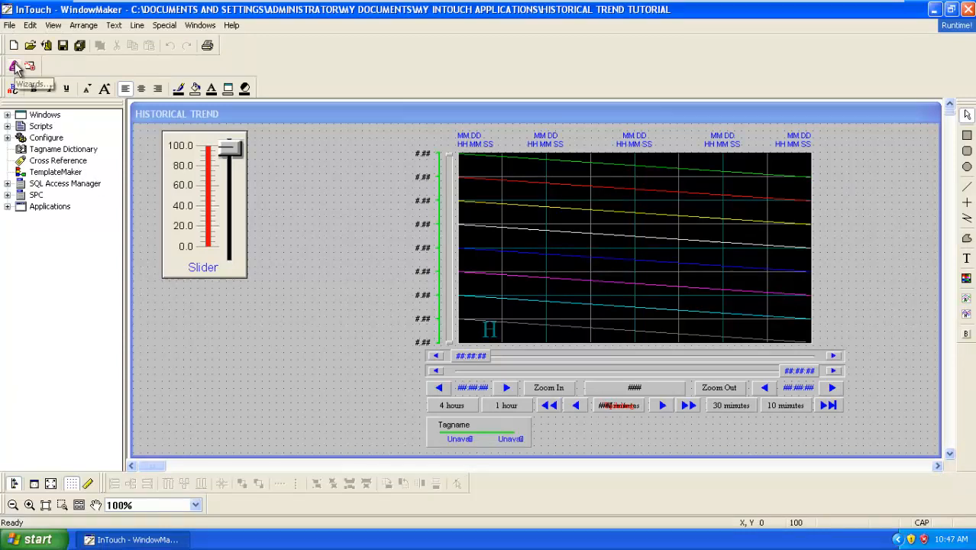
# - Place a Vertical Slider wizard below the first and give it Tagname S2
pyautogui.click(17, 65)
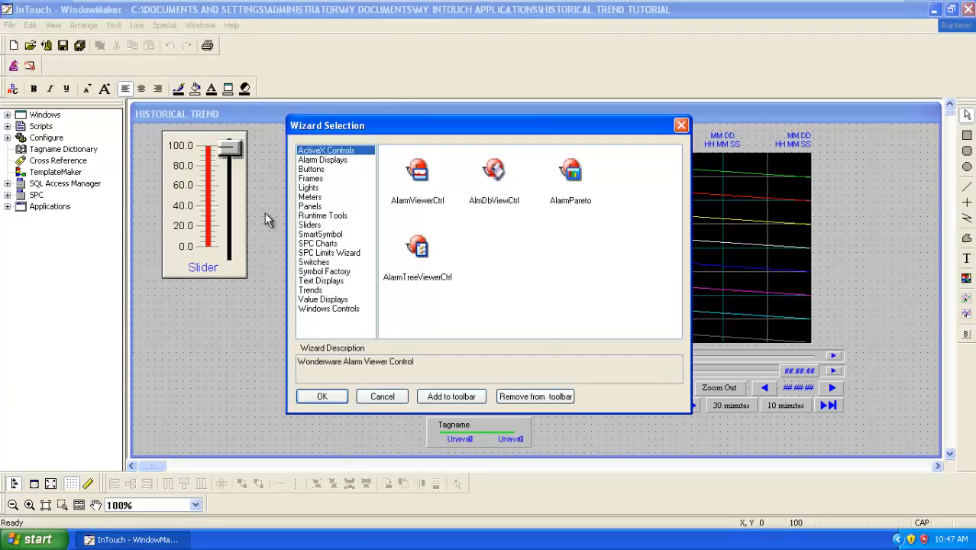
pyautogui.click(309, 224)
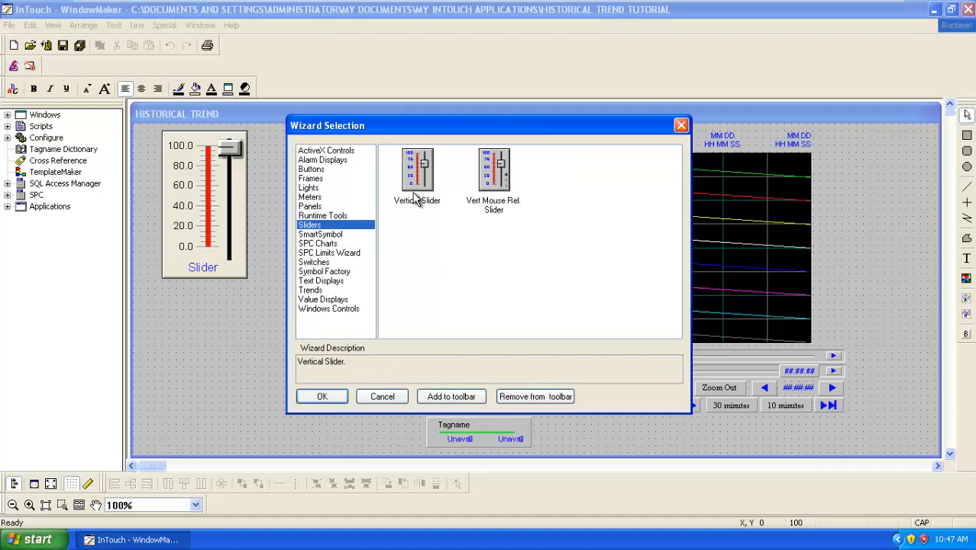
pyautogui.click(321, 396)
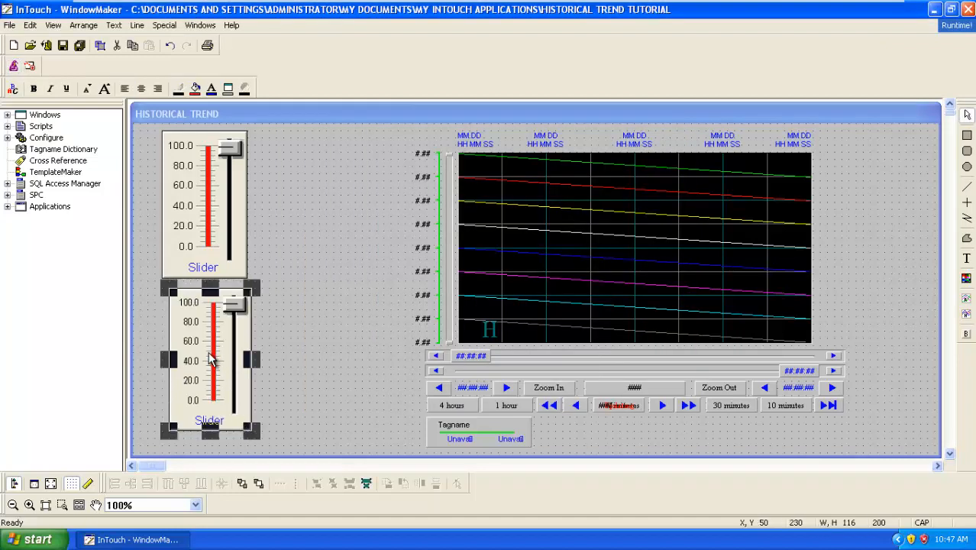
pyautogui.doubleClick(210, 359)
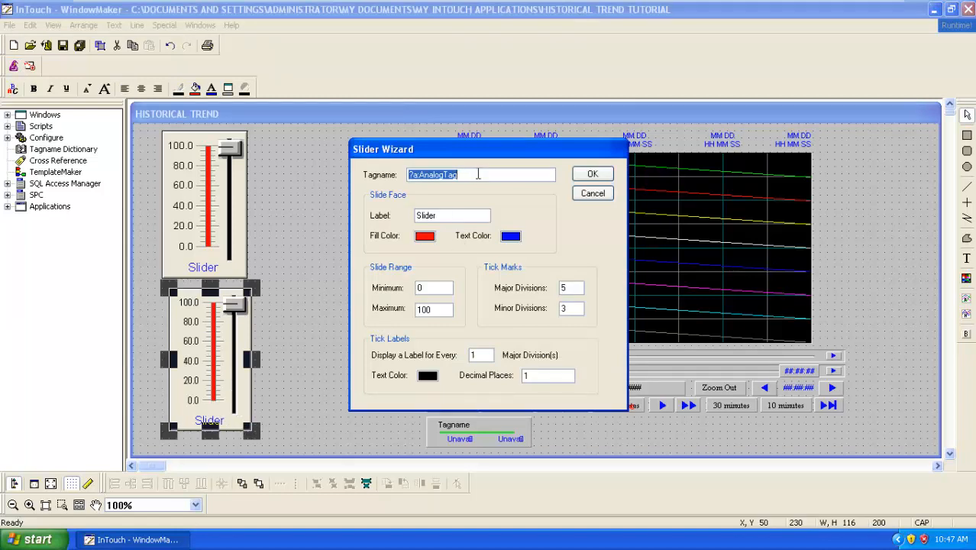
pyautogui.write('S2')
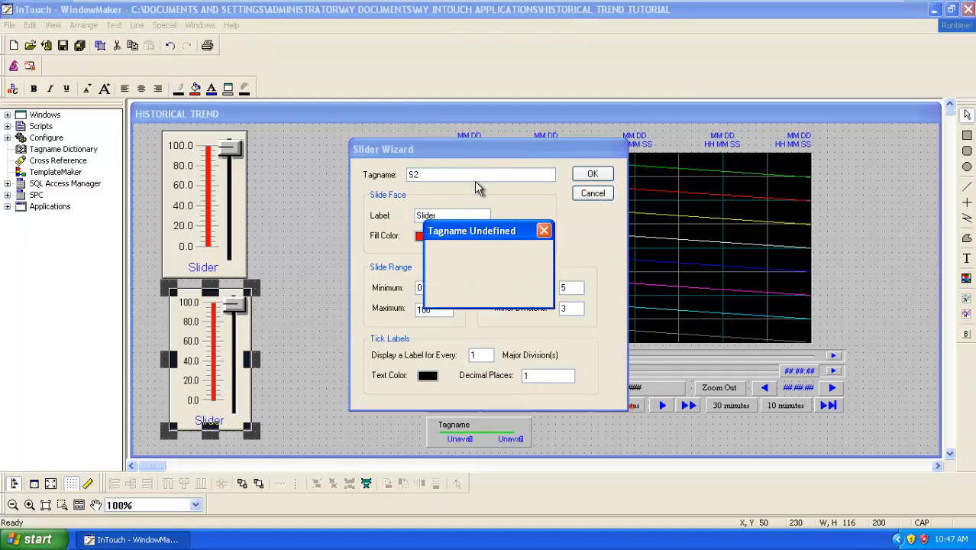
# - Define S2 in the Tagname Dictionary as a logged memory real tag and close
pyautogui.click(543, 230)
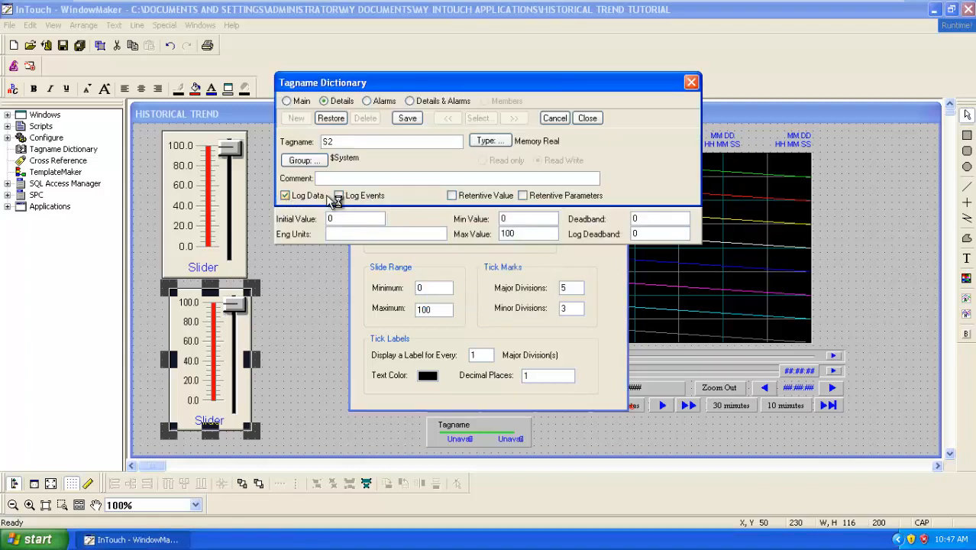
pyautogui.click(337, 195)
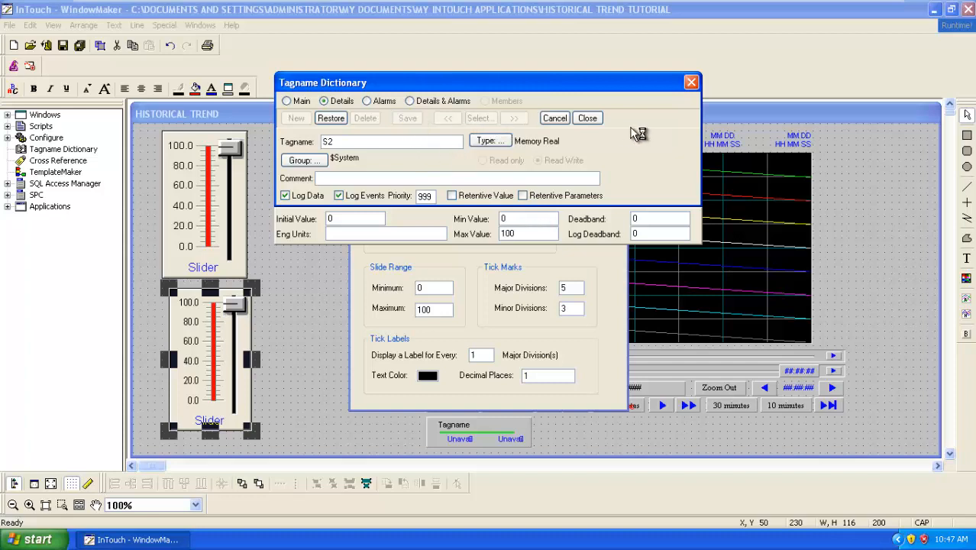
pyautogui.click(588, 118)
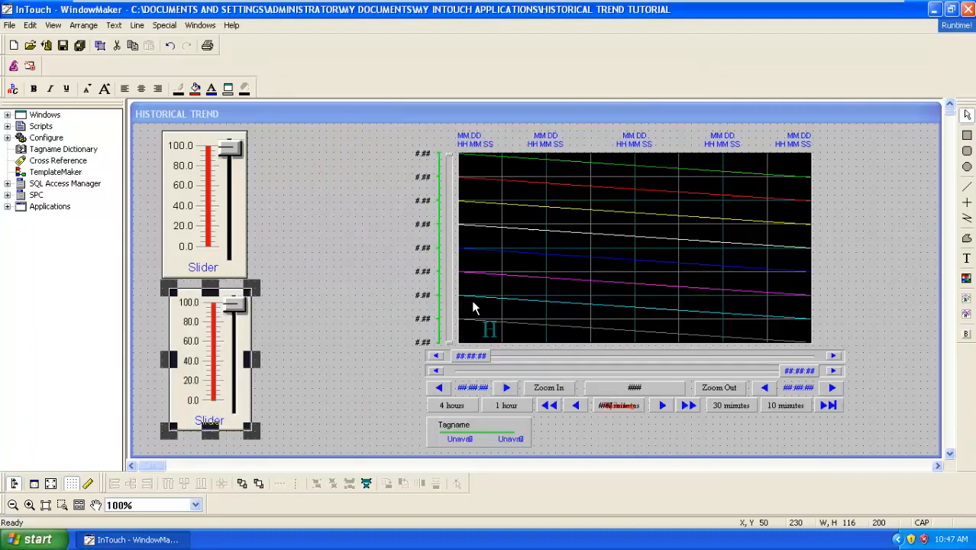
pyautogui.click(330, 310)
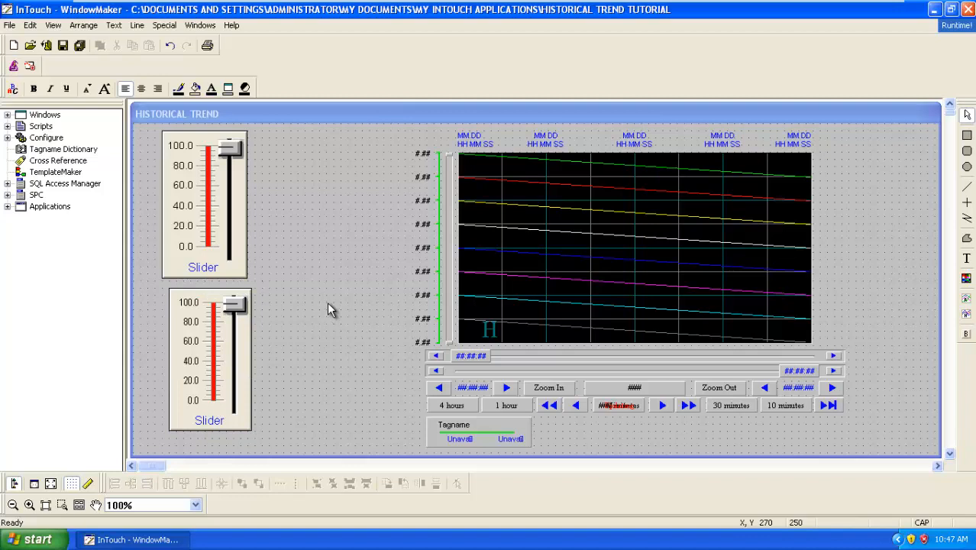
pyautogui.moveTo(362, 408)
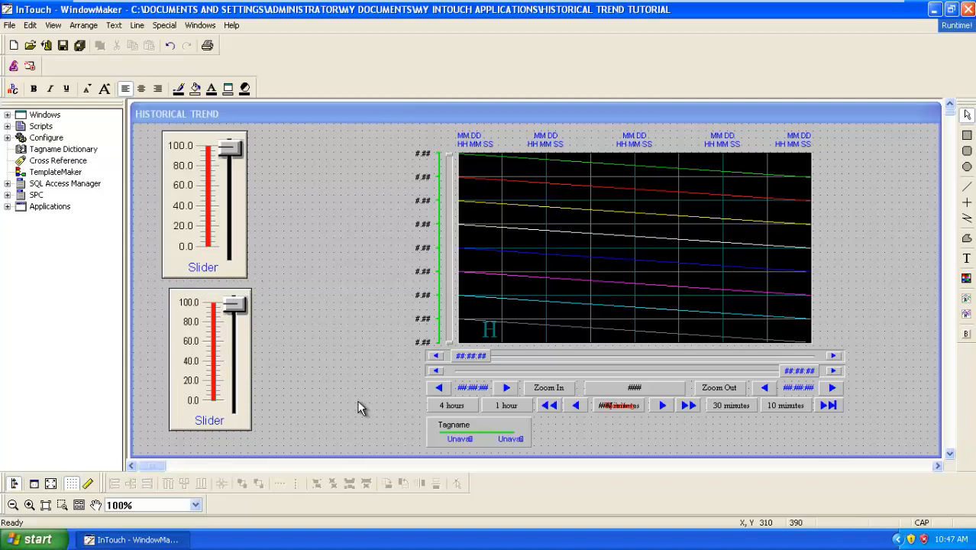
pyautogui.moveTo(396, 422)
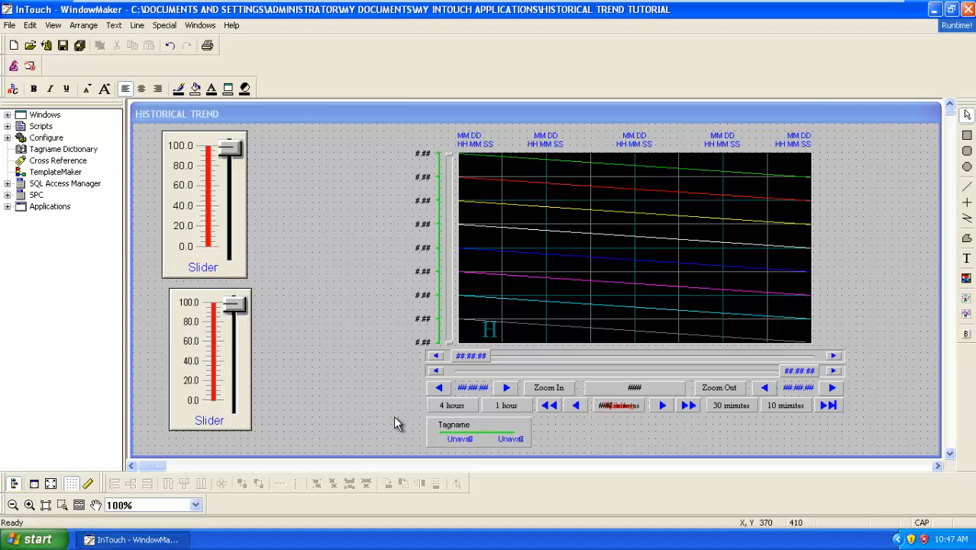
pyautogui.moveTo(237, 125)
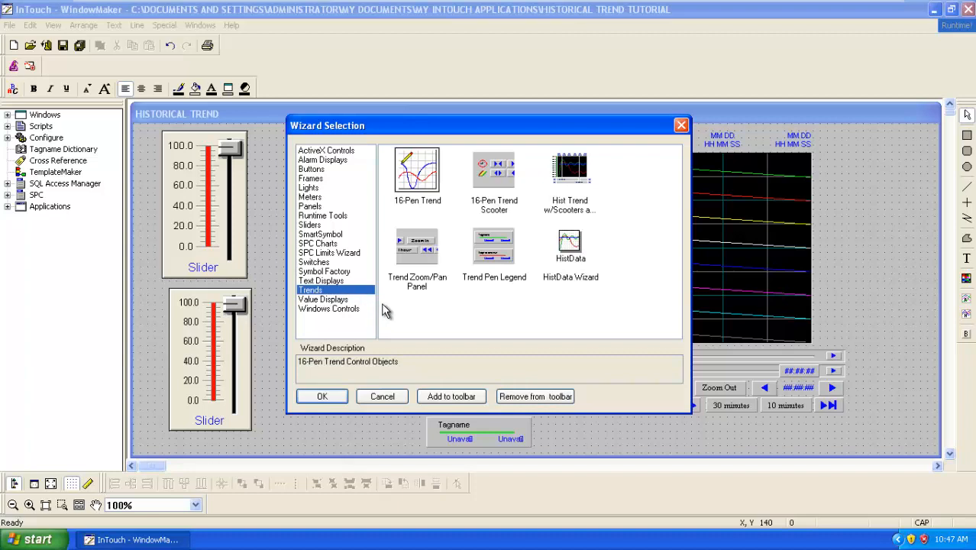
pyautogui.moveTo(391, 311)
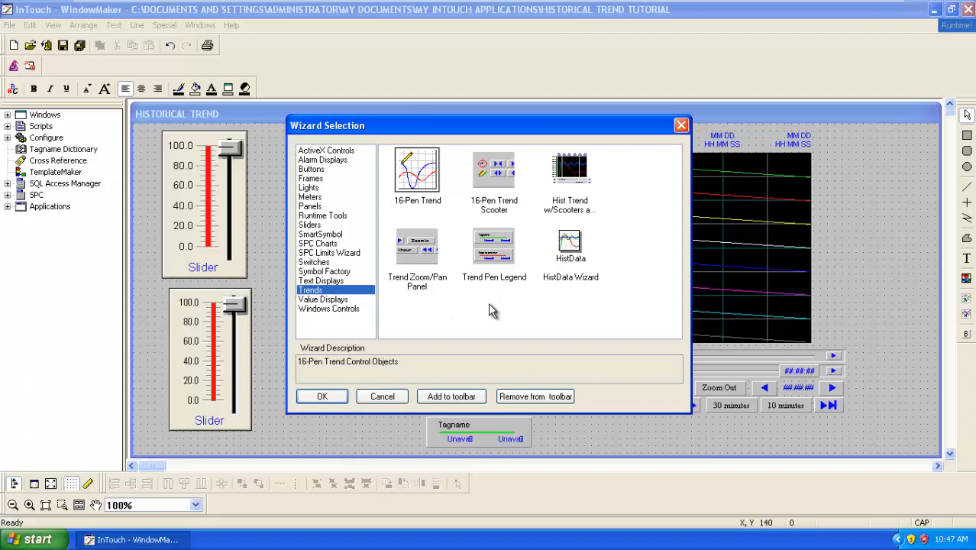
pyautogui.moveTo(501, 281)
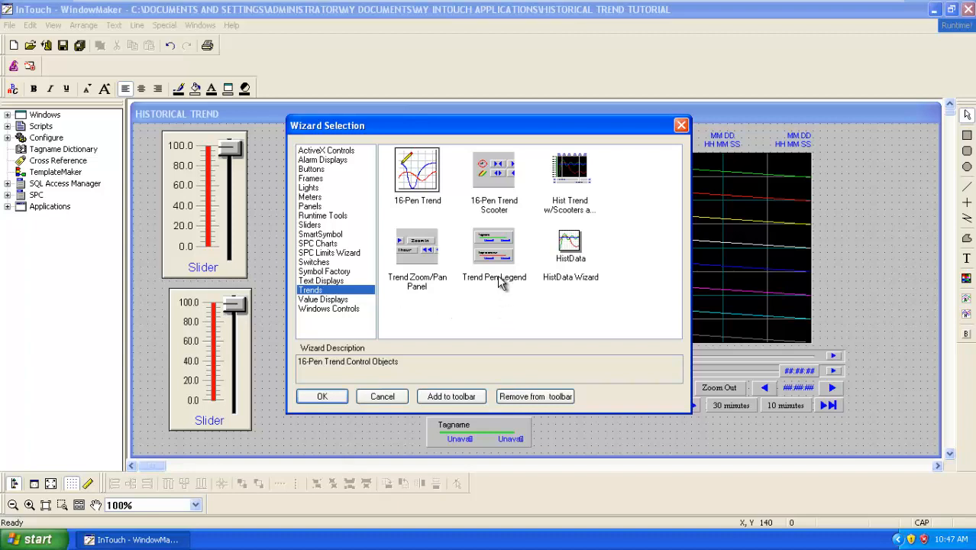
pyautogui.moveTo(494, 252)
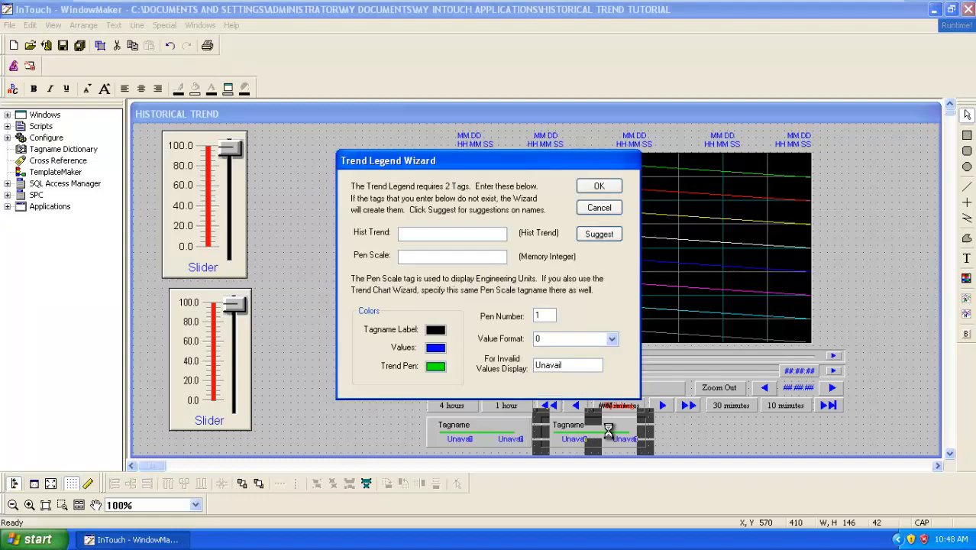
# - Fill the Trend Pen Legend with Hist Trend XX, Pen Scale YY, Pen Number 2 and confirm
pyautogui.click(452, 233)
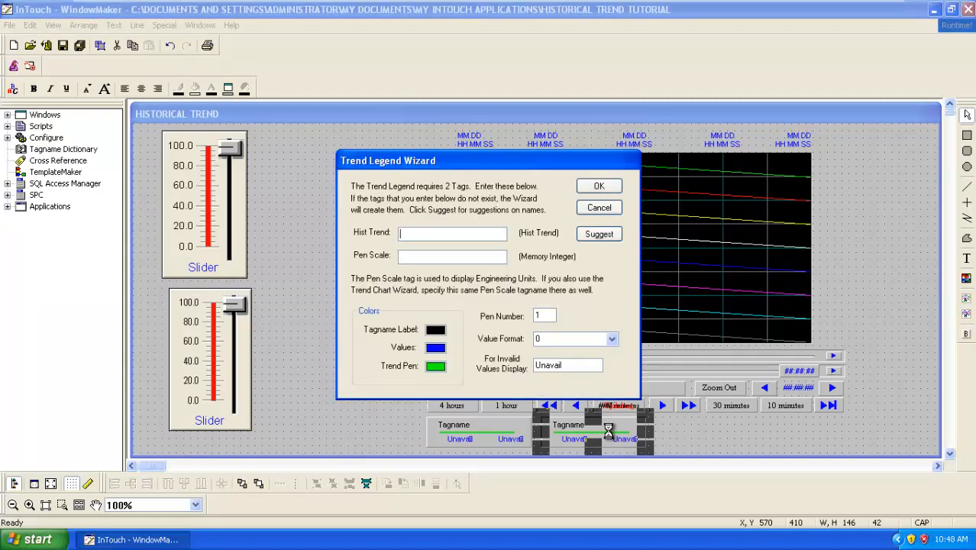
pyautogui.write('XX')
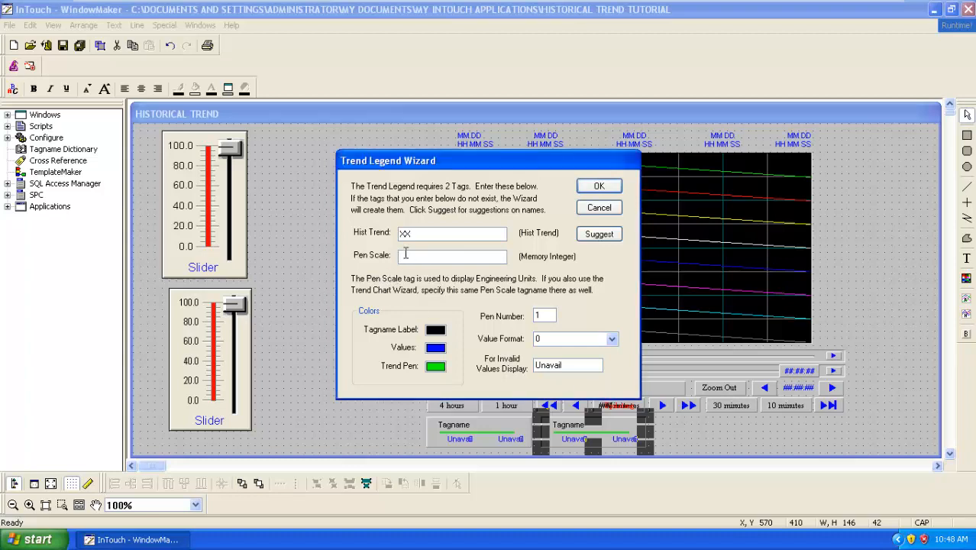
pyautogui.write('YY')
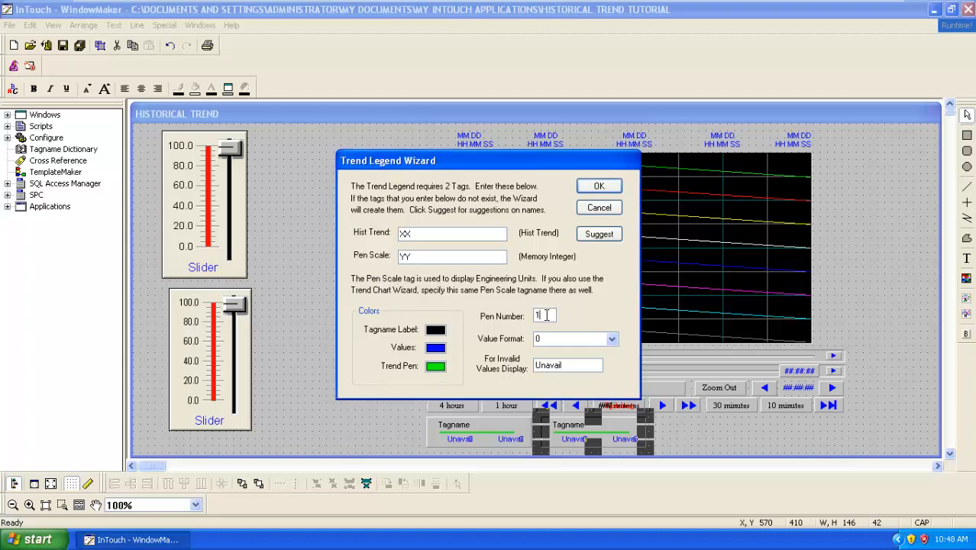
pyautogui.write('2')
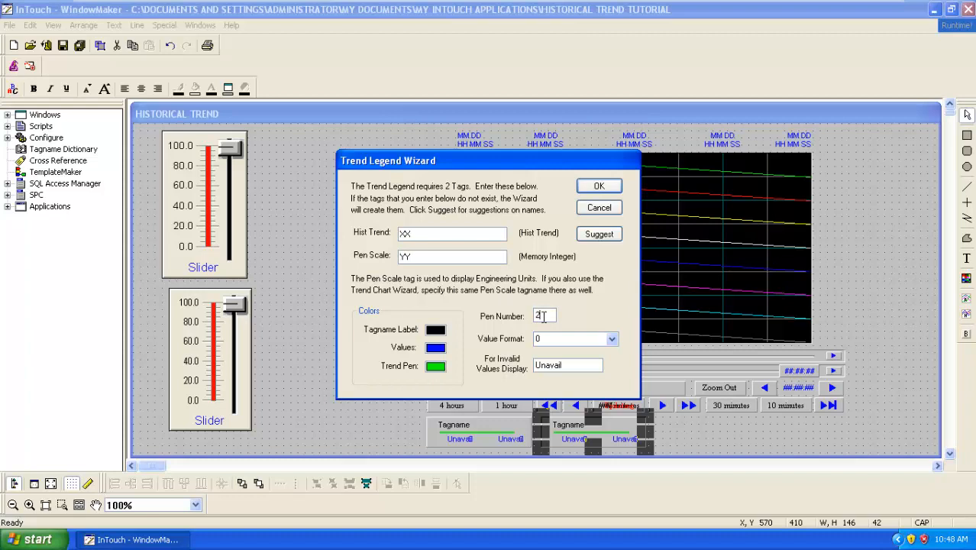
pyautogui.click(598, 186)
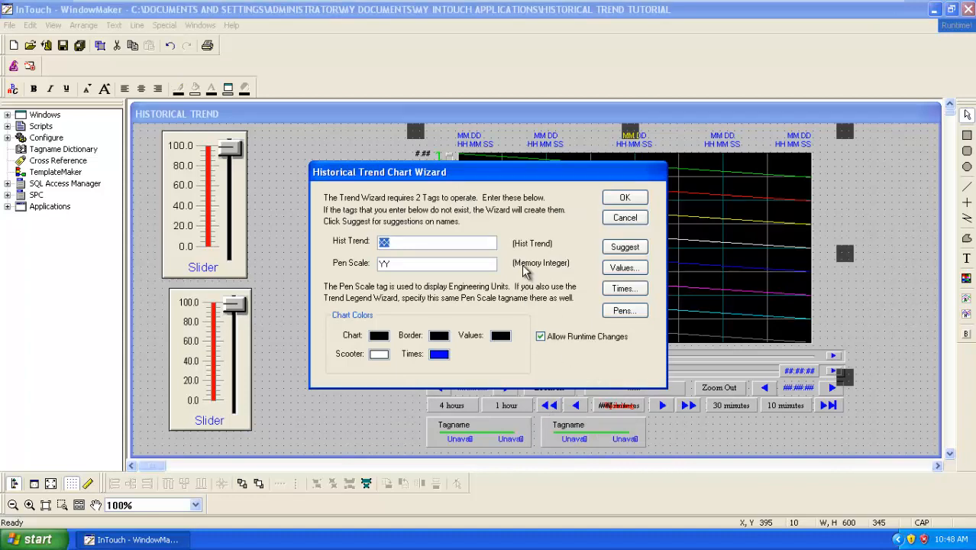
pyautogui.moveTo(575, 311)
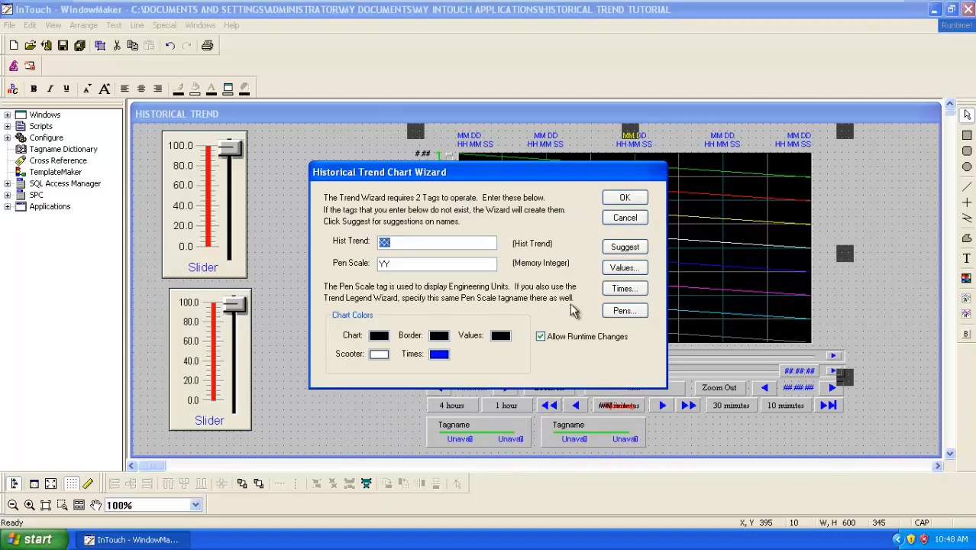
pyautogui.moveTo(621, 310)
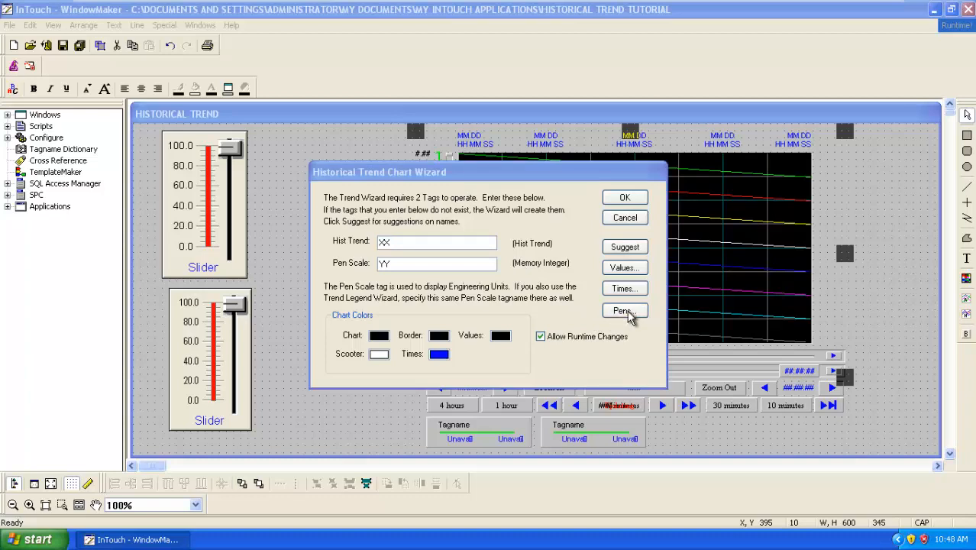
# - Assign S2 as pen 2 in the Historical Trend Chart's Pens dialog and apply
pyautogui.click(624, 311)
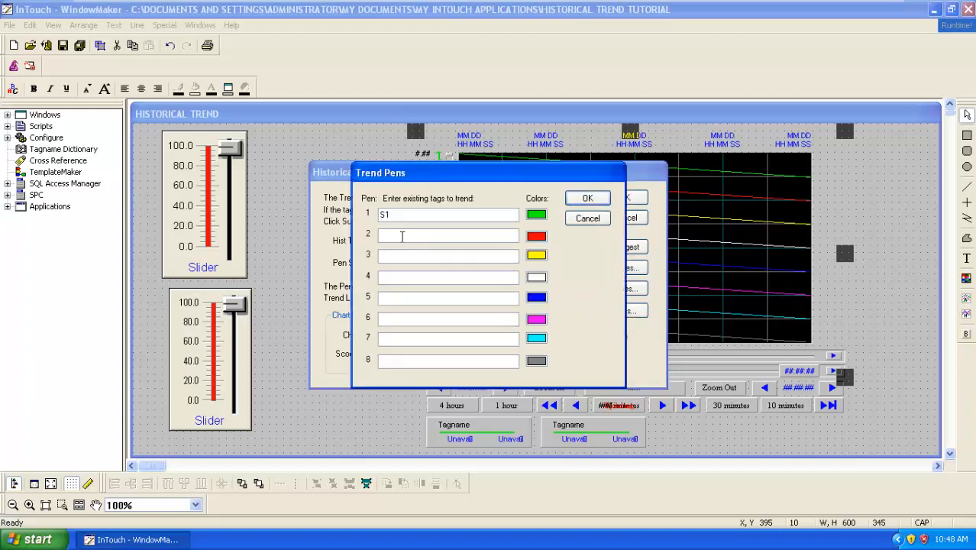
pyautogui.write('S2')
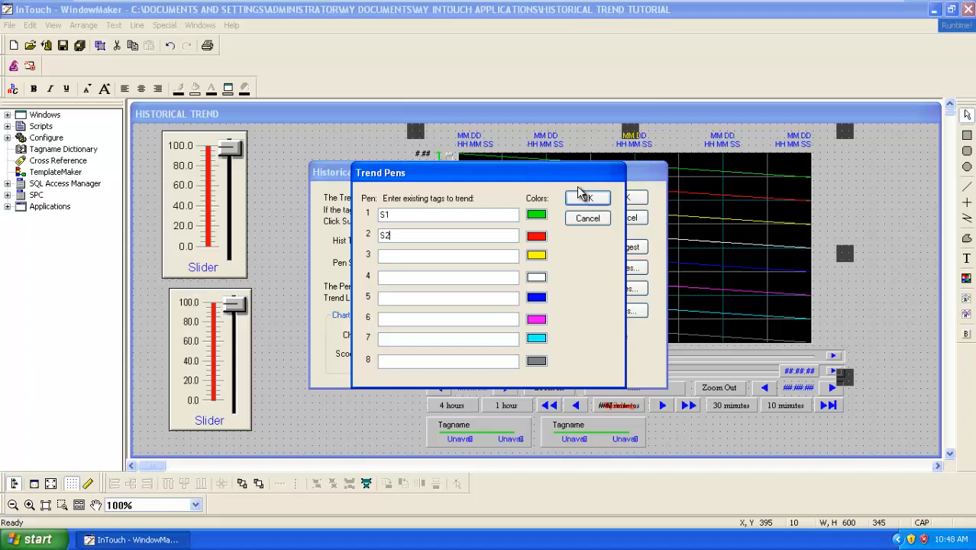
pyautogui.click(588, 198)
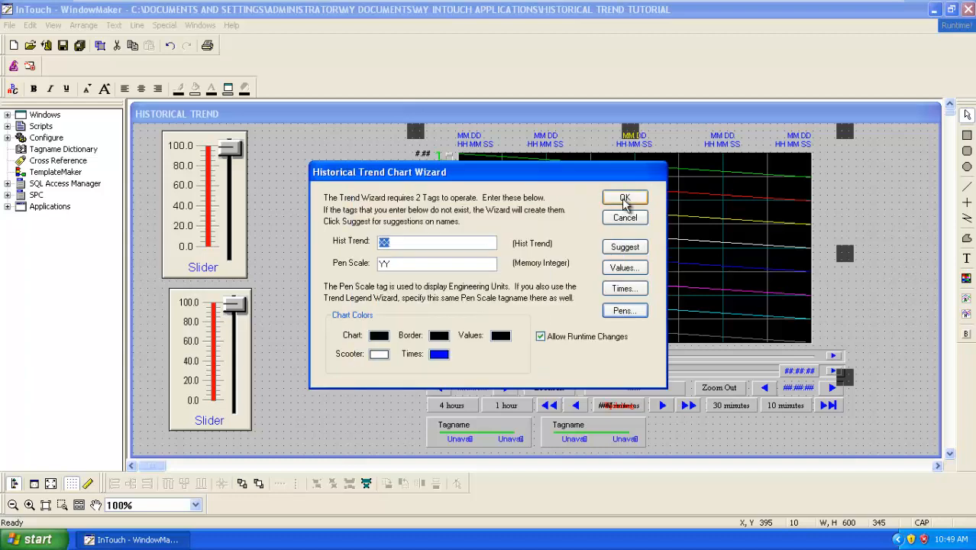
pyautogui.click(624, 198)
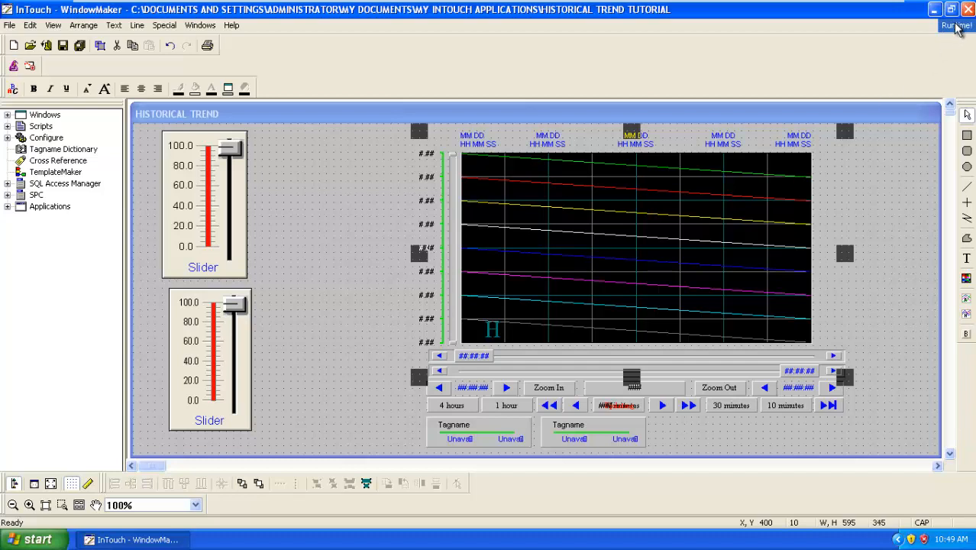
# - Run the window, set the upper slider near 40 and lower near 60, jump the trend to latest
pyautogui.click(947, 27)
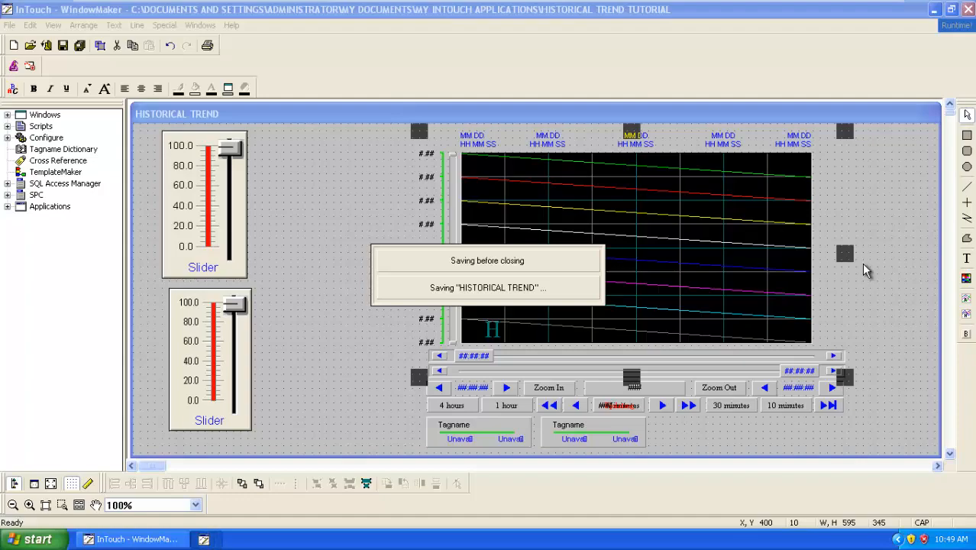
pyautogui.click(947, 31)
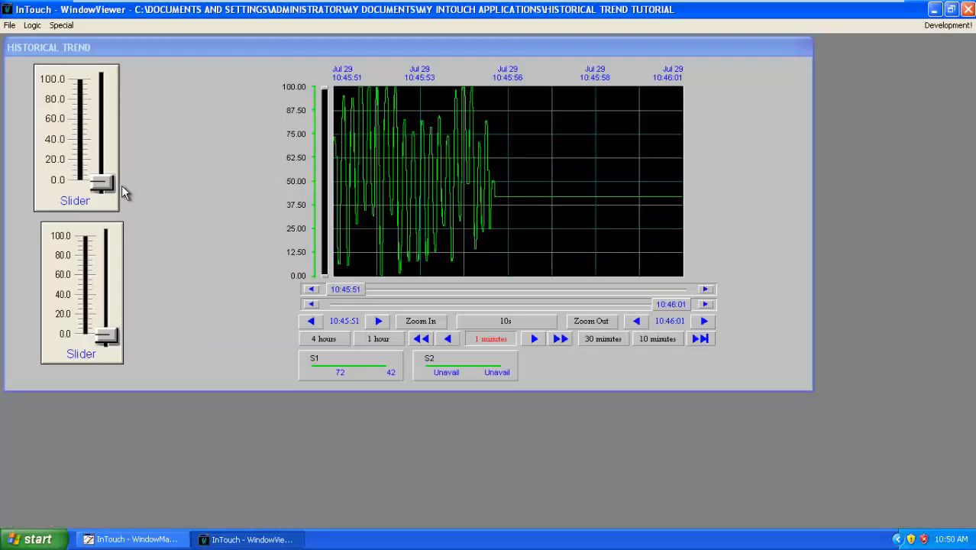
pyautogui.moveTo(89, 141)
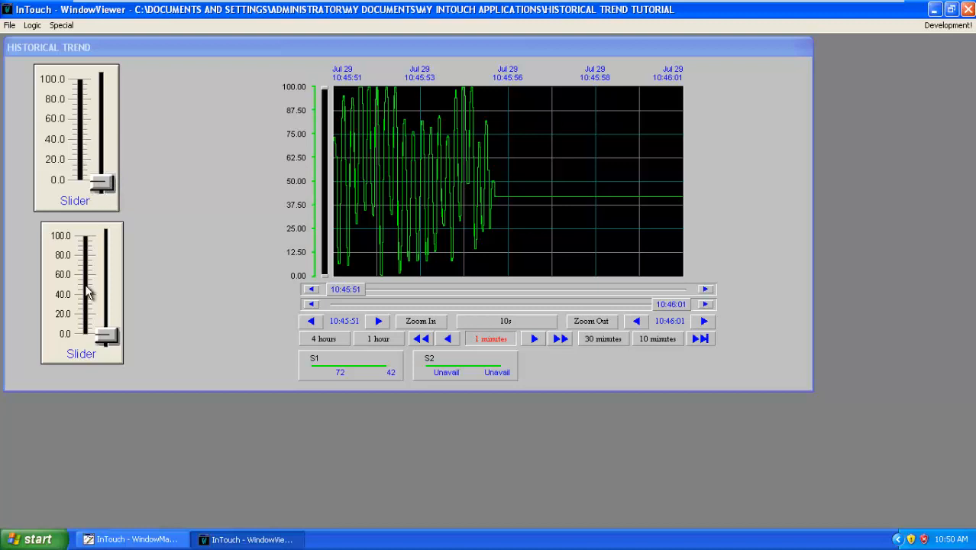
pyautogui.moveTo(92, 201)
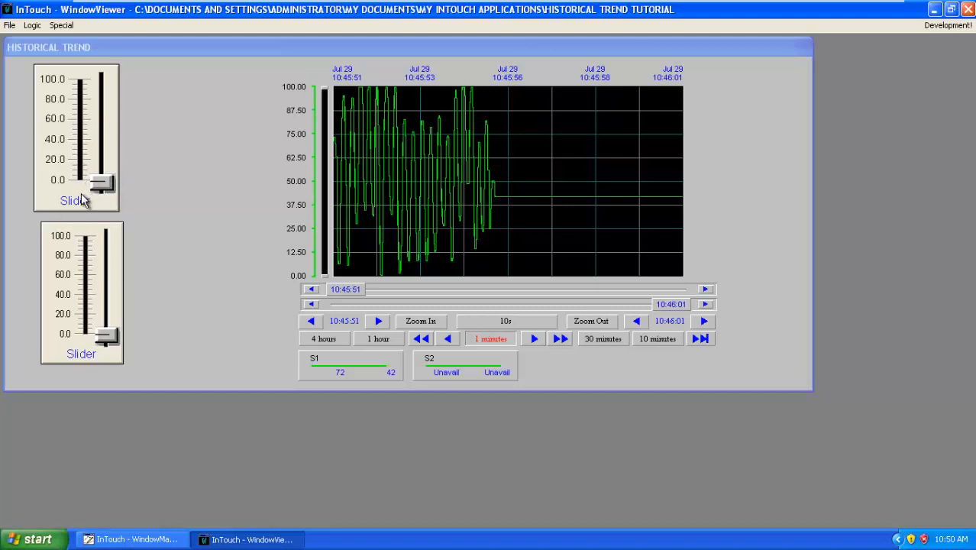
pyautogui.moveTo(191, 191)
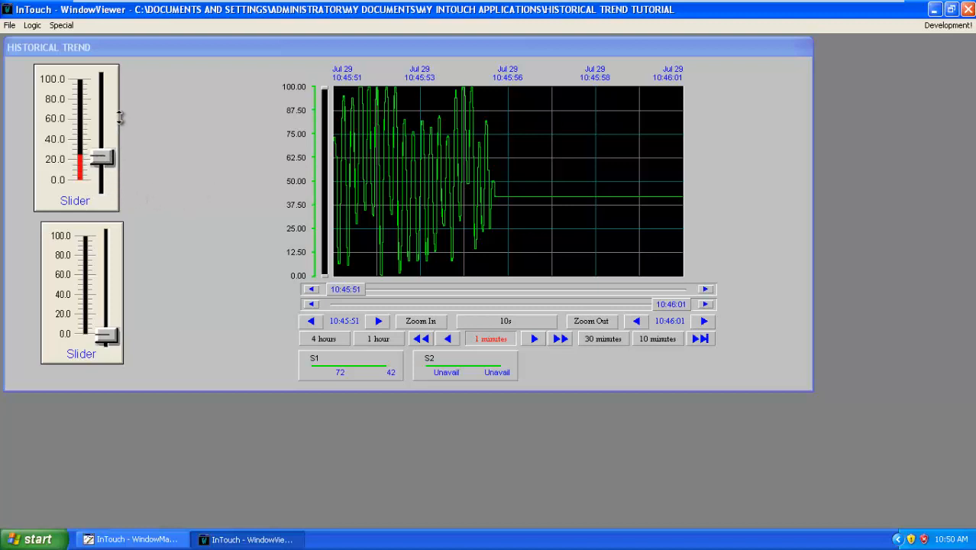
pyautogui.moveTo(99, 158); pyautogui.dragTo(102, 93)
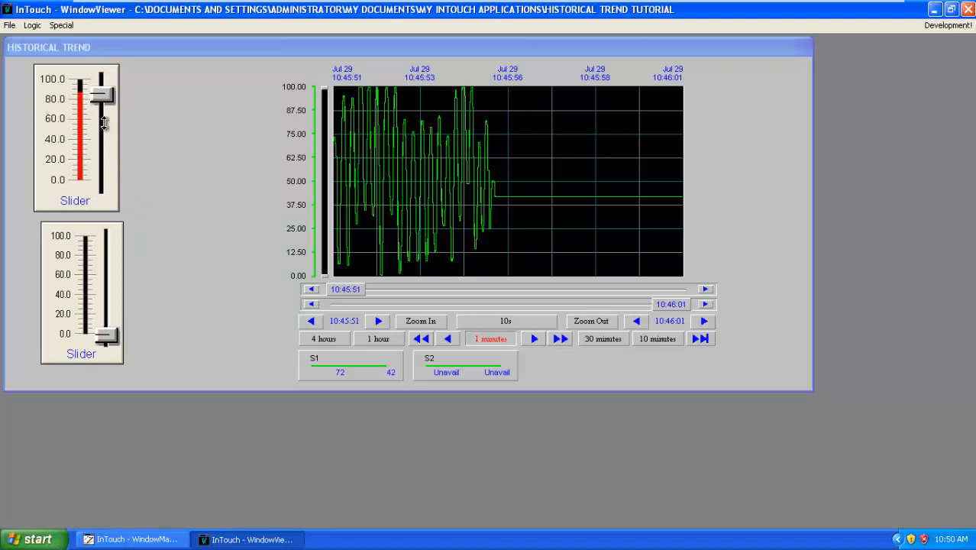
pyautogui.moveTo(101, 92); pyautogui.dragTo(102, 158)
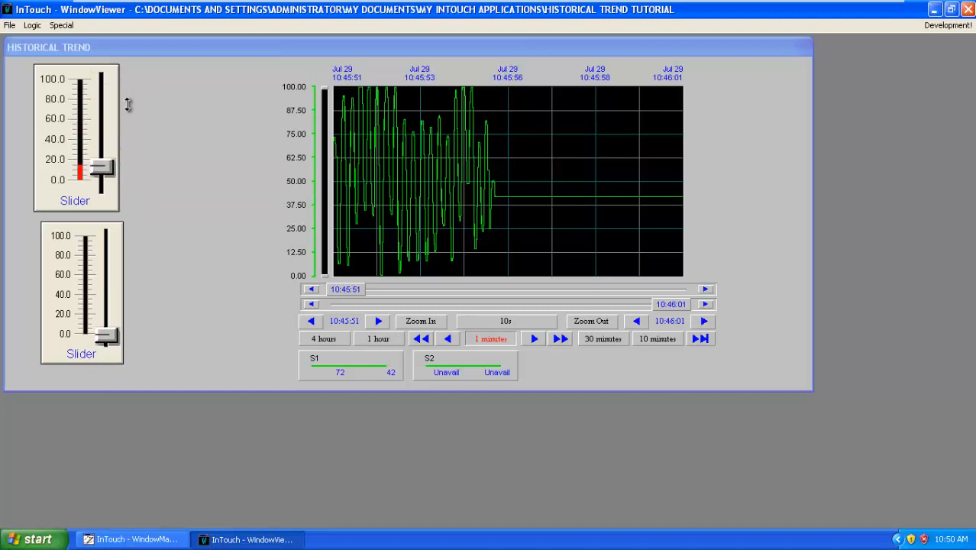
pyautogui.moveTo(100, 167); pyautogui.dragTo(101, 133)
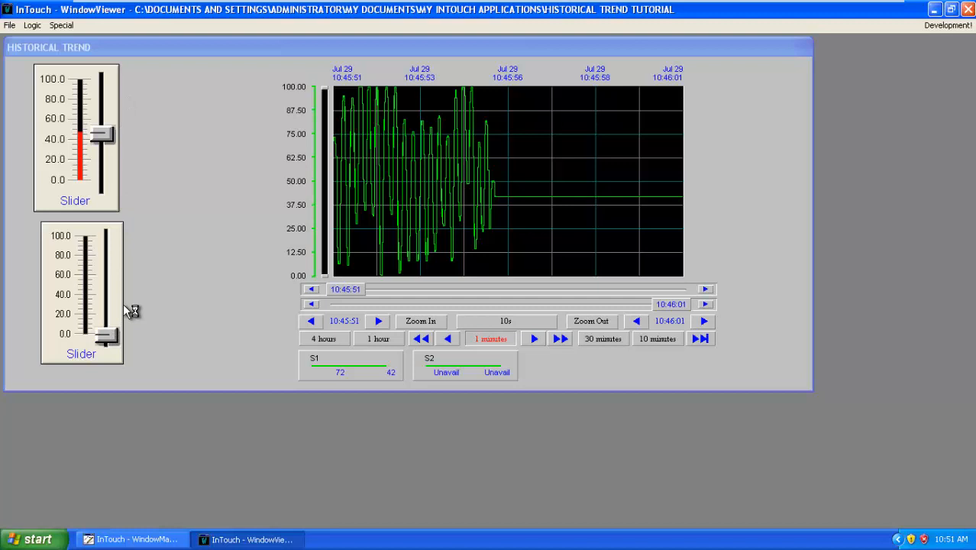
pyautogui.moveTo(106, 333); pyautogui.dragTo(106, 240)
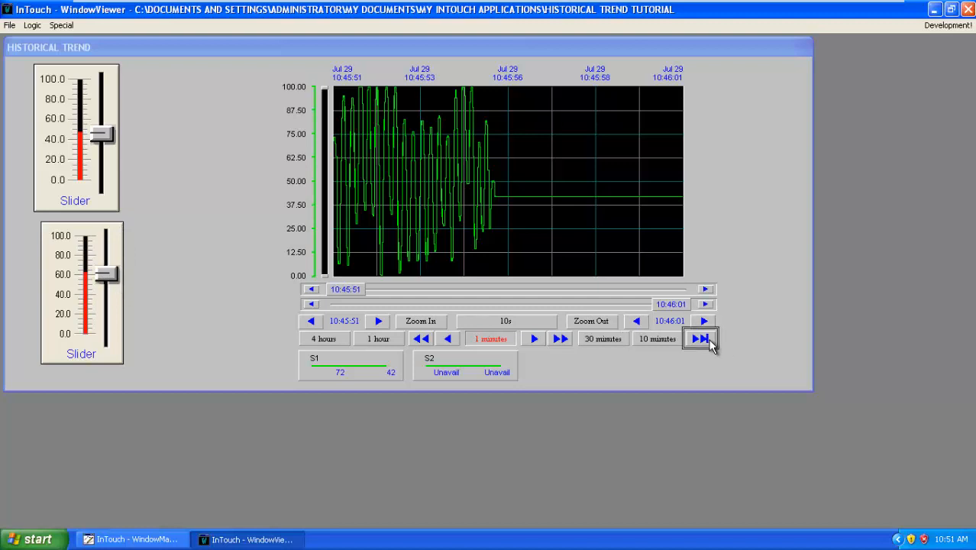
pyautogui.click(701, 339)
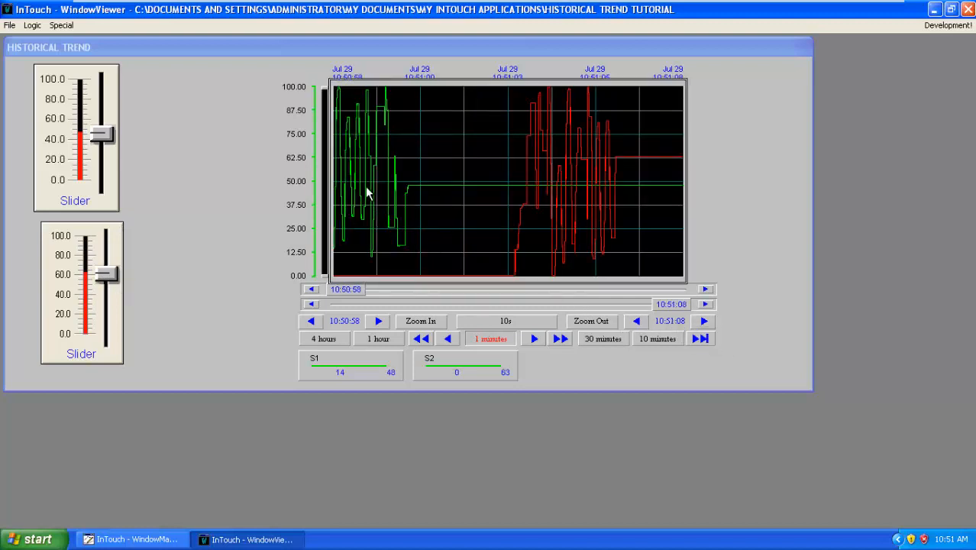
pyautogui.moveTo(586, 195)
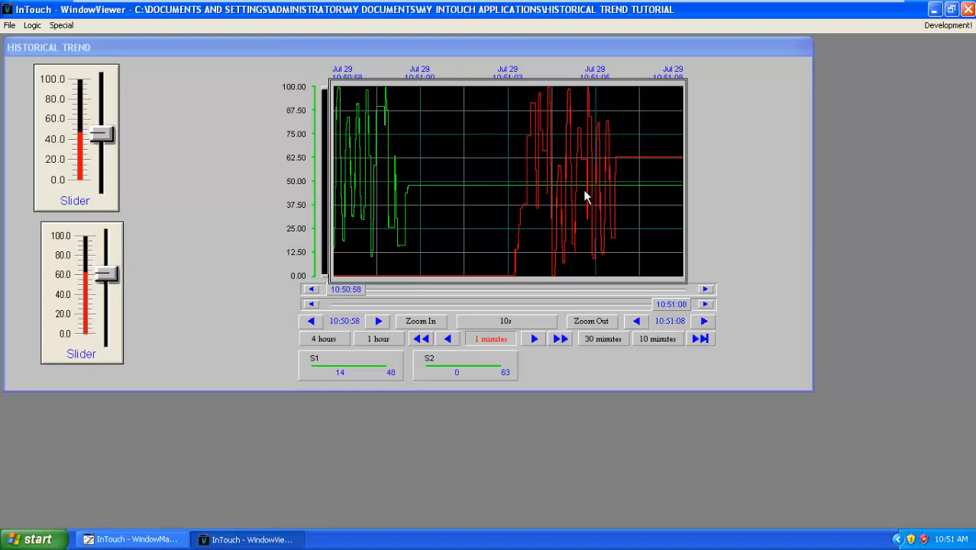
pyautogui.moveTo(569, 192)
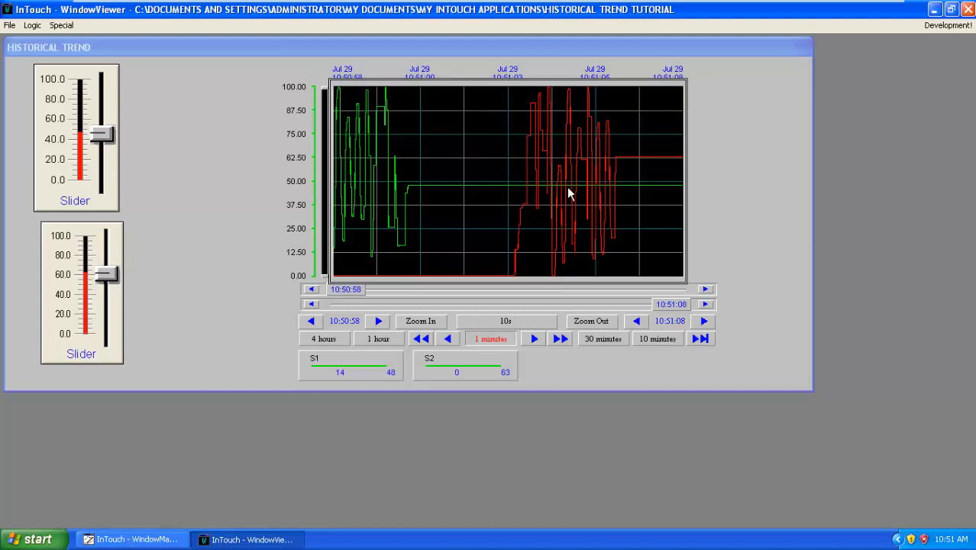
pyautogui.moveTo(561, 147)
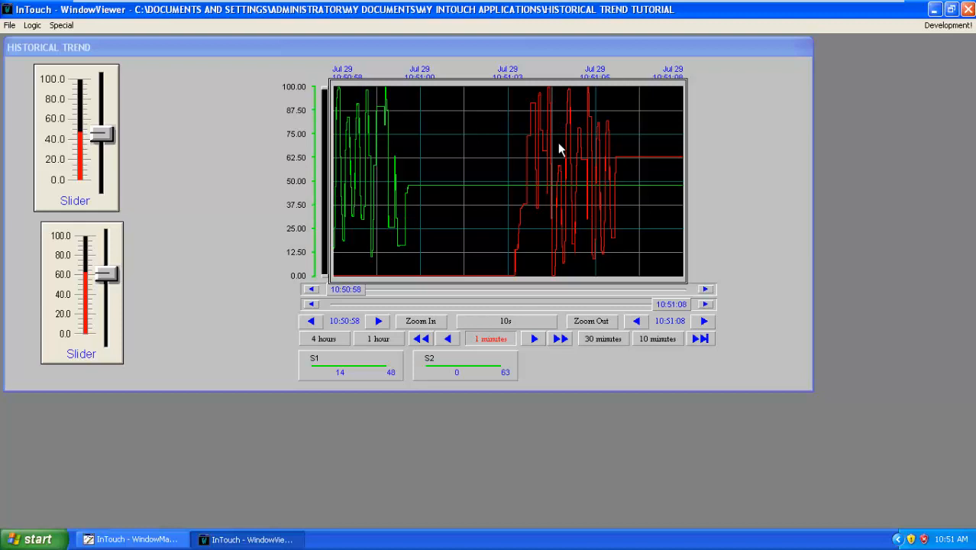
pyautogui.moveTo(918, 68)
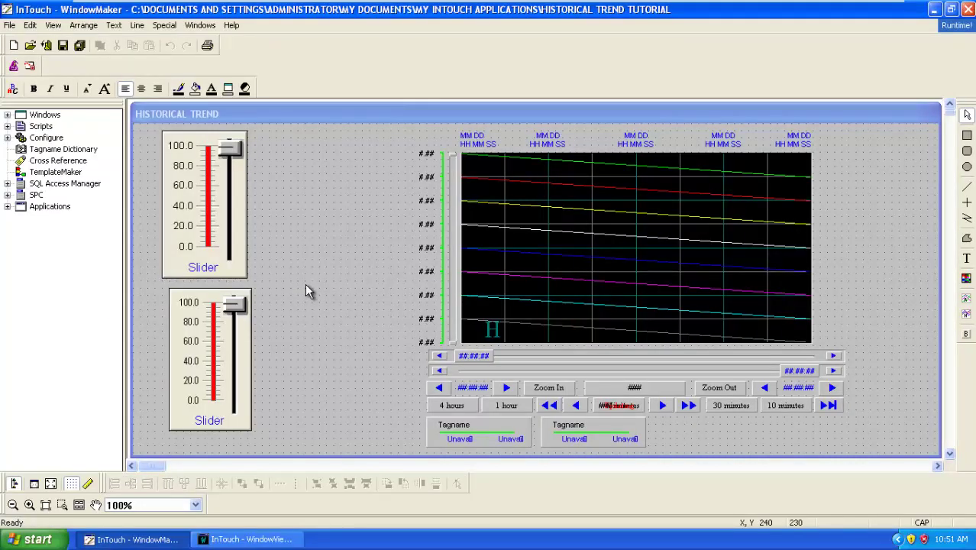
pyautogui.moveTo(283, 278)
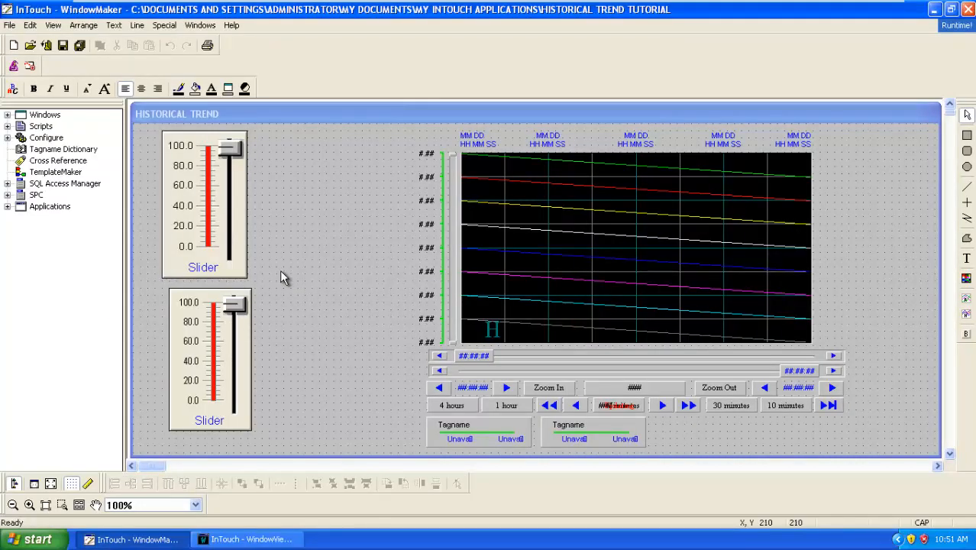
pyautogui.moveTo(303, 289)
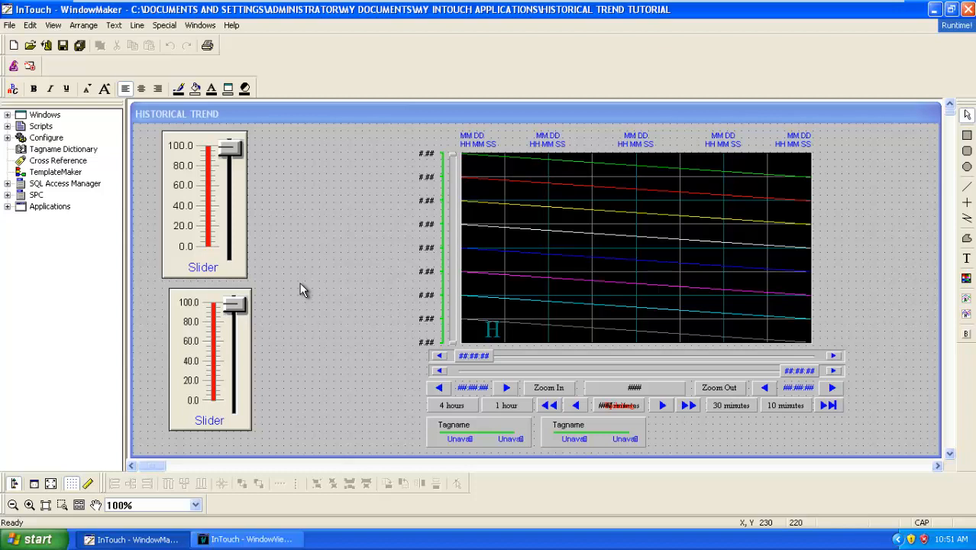
# - Start a HISTORICAL TREND window script with IF S1 < 100 THEN
pyautogui.rightClick(304, 289)
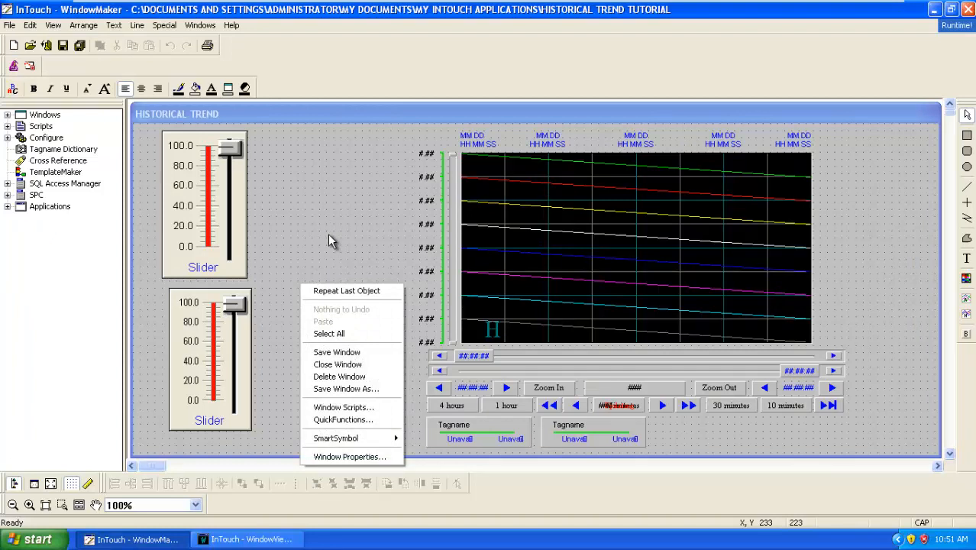
pyautogui.click(343, 407)
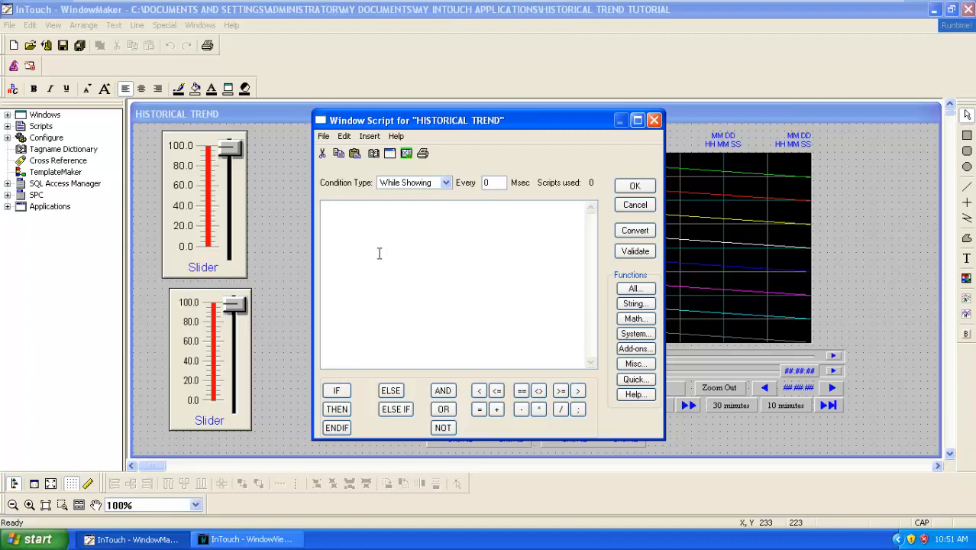
pyautogui.click(336, 390)
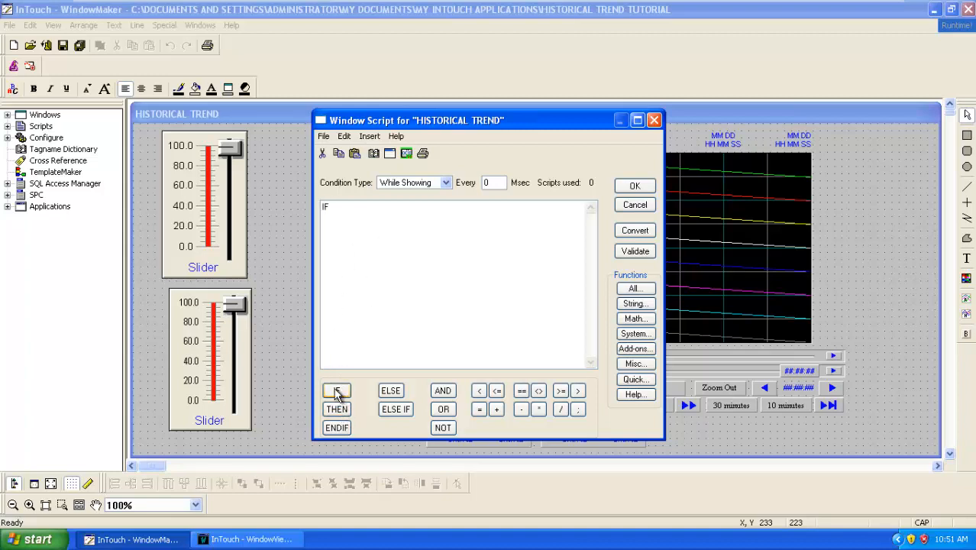
pyautogui.write('S1')
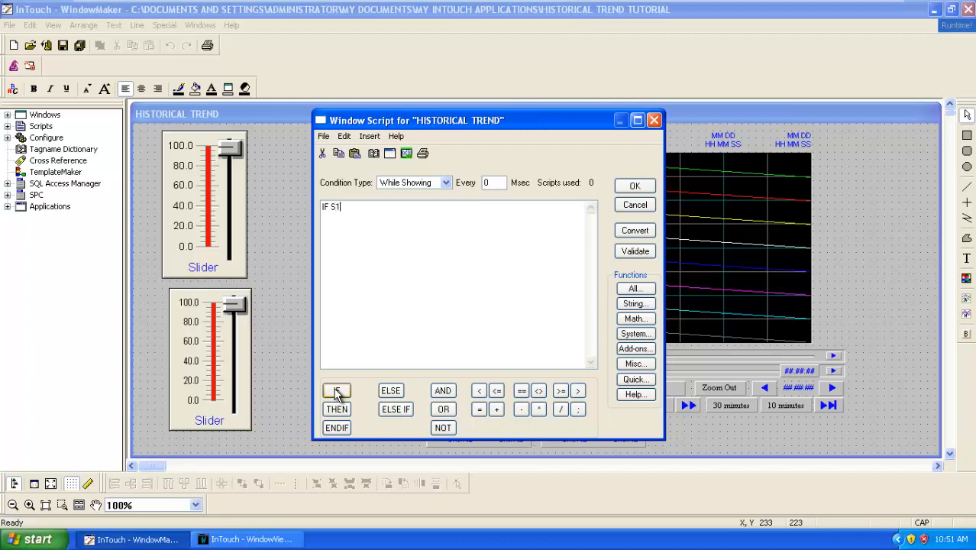
pyautogui.click(479, 390)
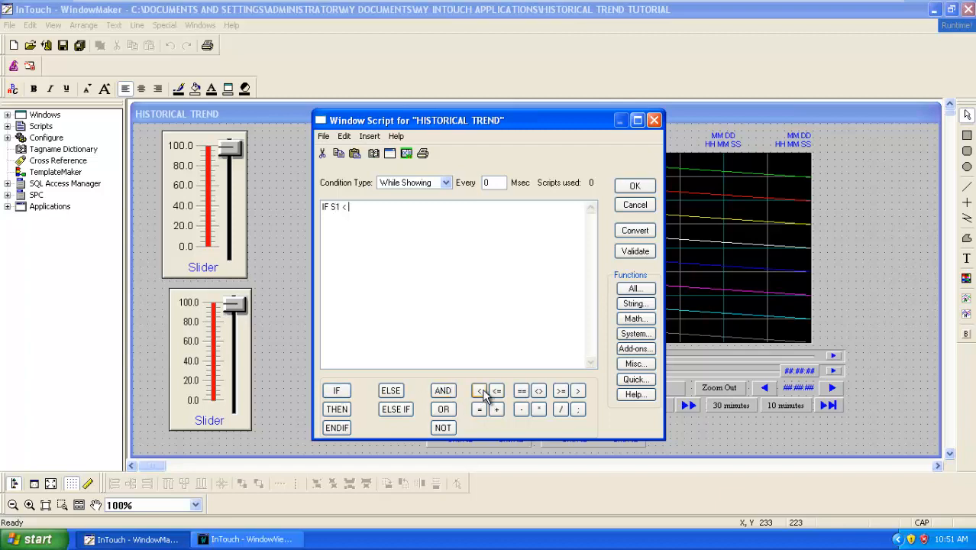
pyautogui.write('100')
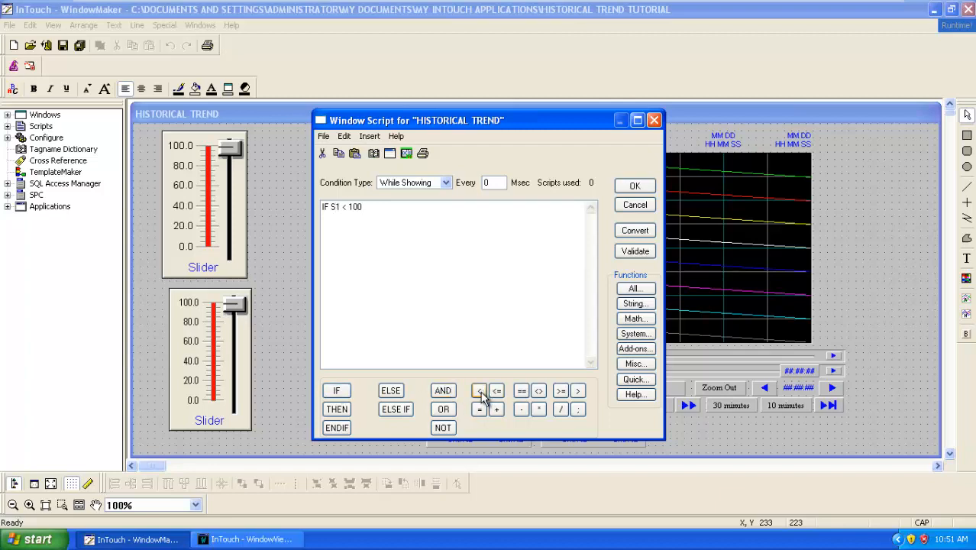
pyautogui.click(336, 409)
pyautogui.write('S1 = S1 + 1;')
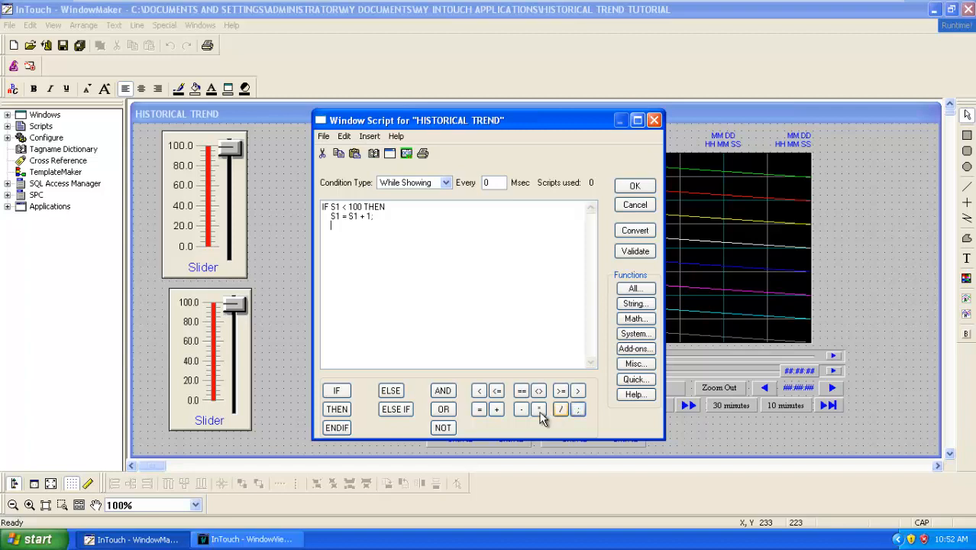
# - Add S1 = S1 + 1; ELSE S1 = 0; and close the block with ENDIF
pyautogui.click(390, 390)
pyautogui.write('S1 = 0;')
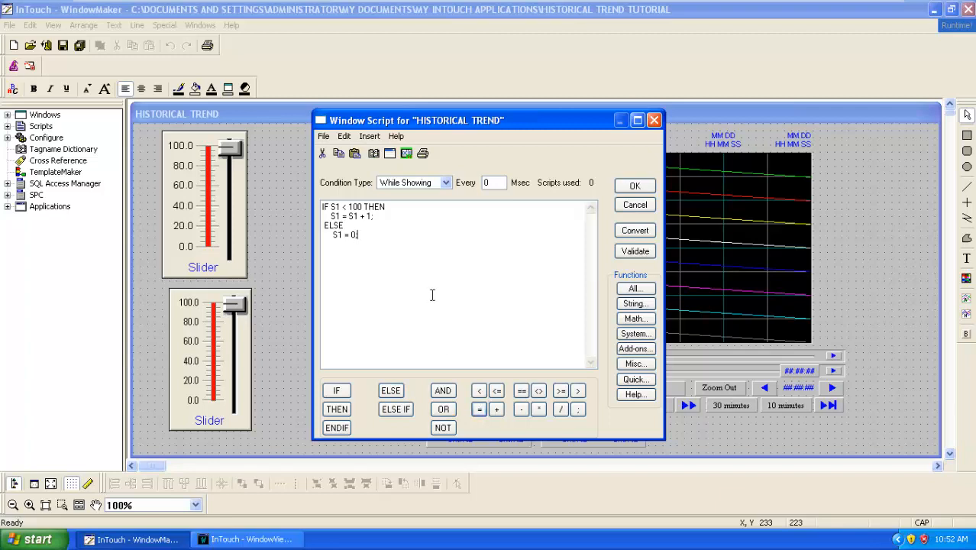
pyautogui.moveTo(392, 252)
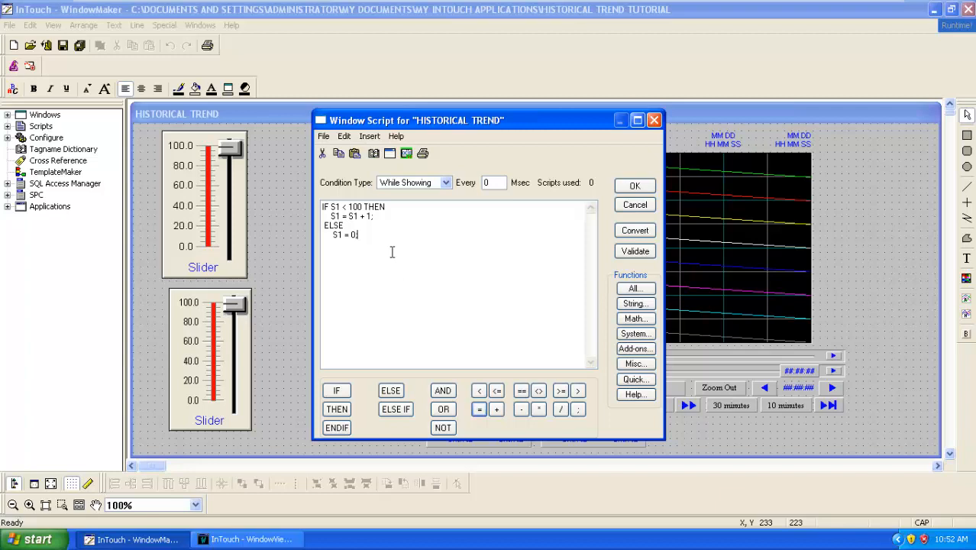
pyautogui.write(';')
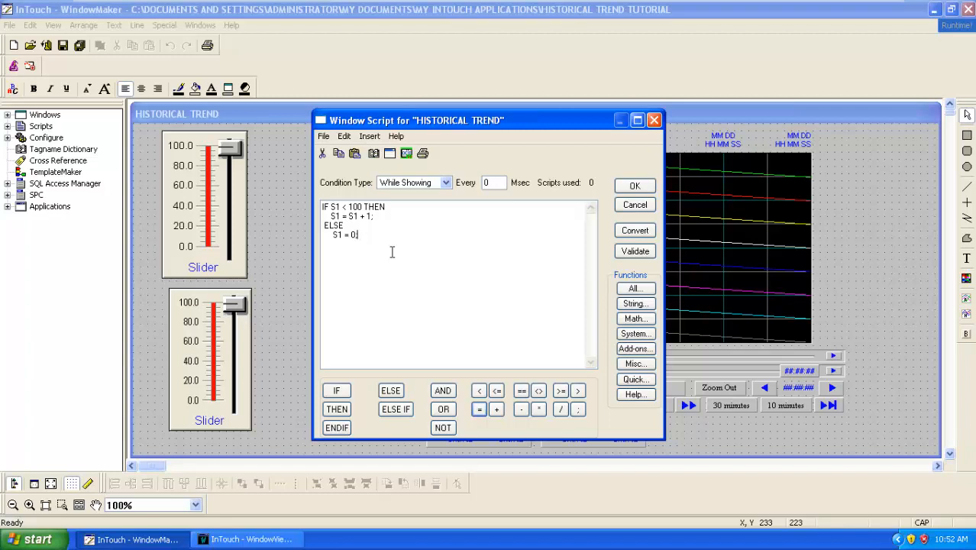
pyautogui.press('Enter')
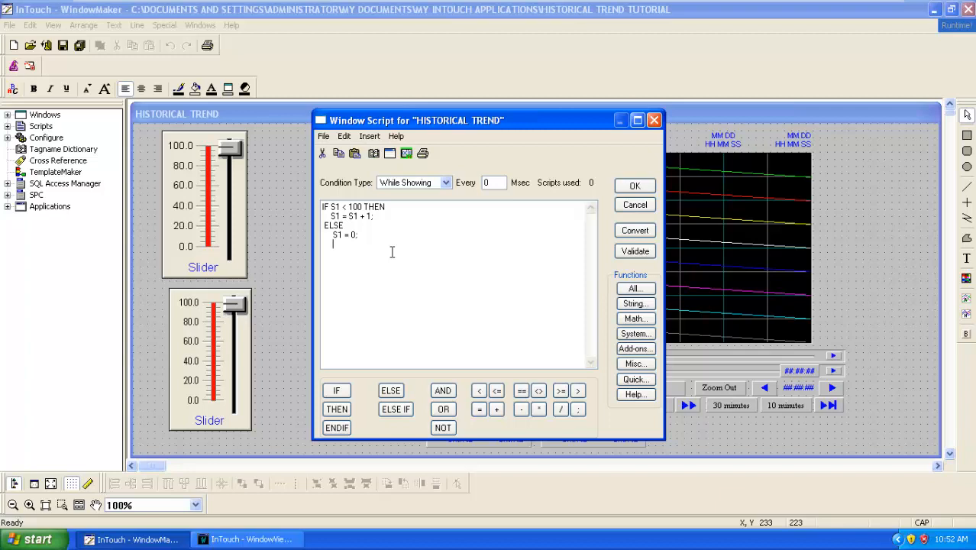
pyautogui.click(336, 428)
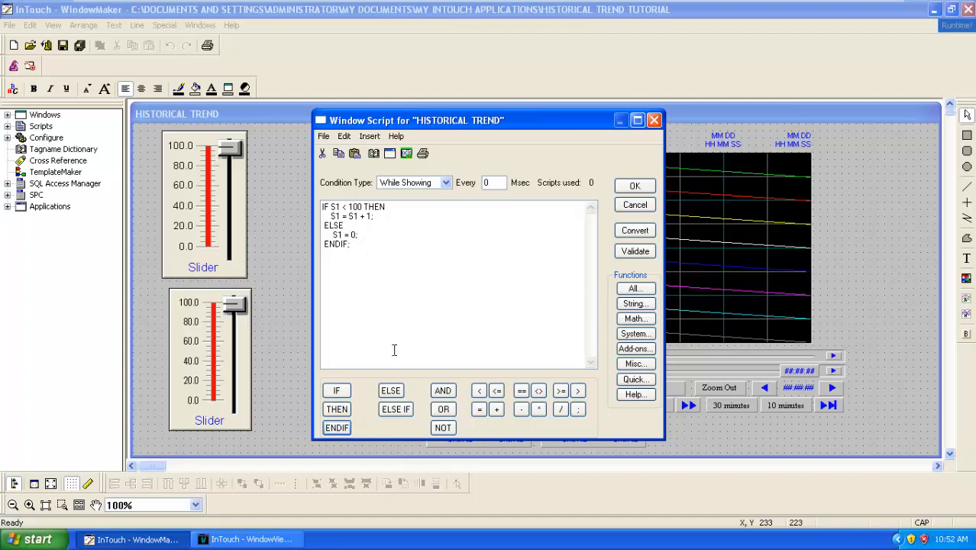
pyautogui.moveTo(379, 364)
pyautogui.write('IF S2 < 100')
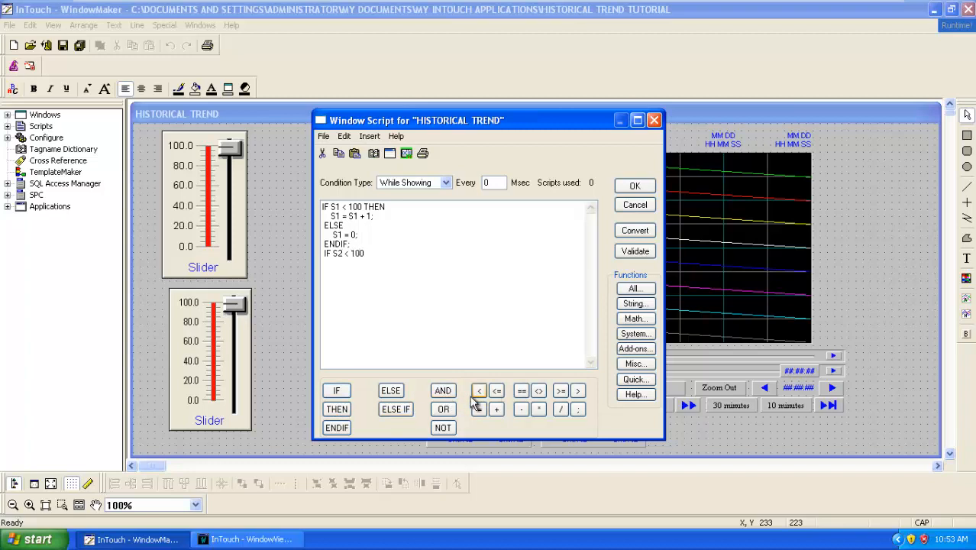
# - Write THEN S2 = S2 + 1; ELSE S2 = 0; ENDIF; and set Every to 1 msec
pyautogui.click(336, 409)
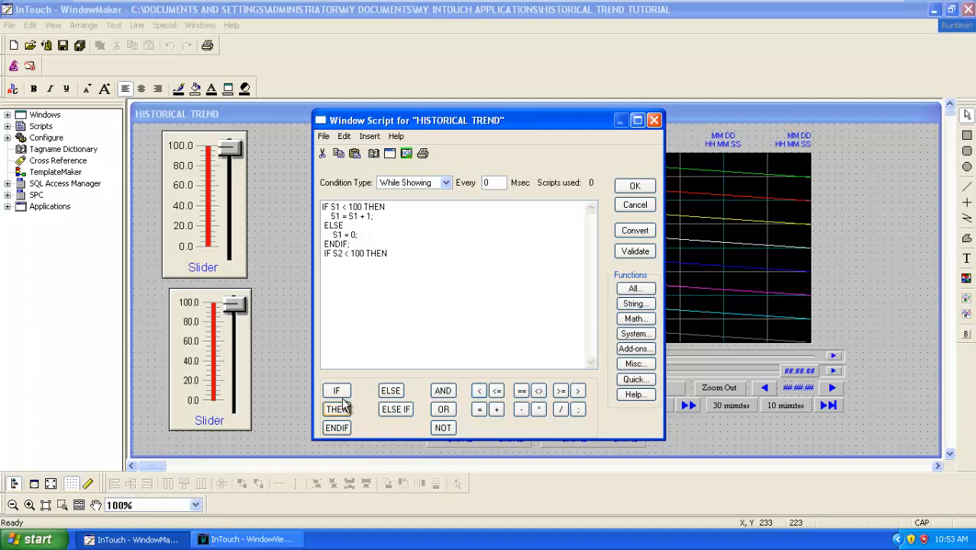
pyautogui.write('S2')
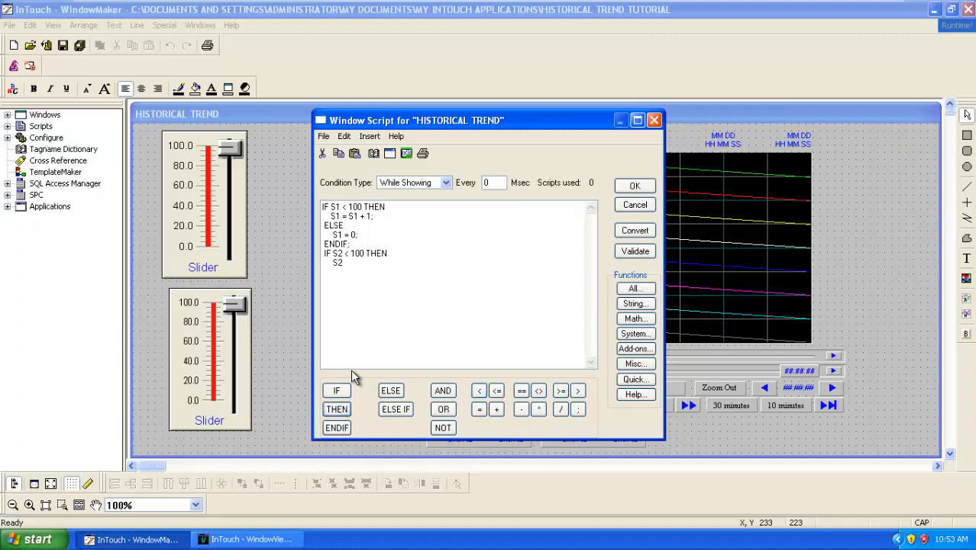
pyautogui.write('=S2')
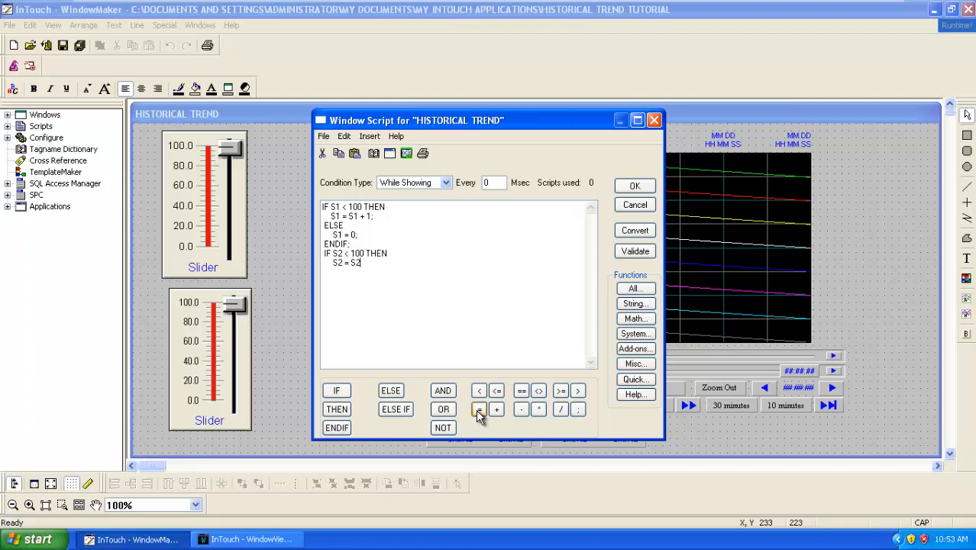
pyautogui.click(496, 409)
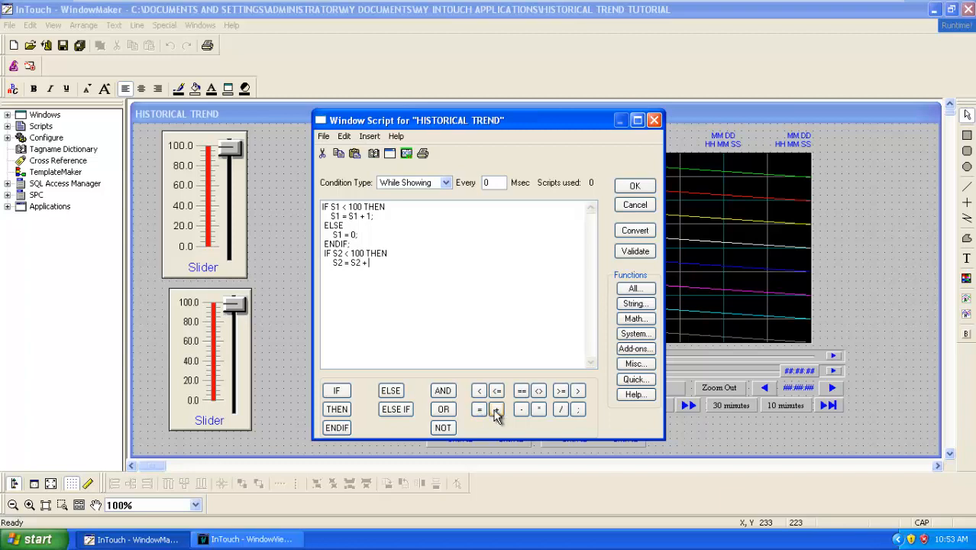
pyautogui.write('1;')
pyautogui.write('S2 =')
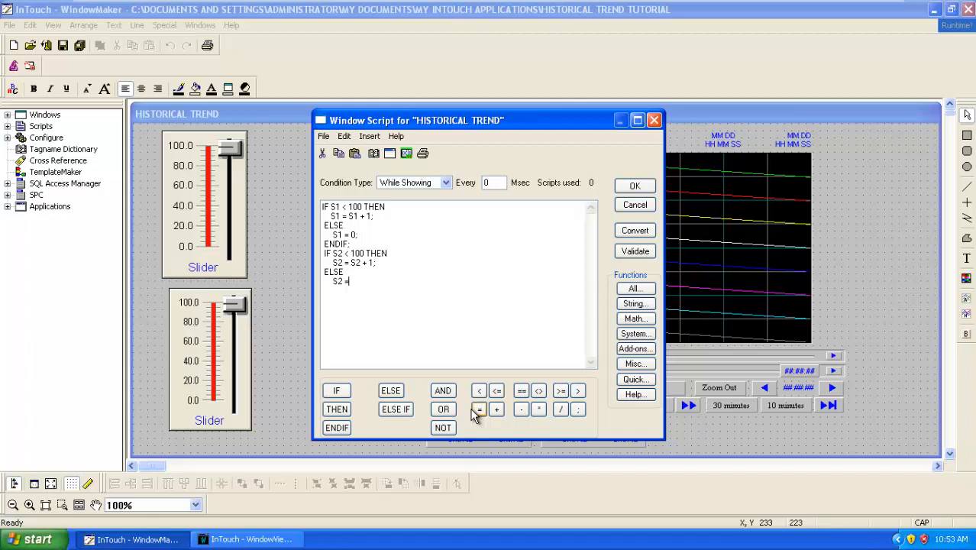
pyautogui.write('0;')
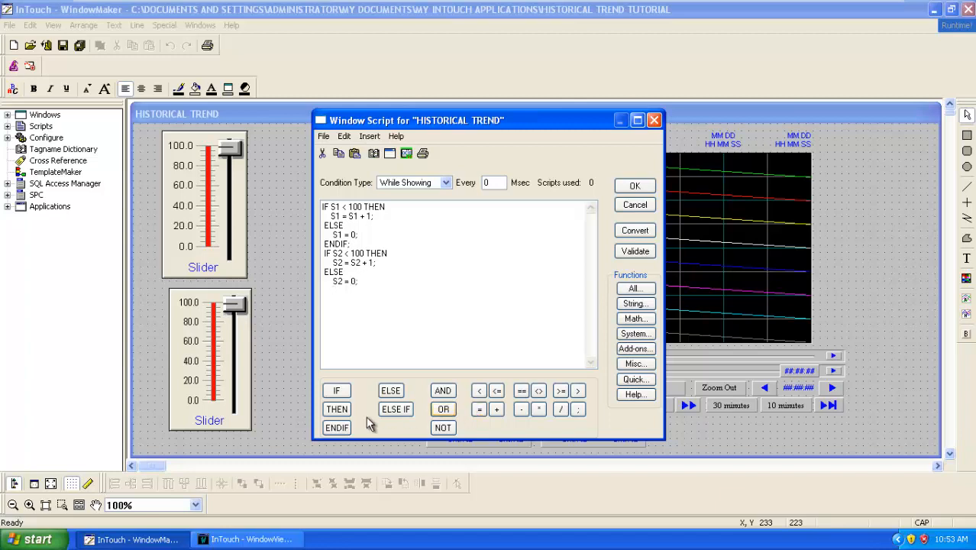
pyautogui.click(336, 428)
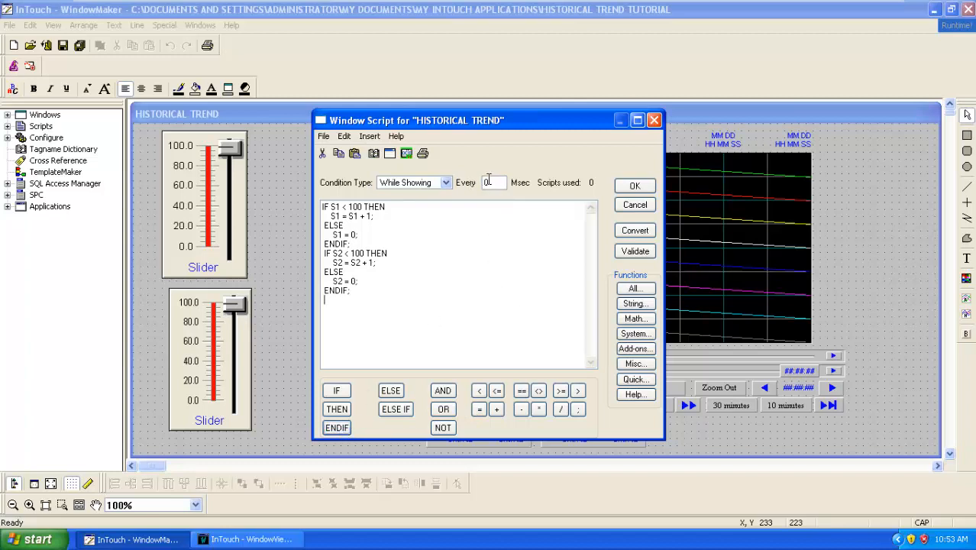
pyautogui.write('1')
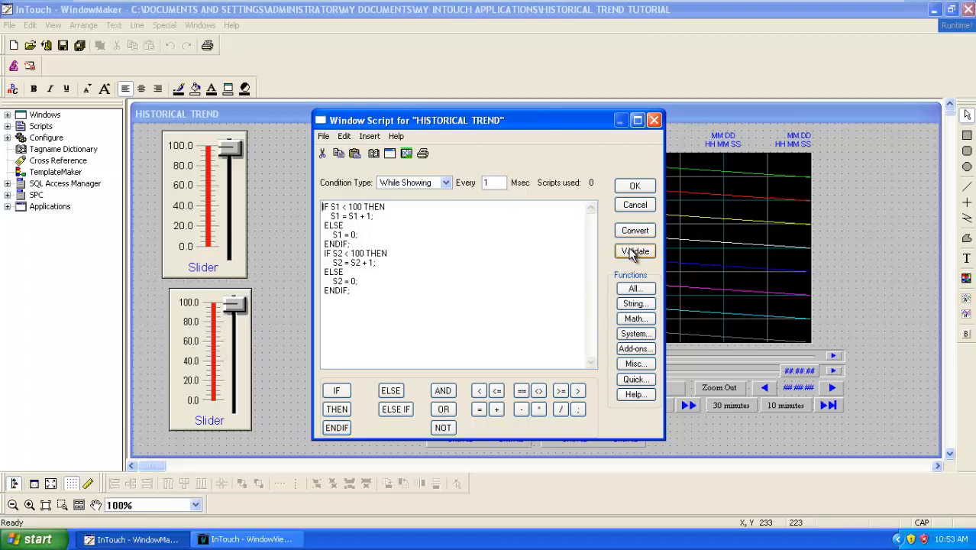
pyautogui.moveTo(452, 129)
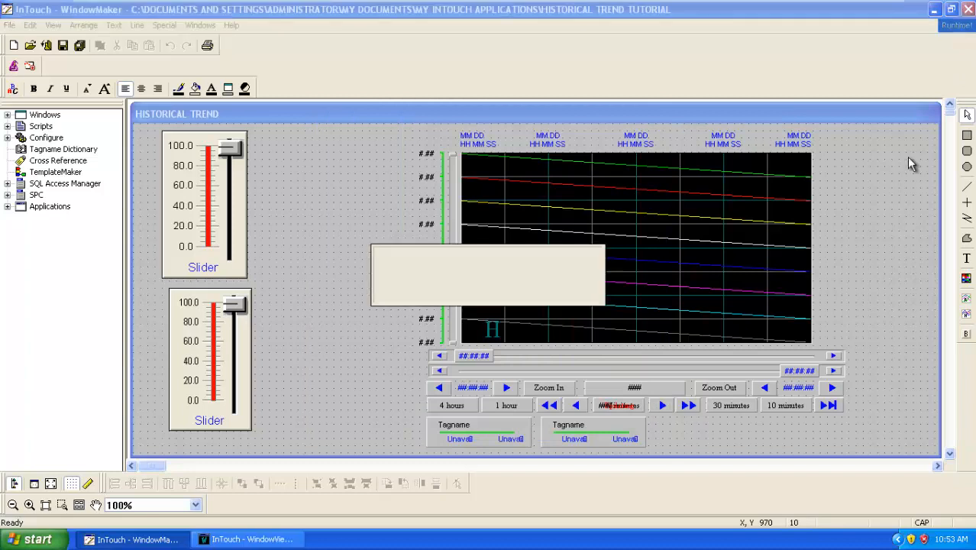
# - Switch to Runtime and jump the trend to latest, showing S1 and S2 ramping 0–100
pyautogui.click(952, 28)
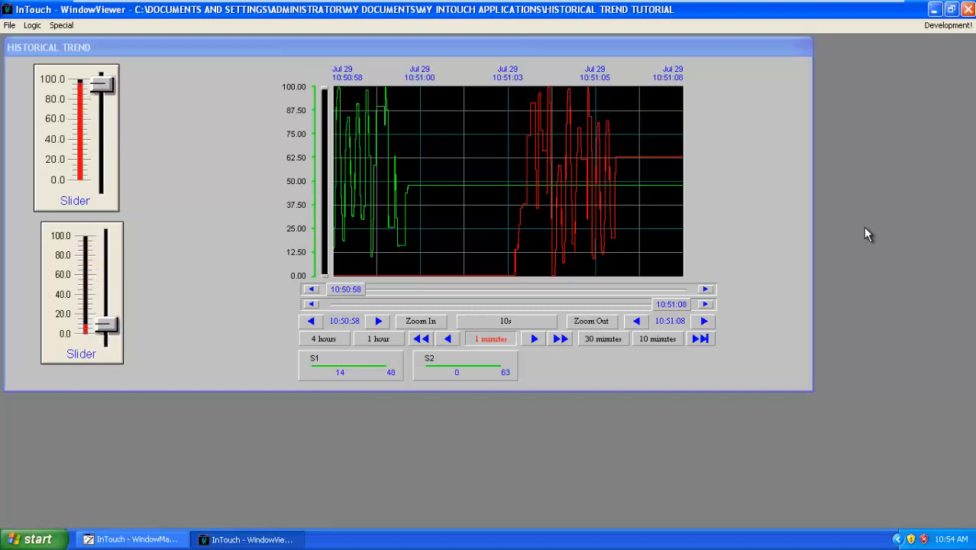
pyautogui.moveTo(99, 84); pyautogui.dragTo(99, 168)
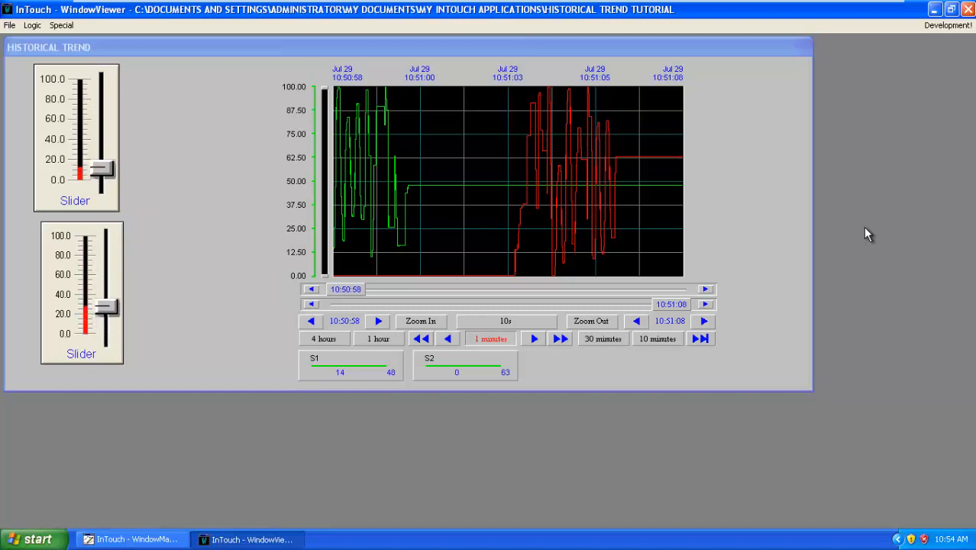
pyautogui.click(701, 338)
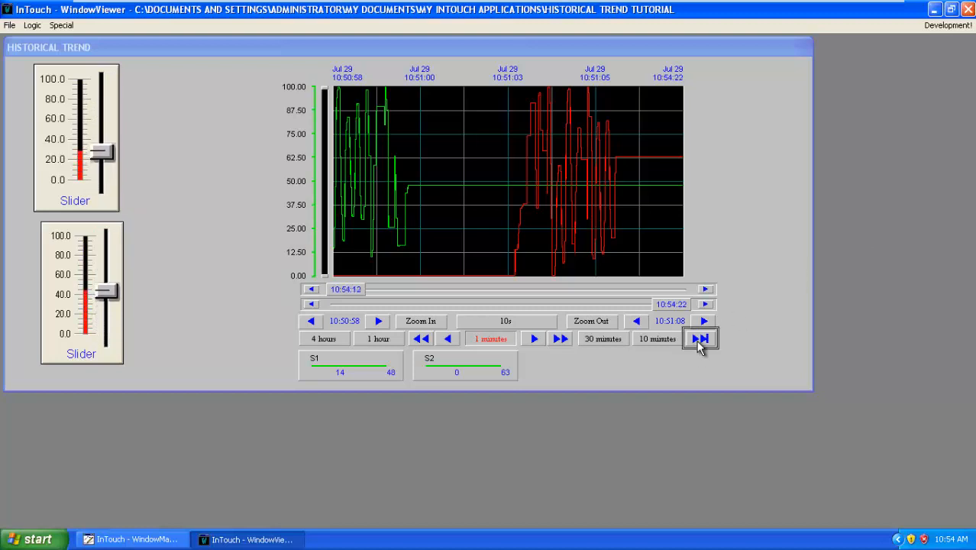
pyautogui.click(702, 338)
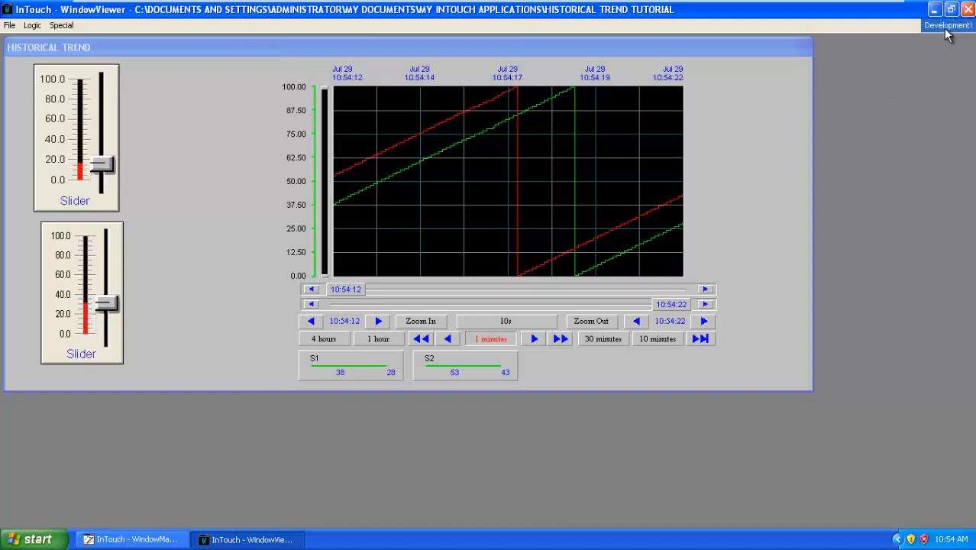
# - Edit the window script so S1 increments by 6 and S2 by 4, and save it
pyautogui.click(948, 25)
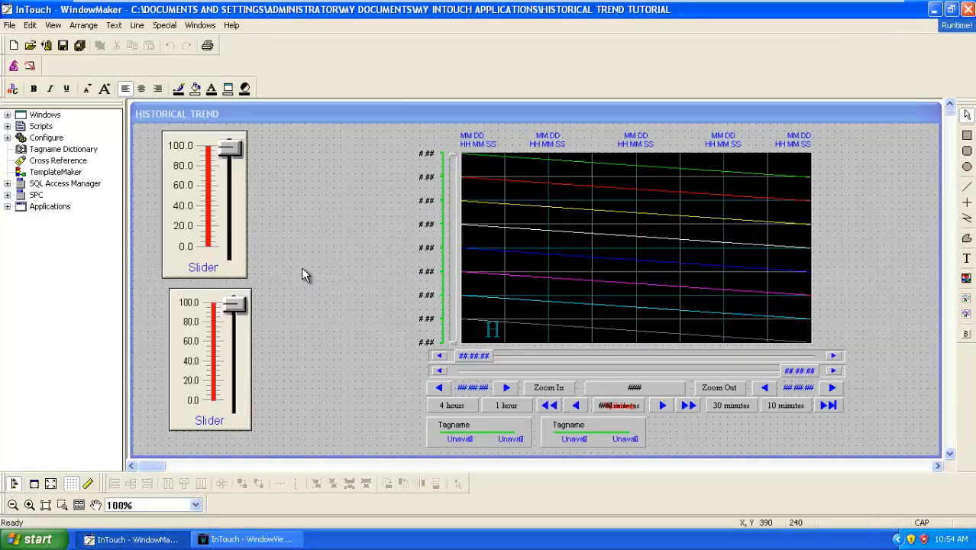
pyautogui.rightClick(306, 273)
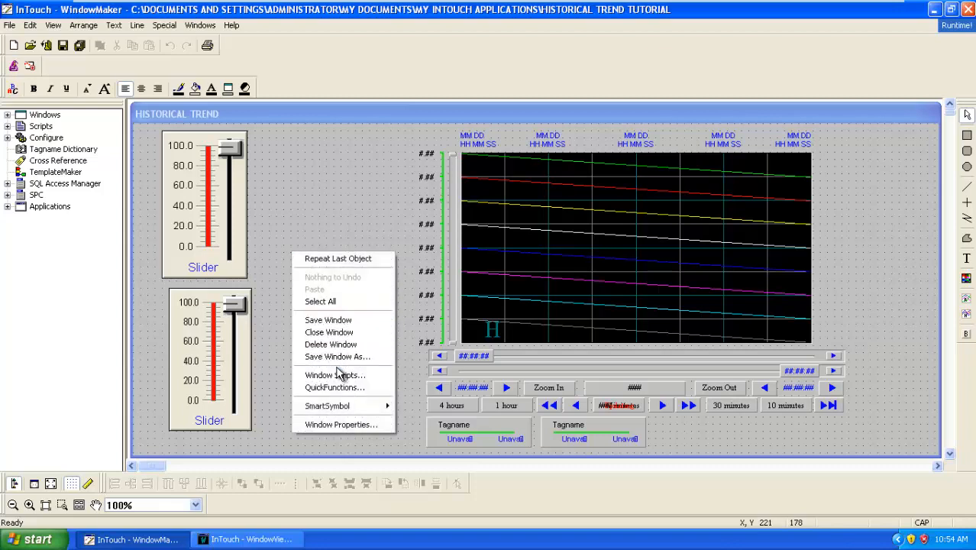
pyautogui.click(333, 375)
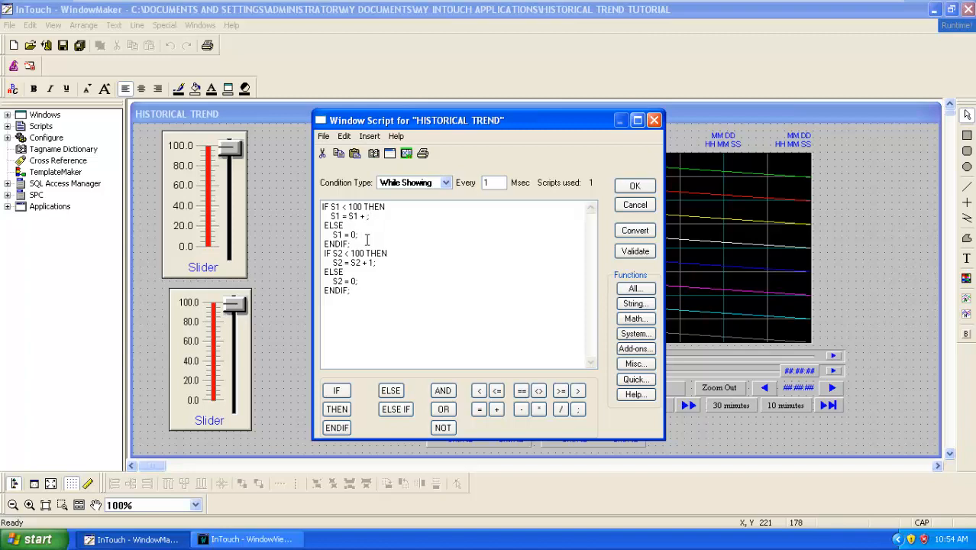
pyautogui.write('6')
pyautogui.write('4')
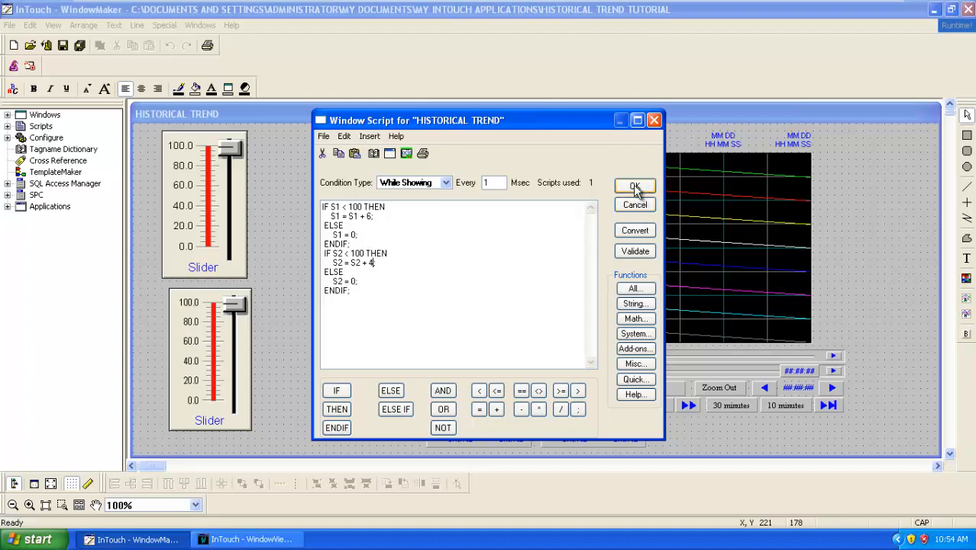
pyautogui.click(634, 187)
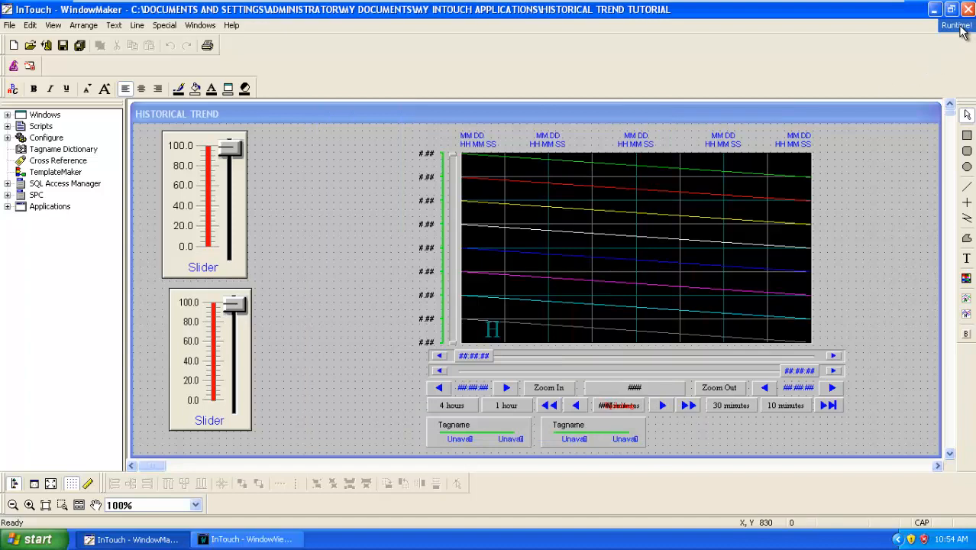
# - Run the updated window and jump the trend to latest to see the steeper S1 and S2 ramps
pyautogui.click(947, 27)
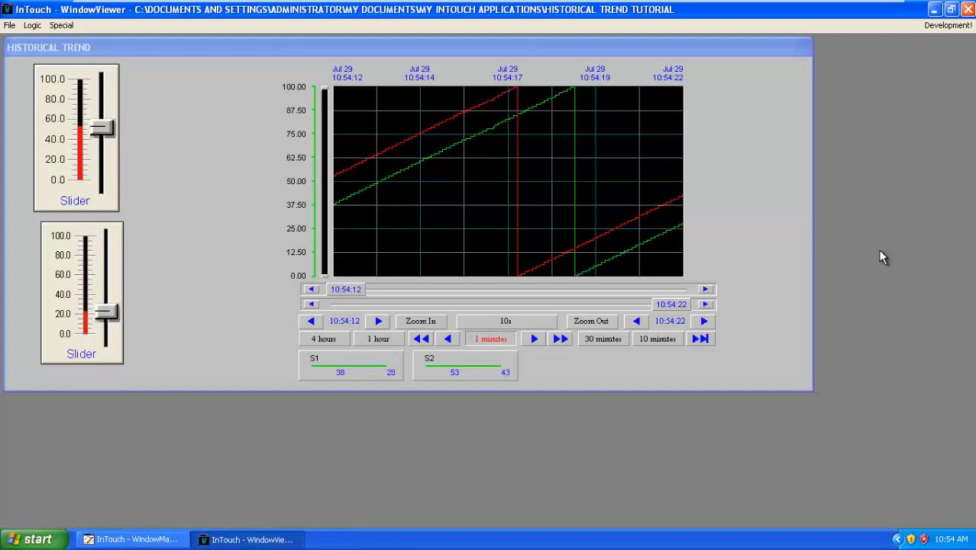
pyautogui.click(701, 339)
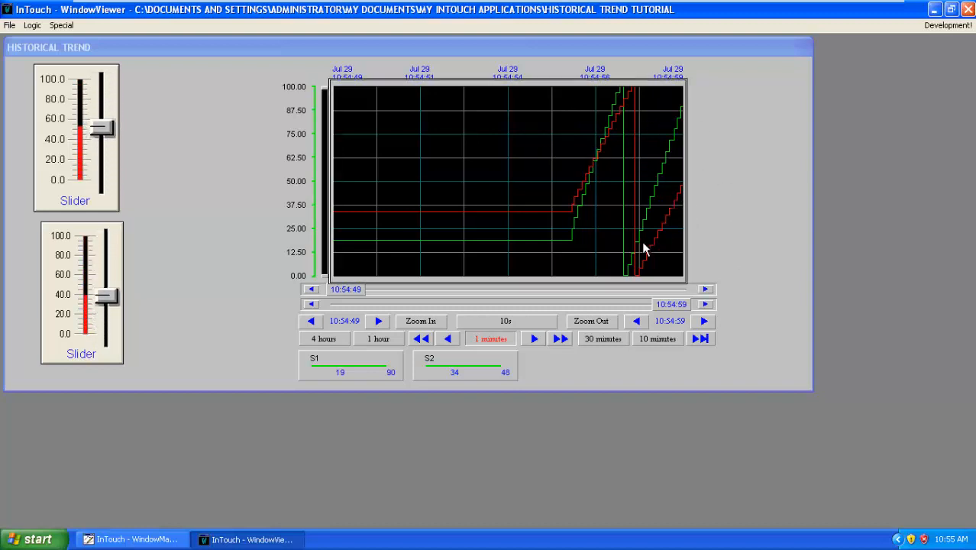
pyautogui.moveTo(107, 295); pyautogui.dragTo(107, 329)
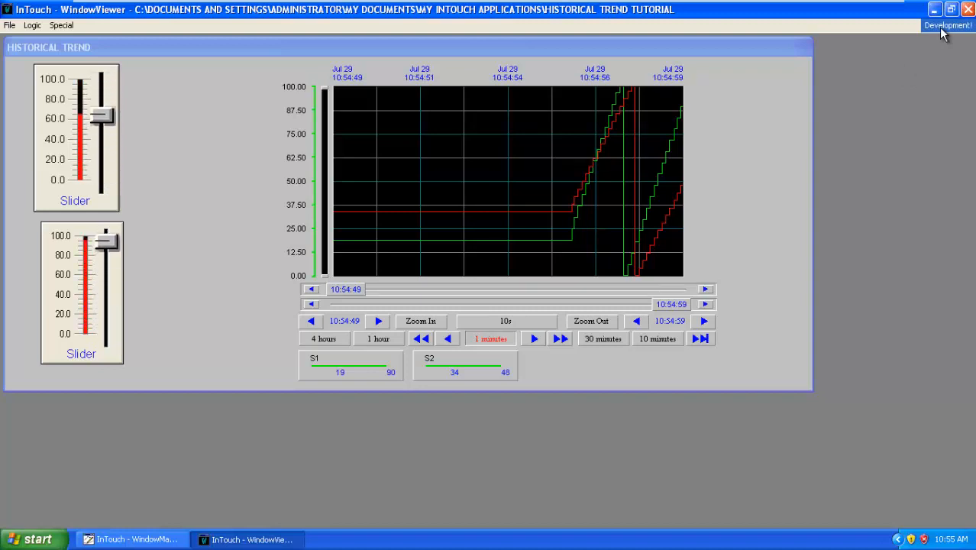
pyautogui.click(941, 25)
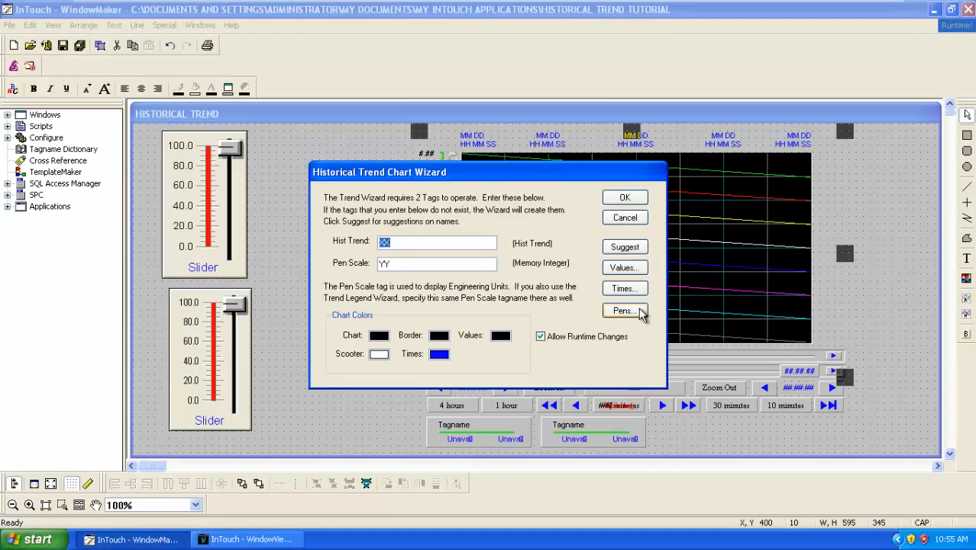
pyautogui.click(624, 310)
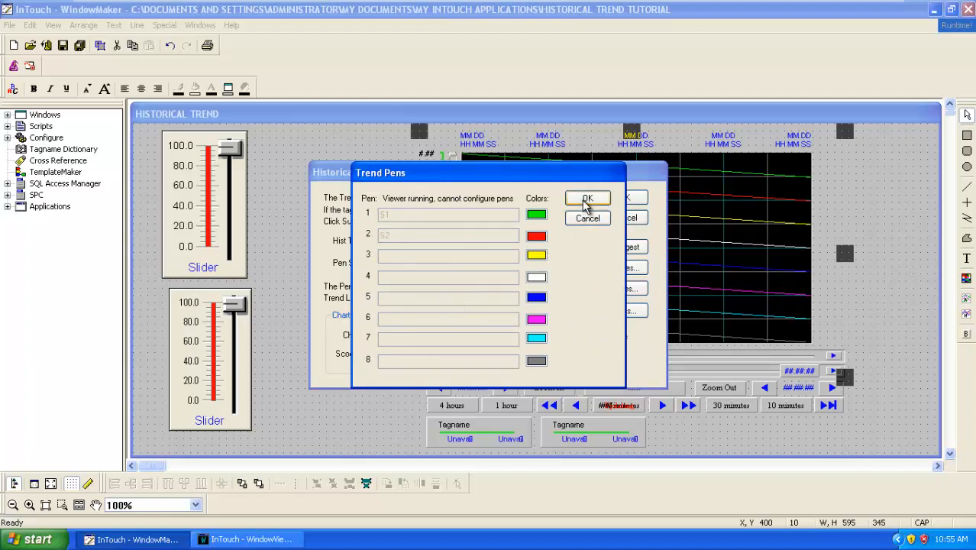
pyautogui.click(587, 198)
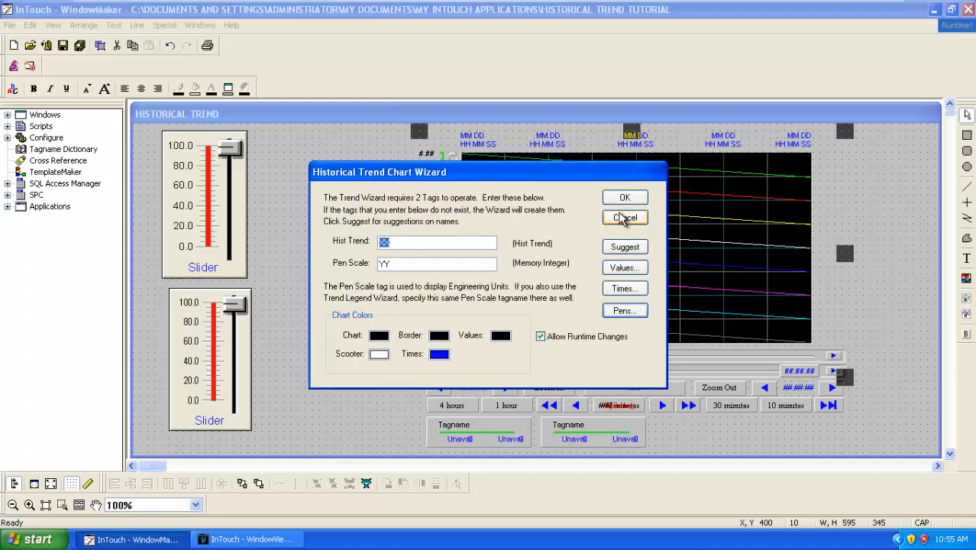
pyautogui.click(625, 218)
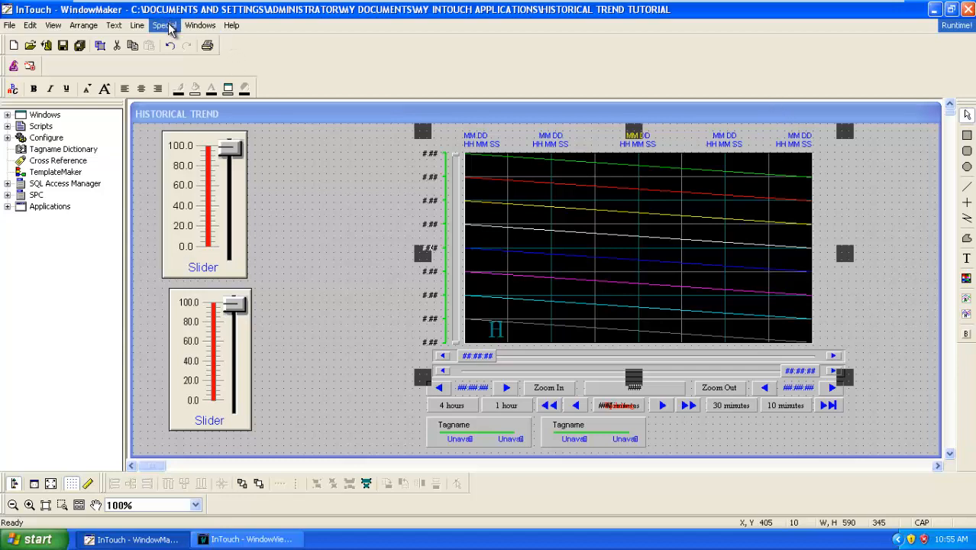
# - Confirm historical logging stays enabled with 1-day log retention via Special > Configure, accepting unchanged
pyautogui.click(164, 25)
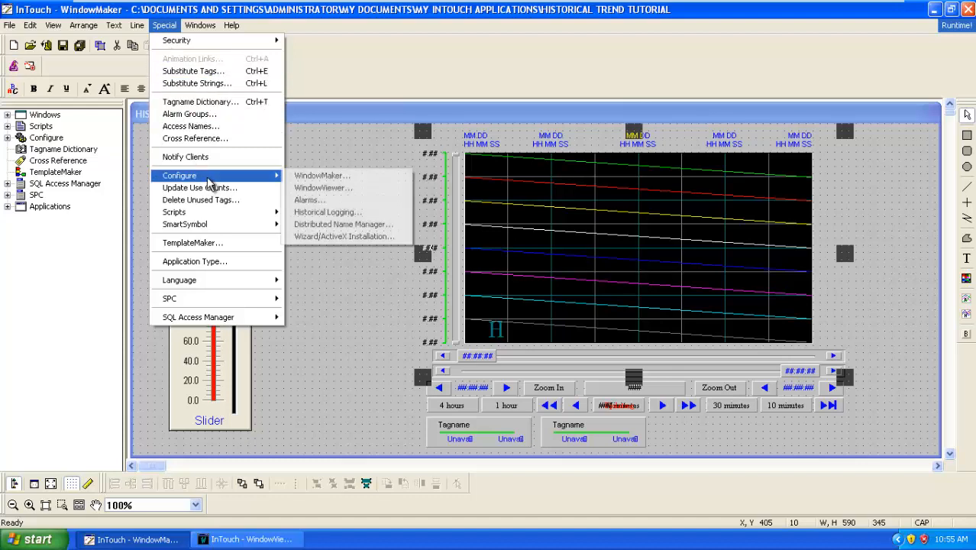
pyautogui.click(327, 211)
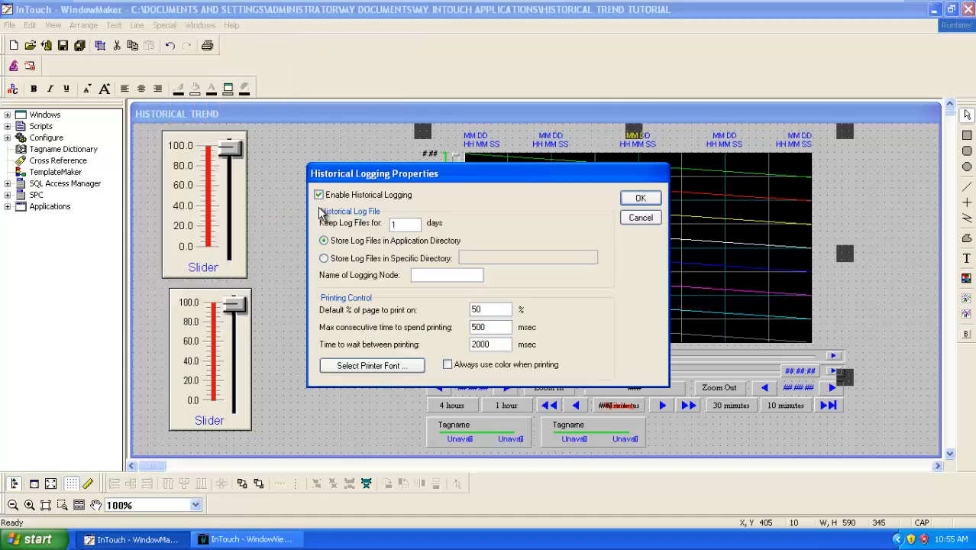
pyautogui.click(404, 223)
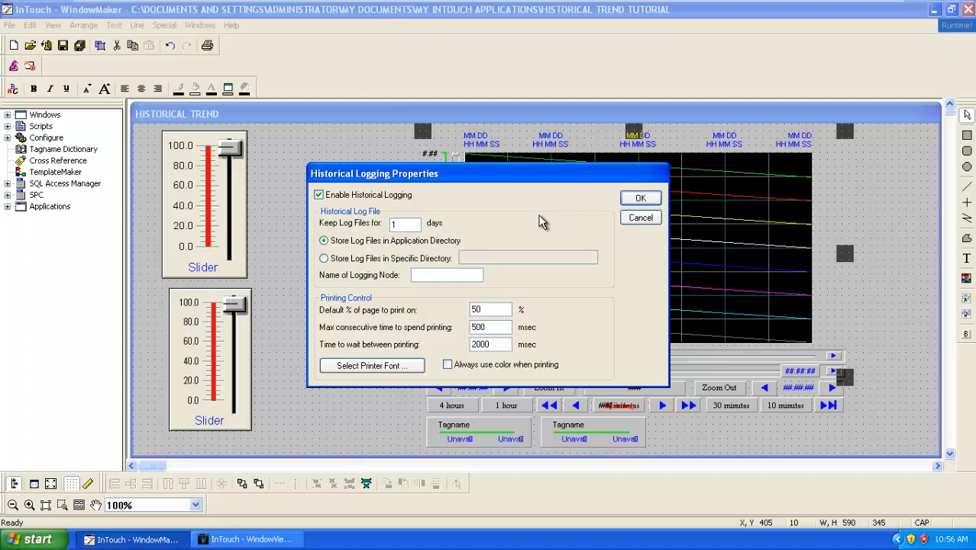
pyautogui.click(640, 198)
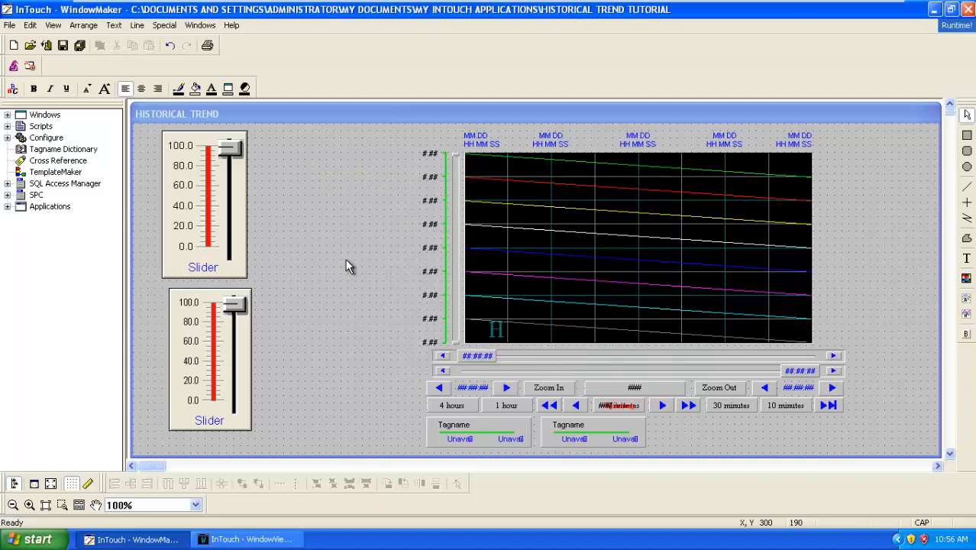